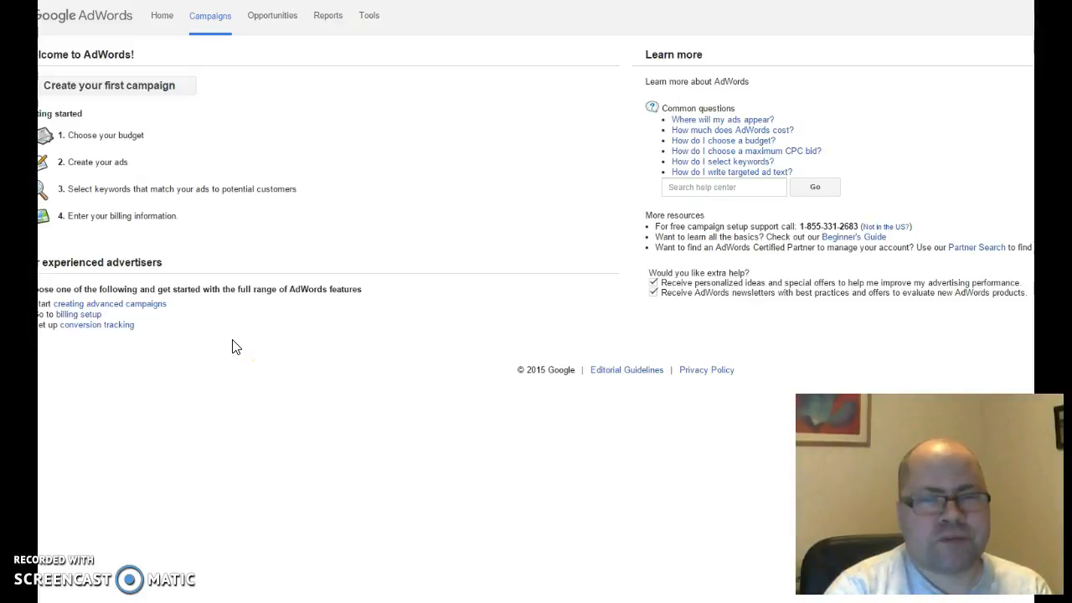
mouse_move(284, 226)
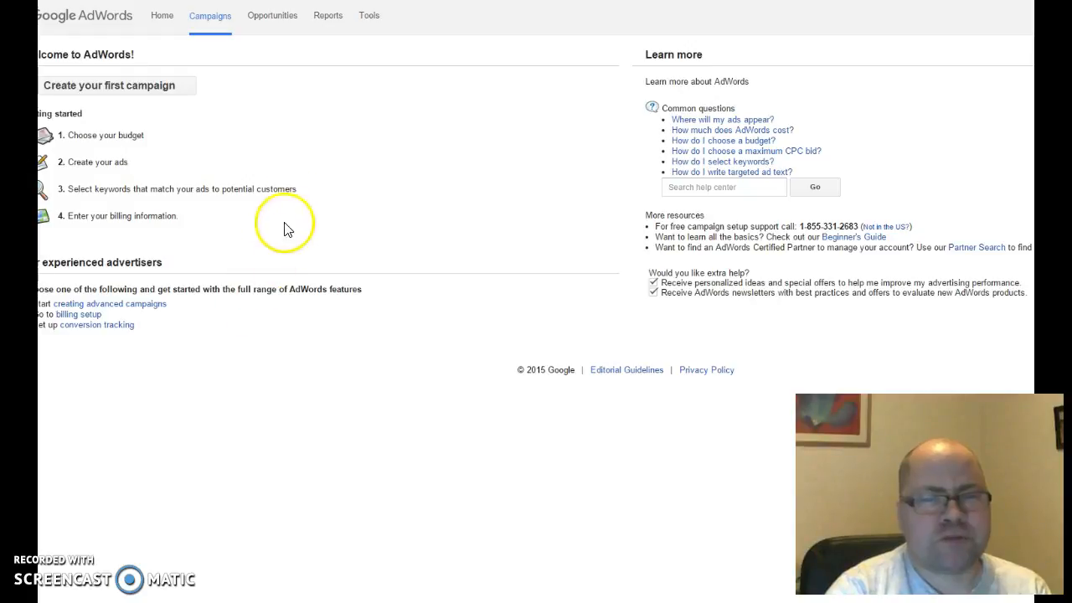
mouse_move(303, 75)
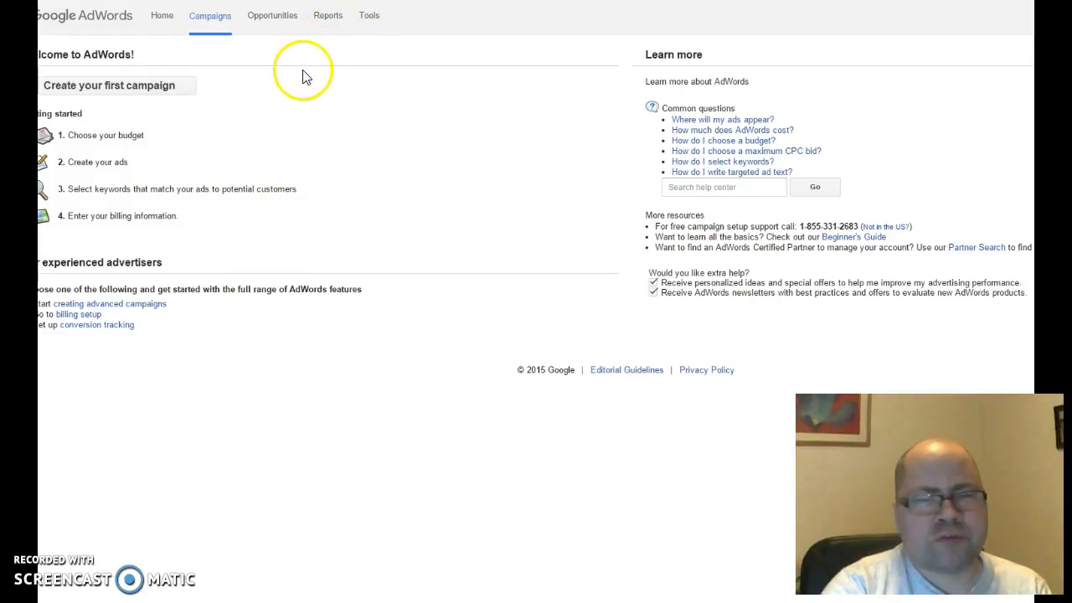
mouse_move(303, 80)
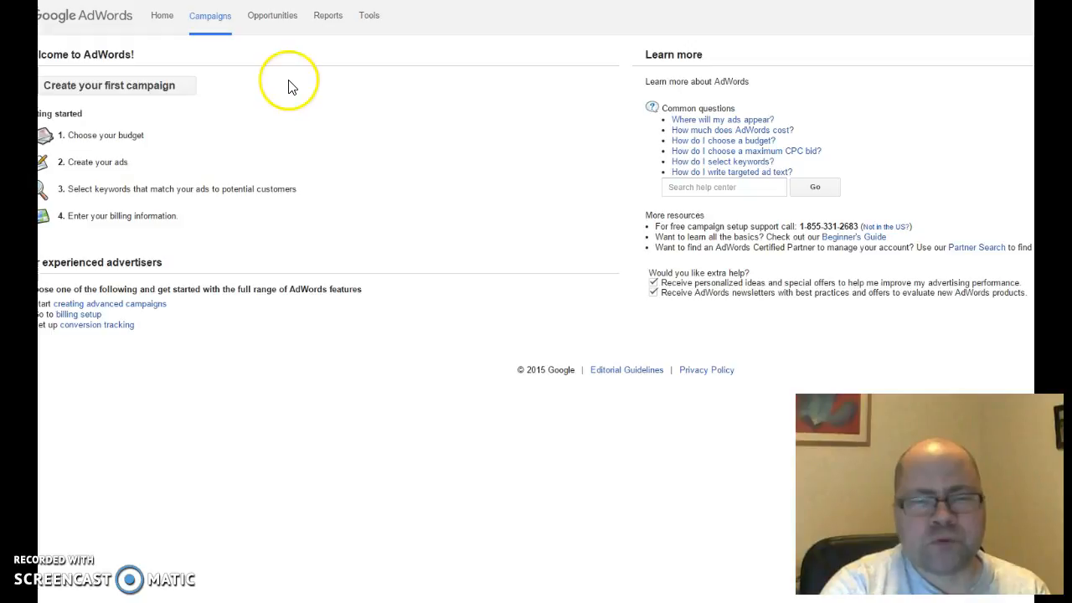
mouse_move(130, 31)
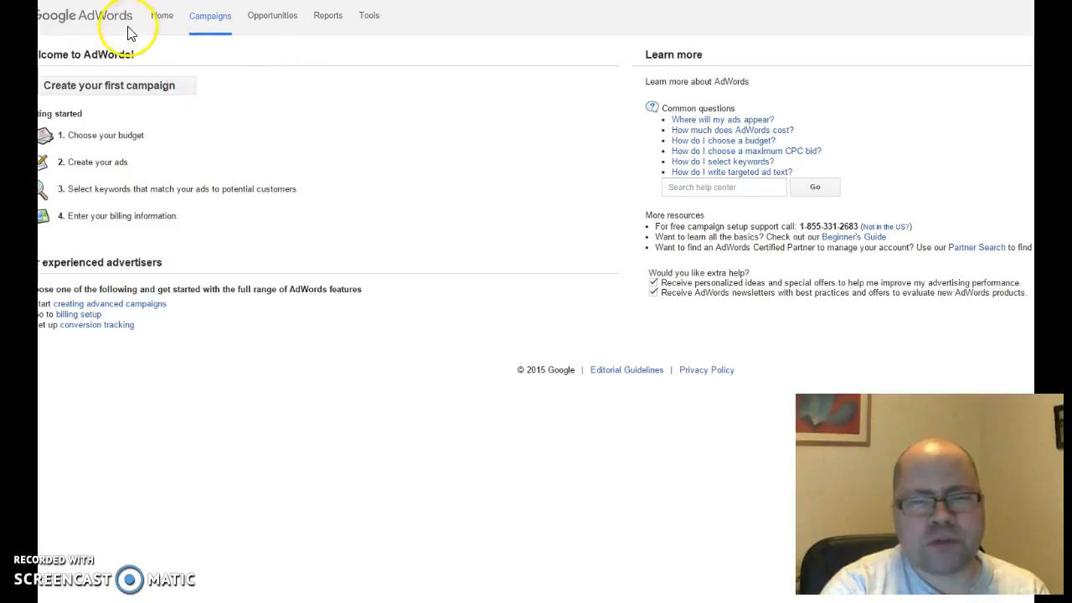
mouse_move(243, 65)
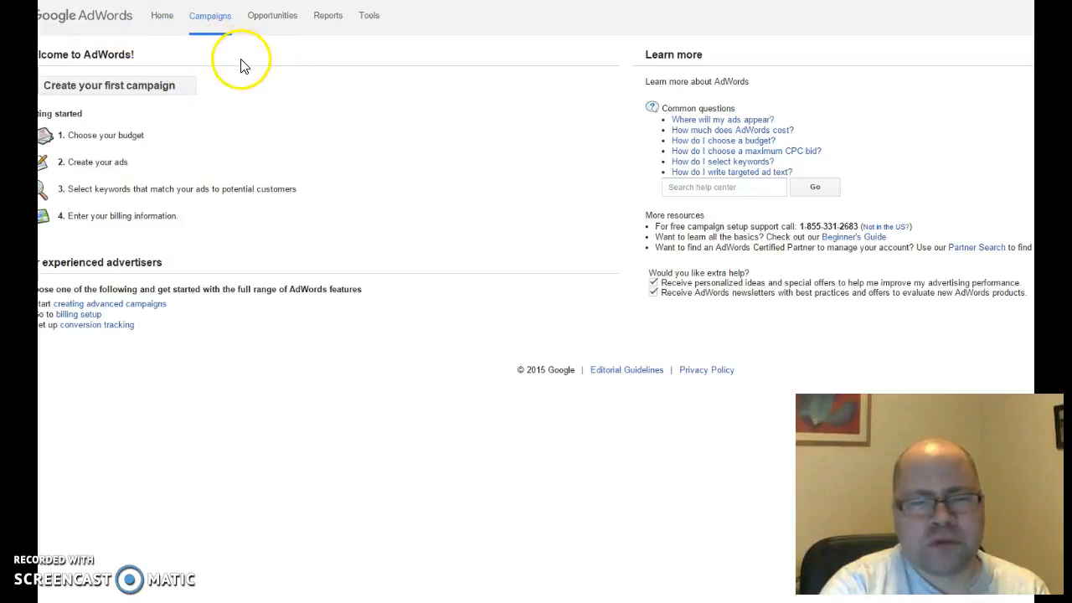
mouse_move(368, 15)
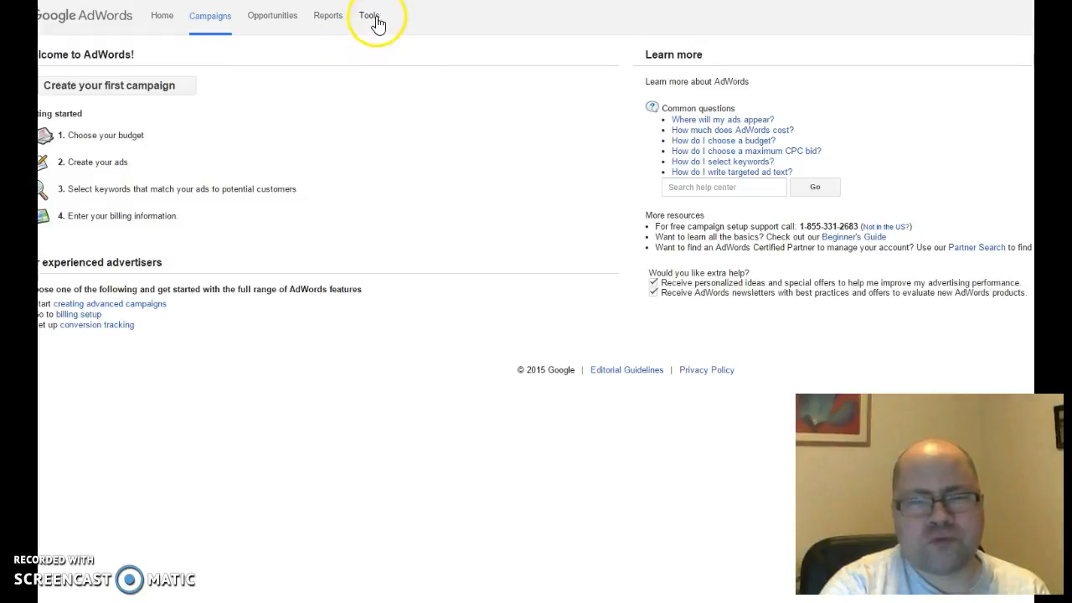
Launch Keyword Planner from the AdWords Tools menu while the account data keeps loading
left_click(369, 15)
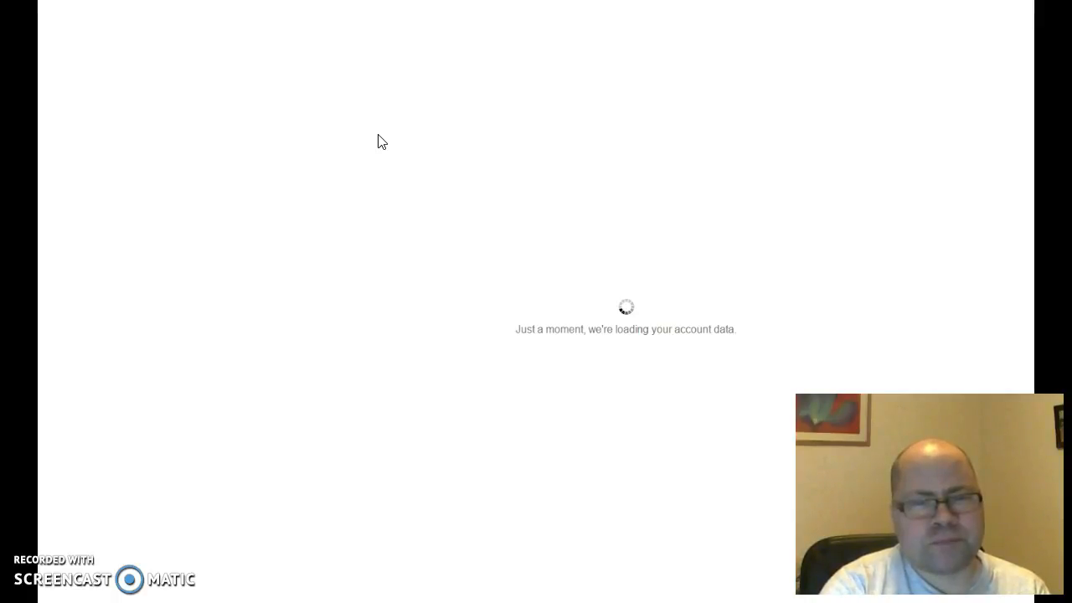
left_click(336, 157)
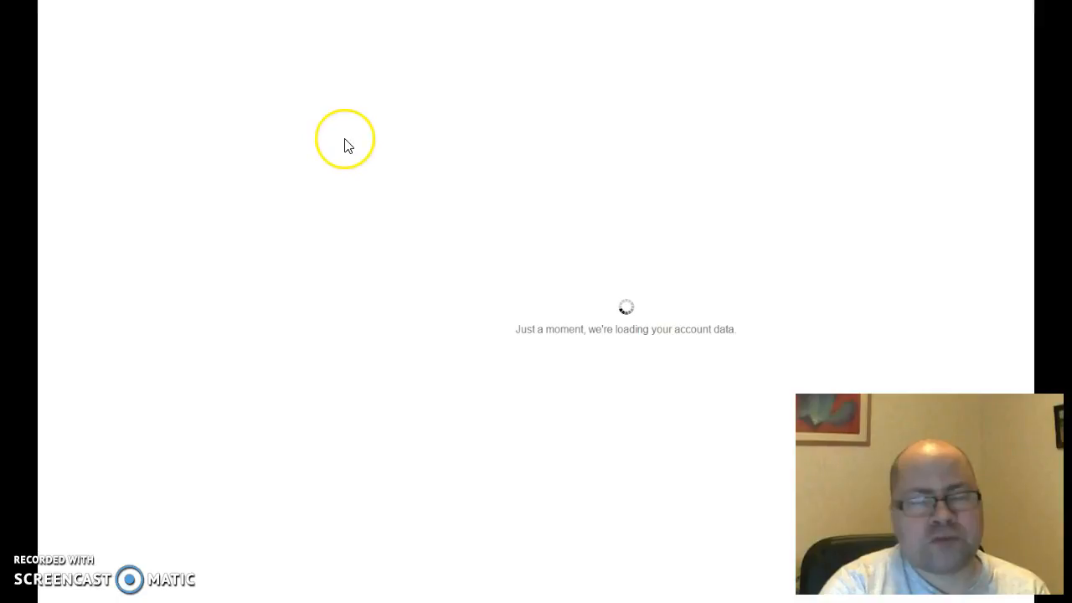
mouse_move(349, 142)
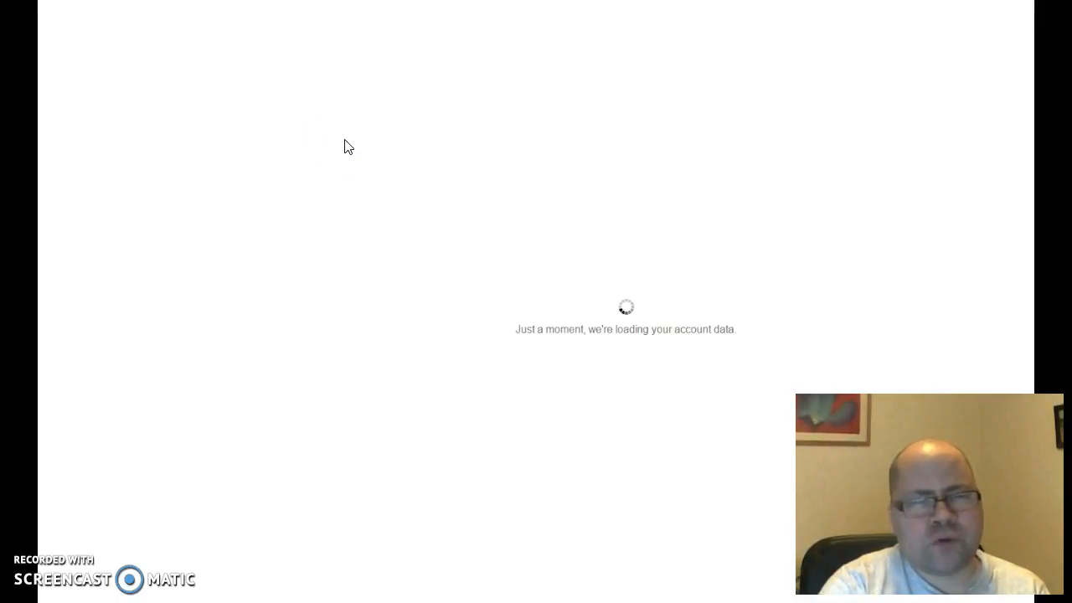
left_click(335, 151)
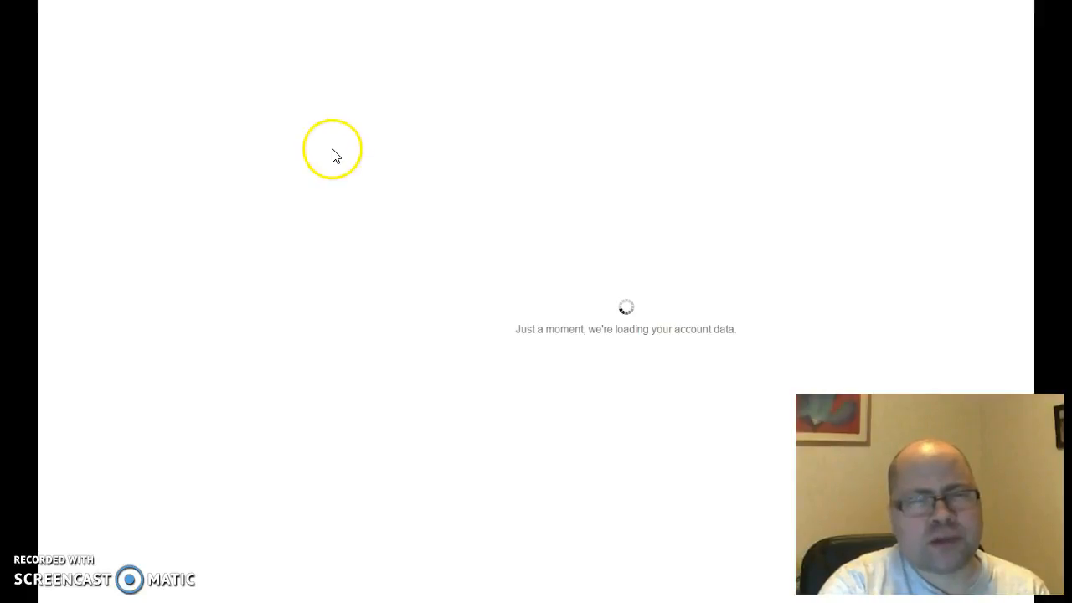
mouse_move(352, 145)
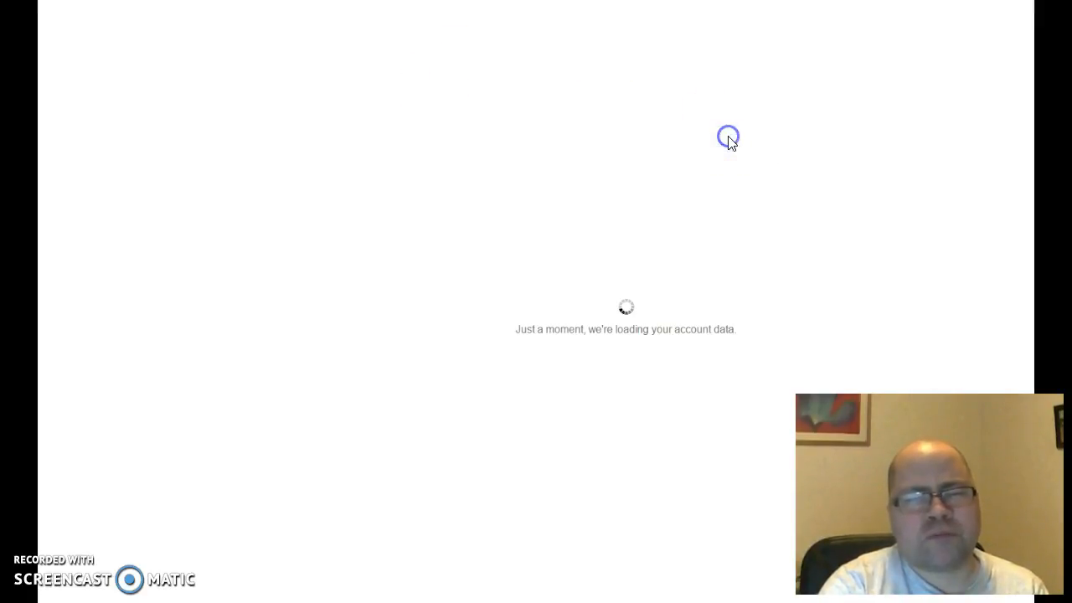
mouse_move(728, 144)
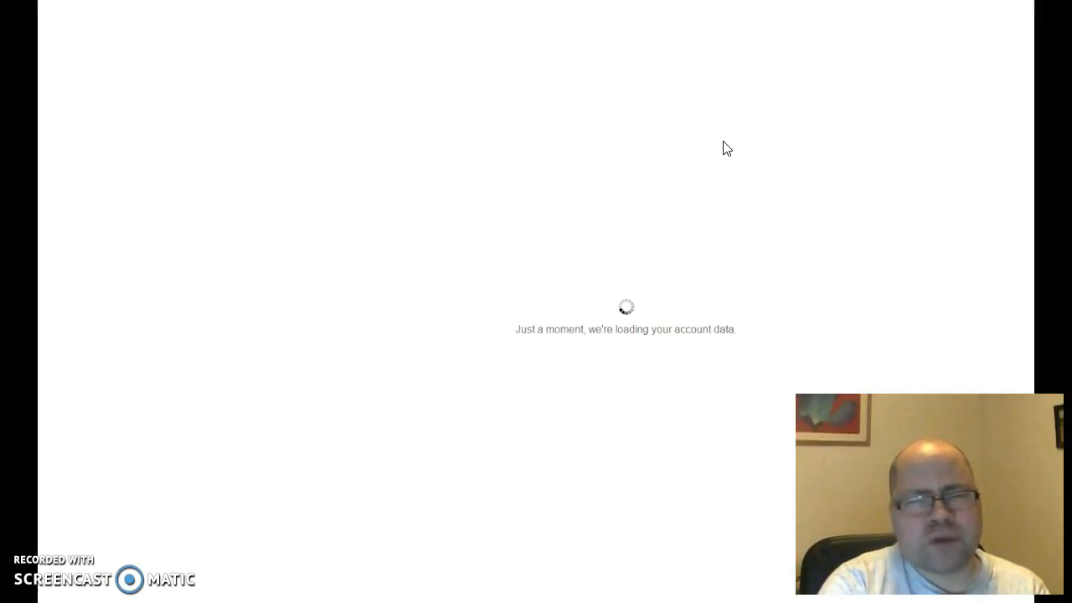
left_click(640, 140)
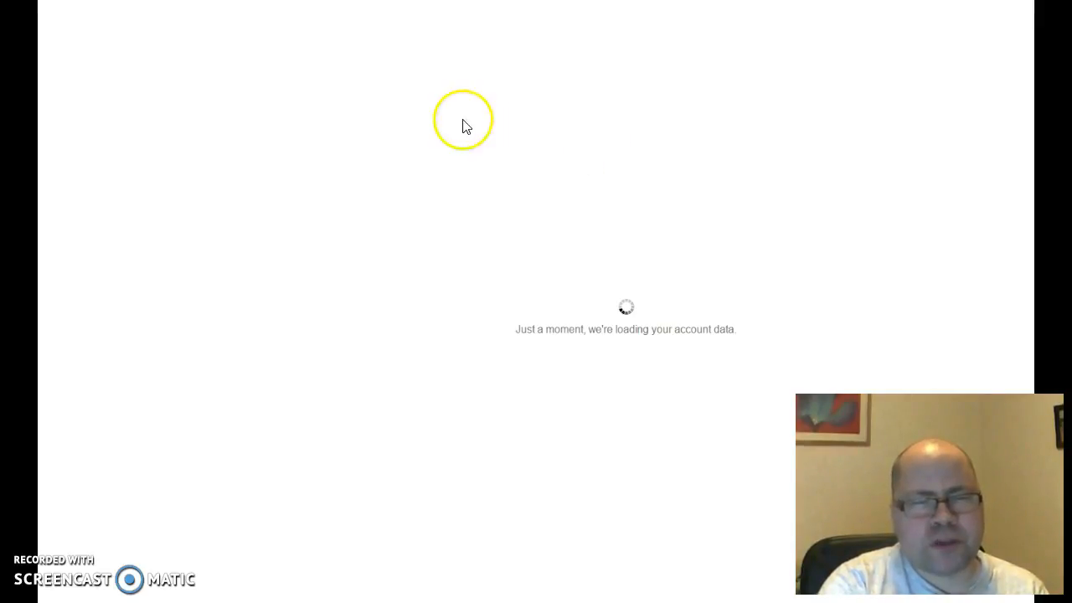
mouse_move(444, 124)
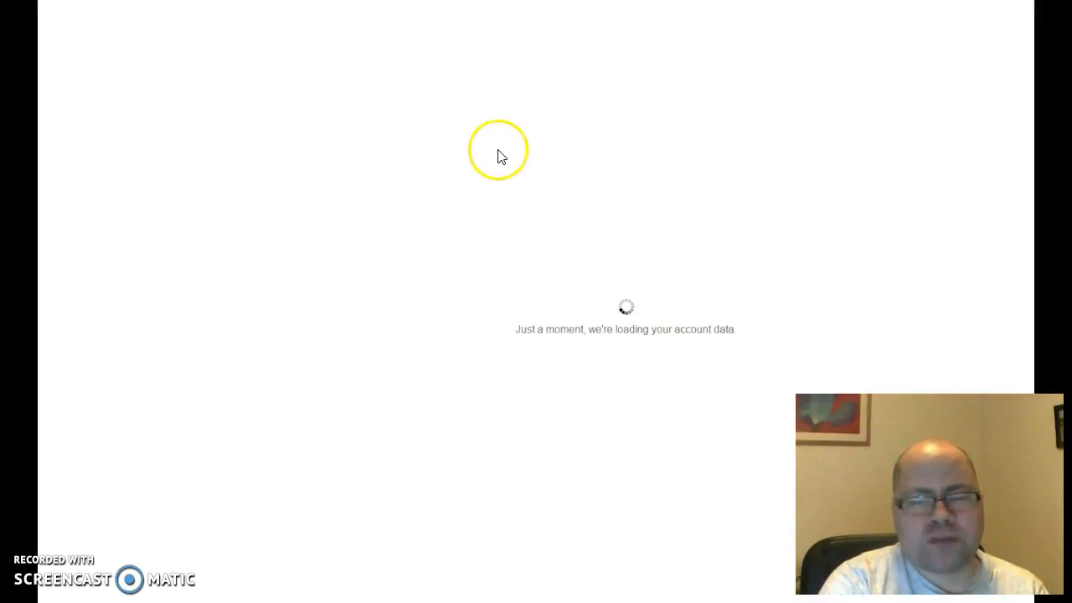
mouse_move(500, 156)
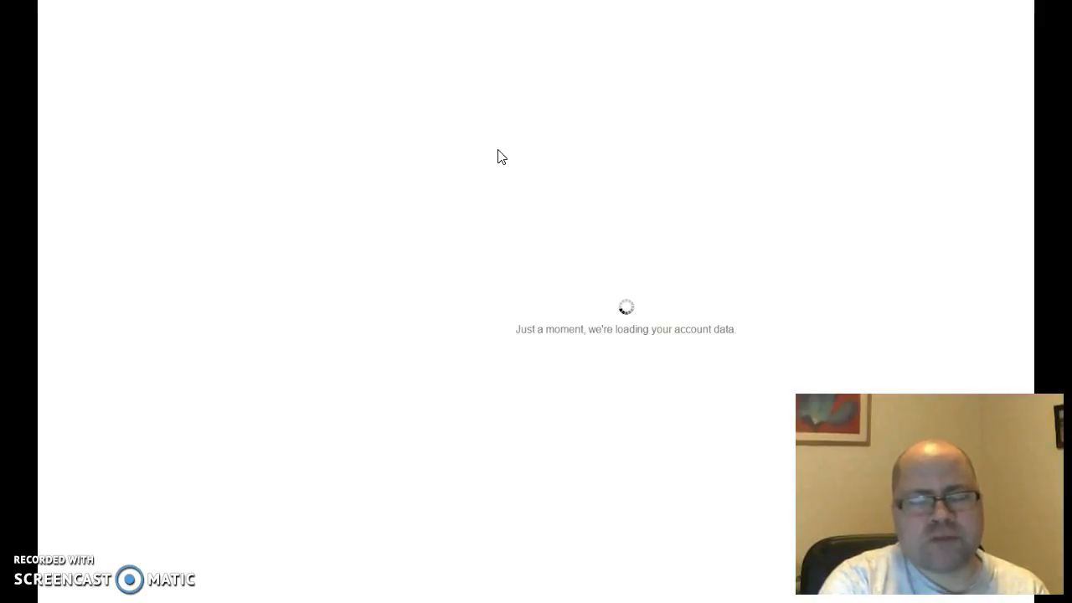
left_click(505, 134)
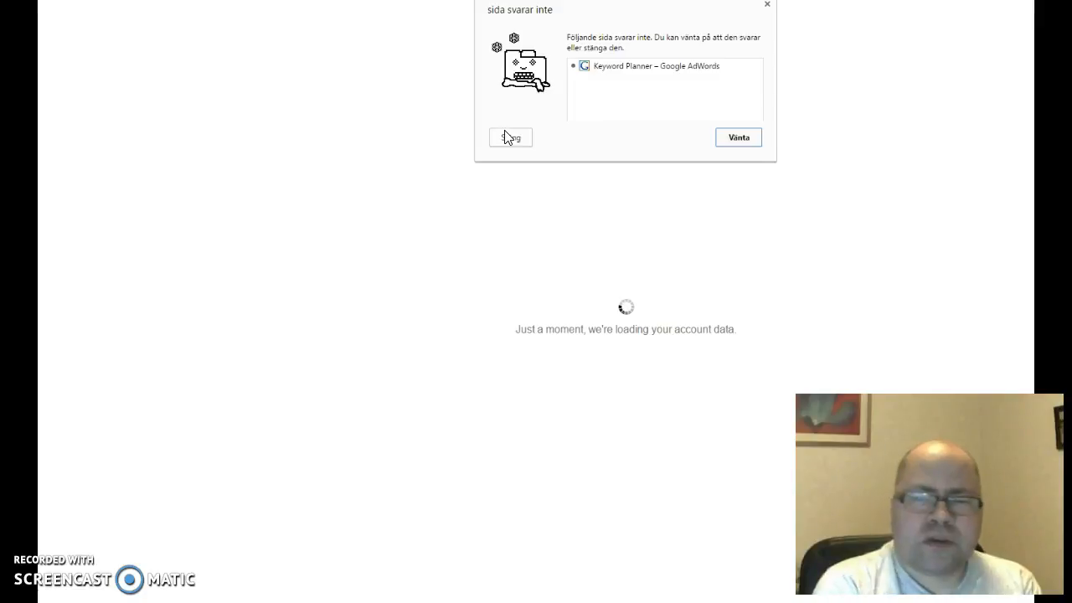
Dismiss the page-not-responding warning so Keyword Planner can finish loading
left_click(510, 137)
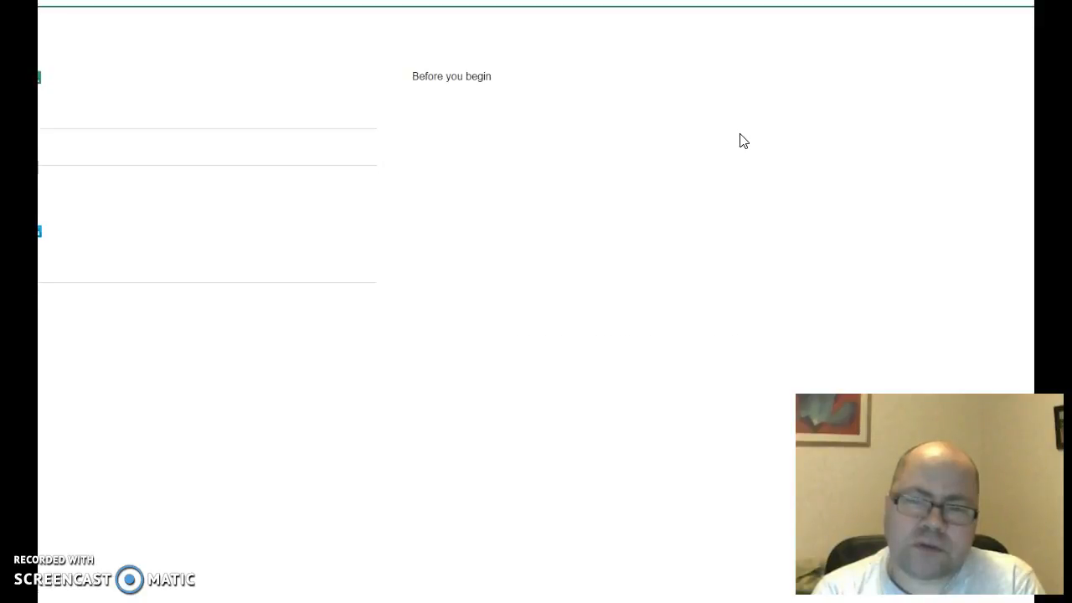
mouse_move(741, 142)
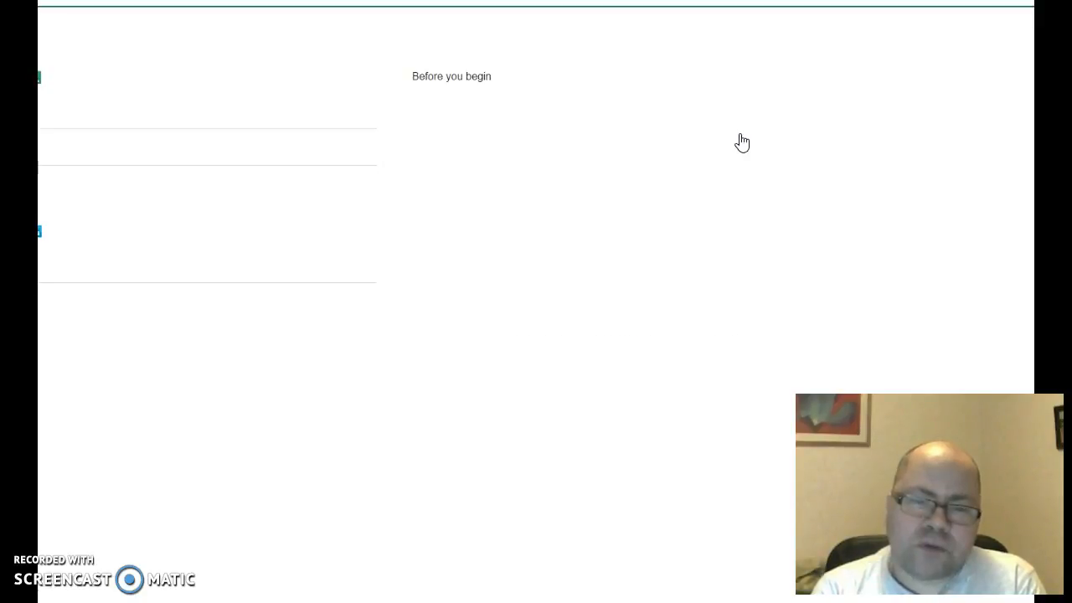
mouse_move(744, 140)
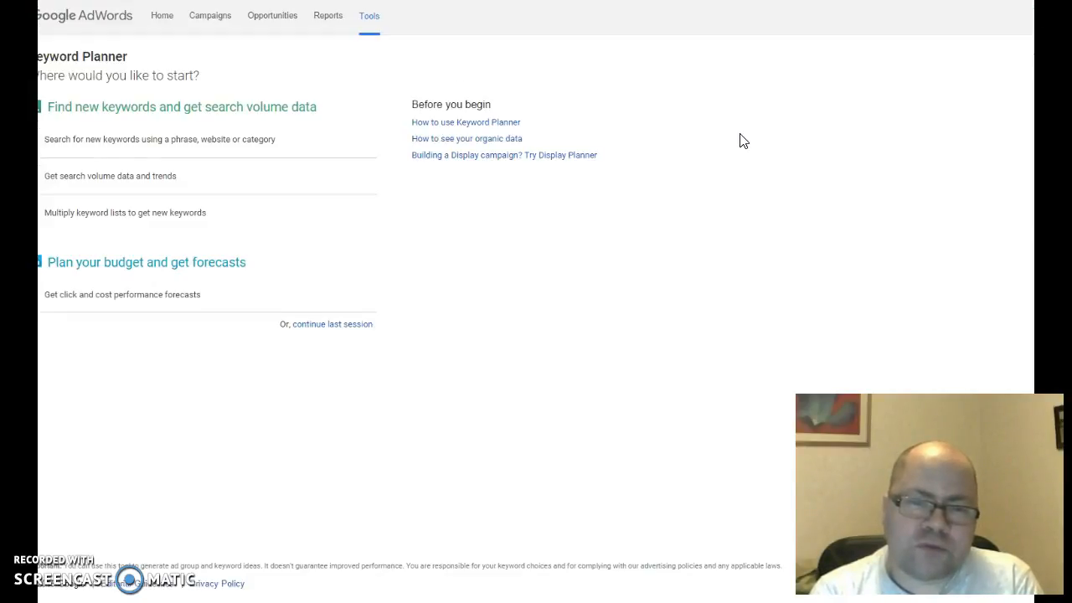
mouse_move(318, 87)
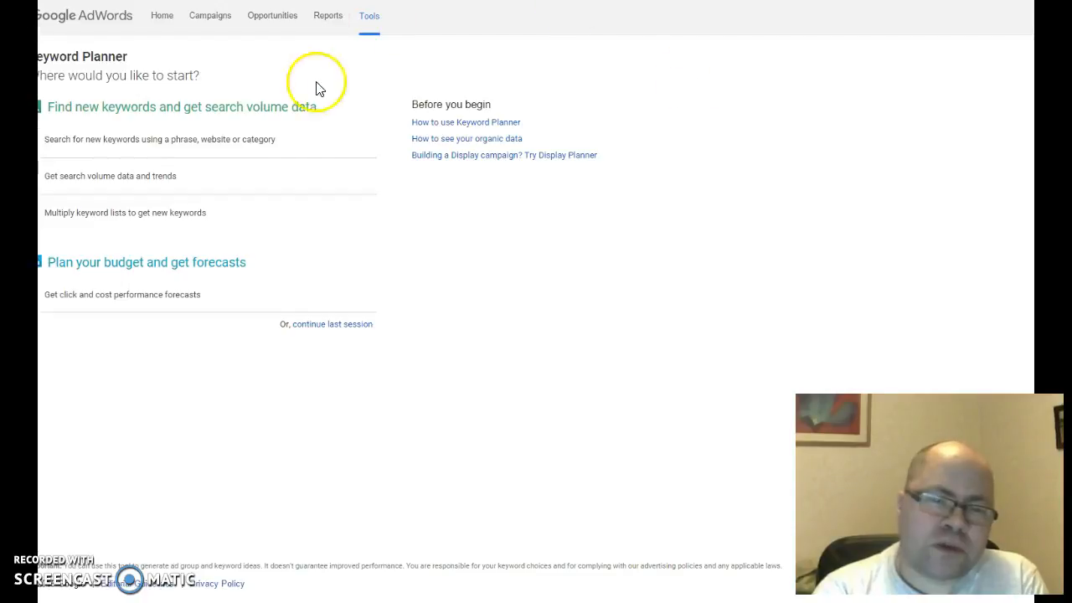
mouse_move(67, 143)
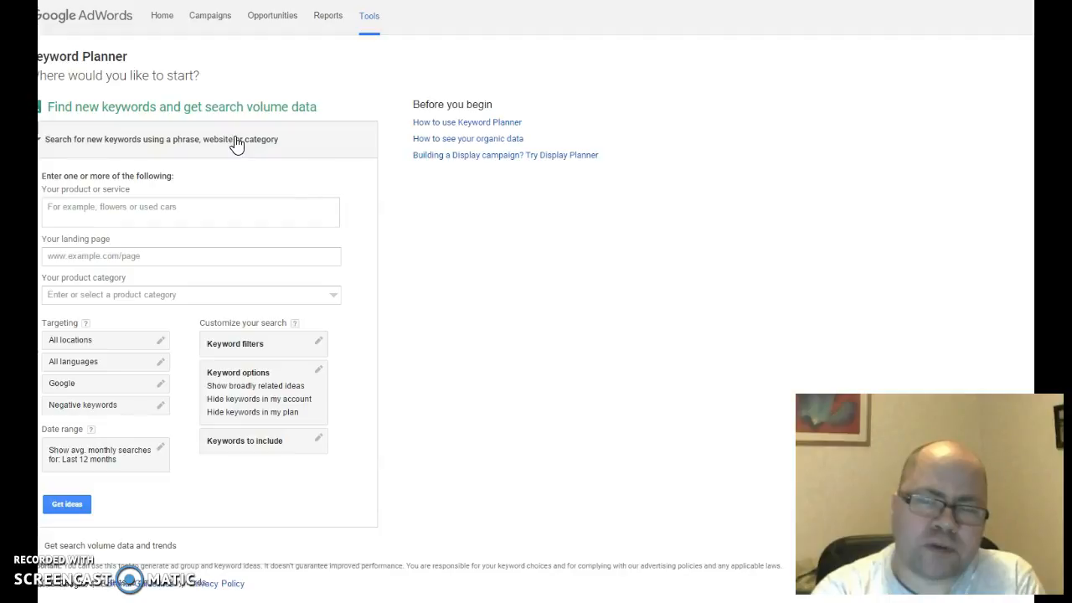
Enter 'blogging for money' in the 'Your product or service' field
left_click(190, 212)
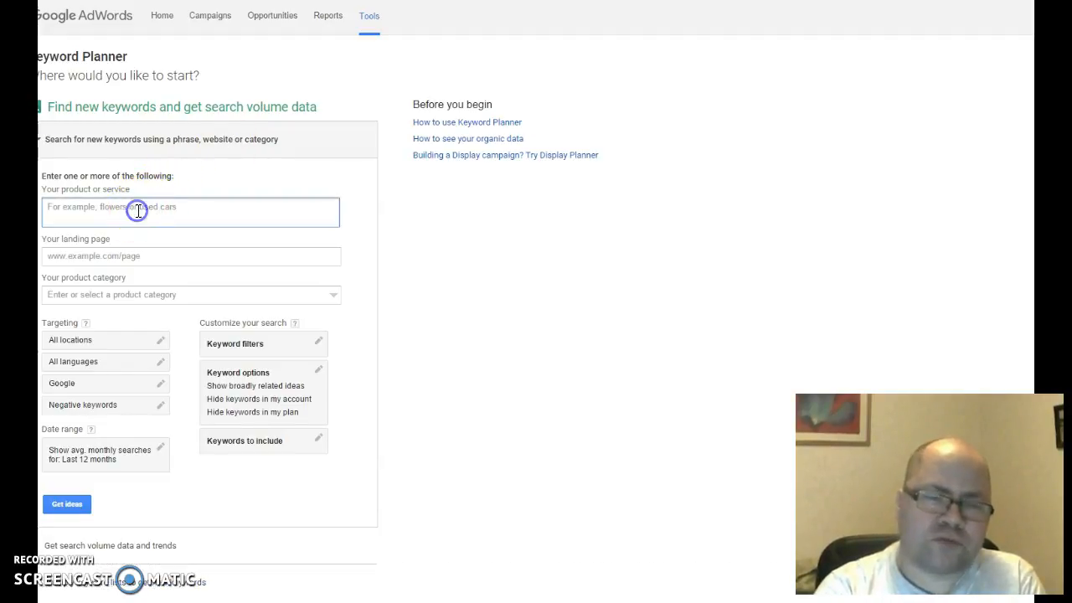
type("blogging for money")
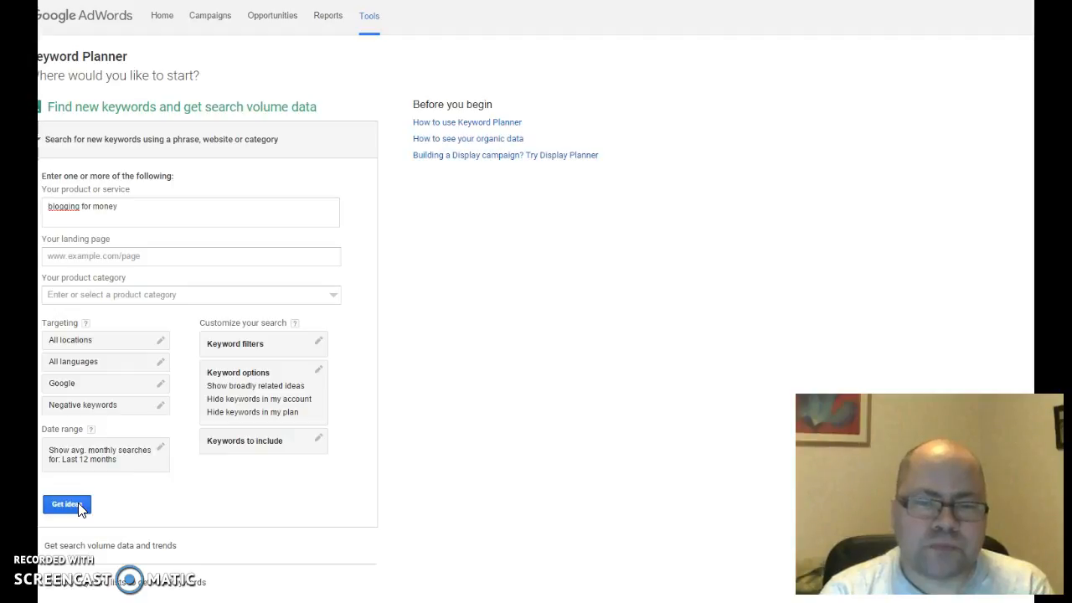
Get keyword ideas for 'blogging for money' and sort ad groups by competition, lowest first
left_click(67, 503)
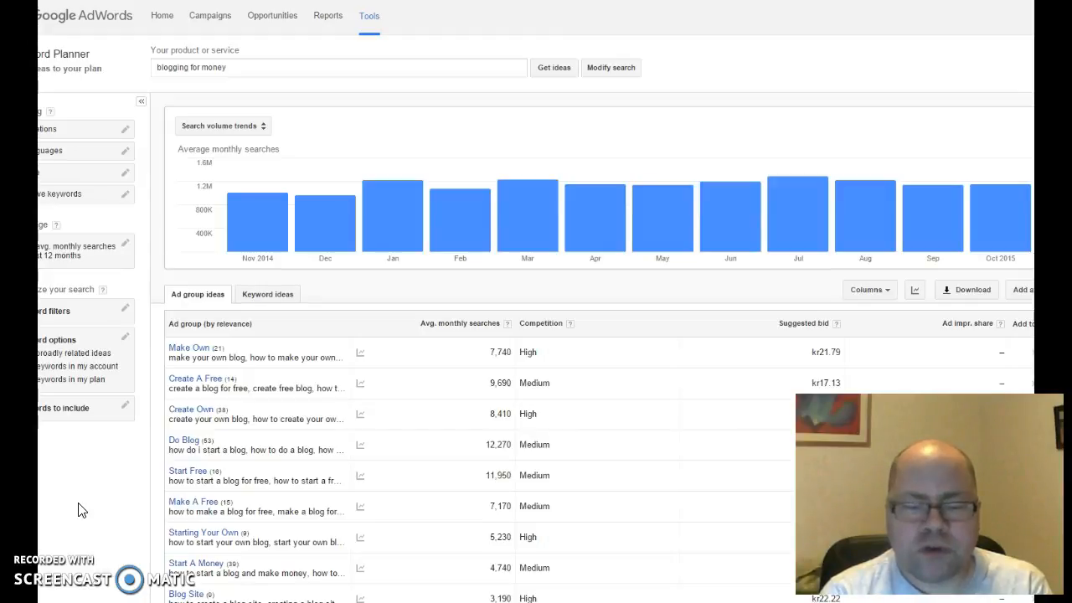
mouse_move(125, 461)
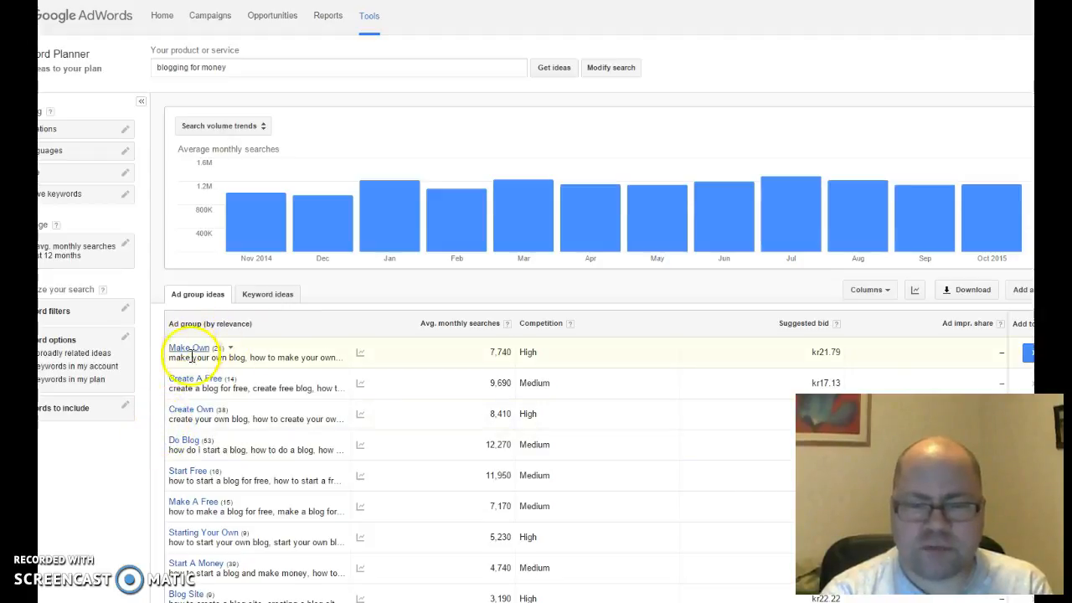
mouse_move(653, 502)
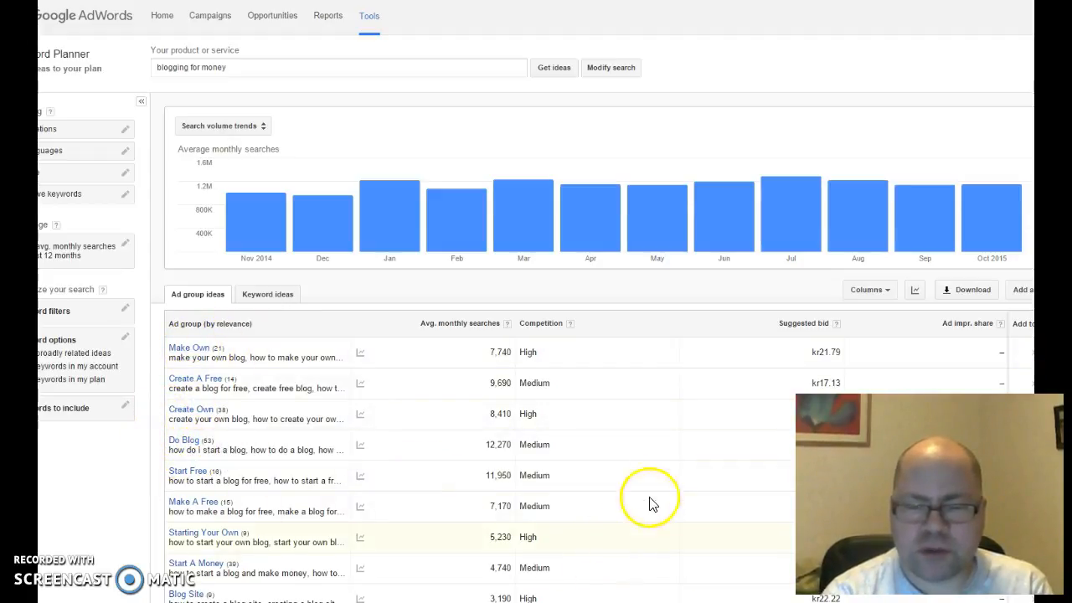
mouse_move(575, 467)
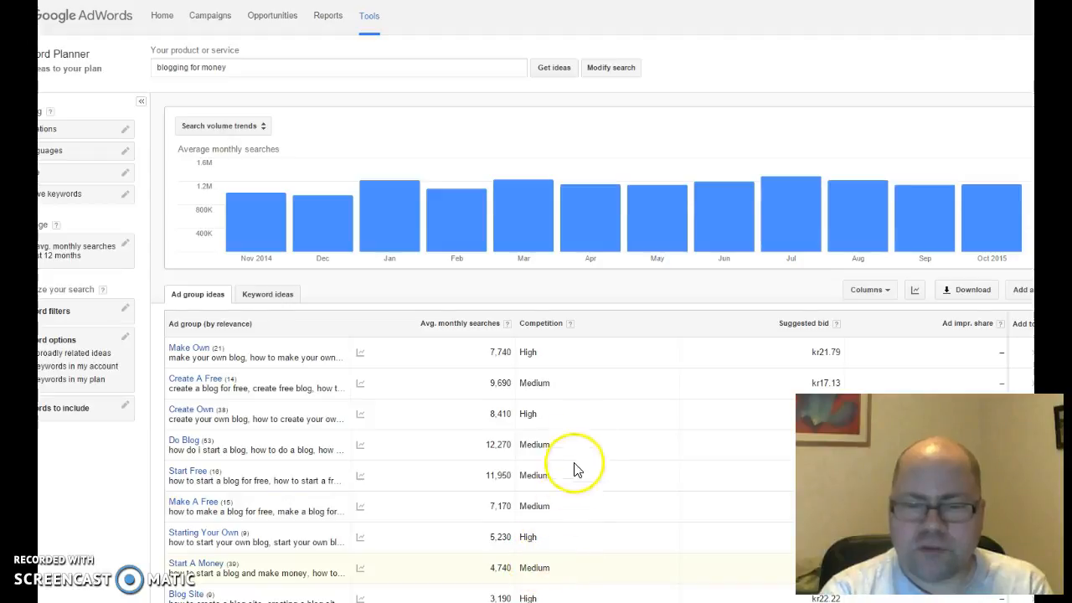
mouse_move(540, 330)
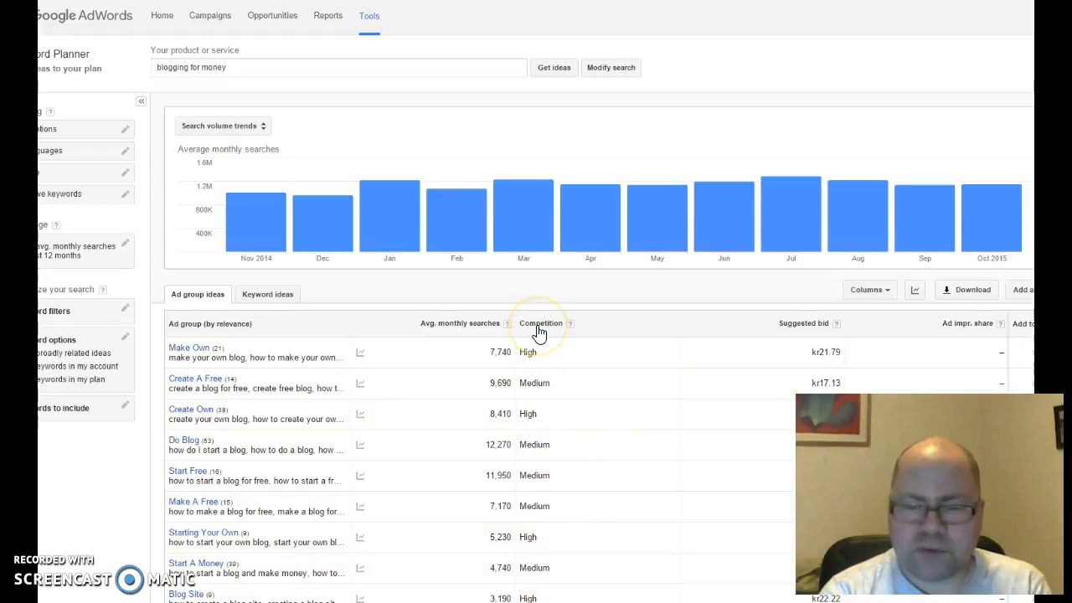
left_click(541, 323)
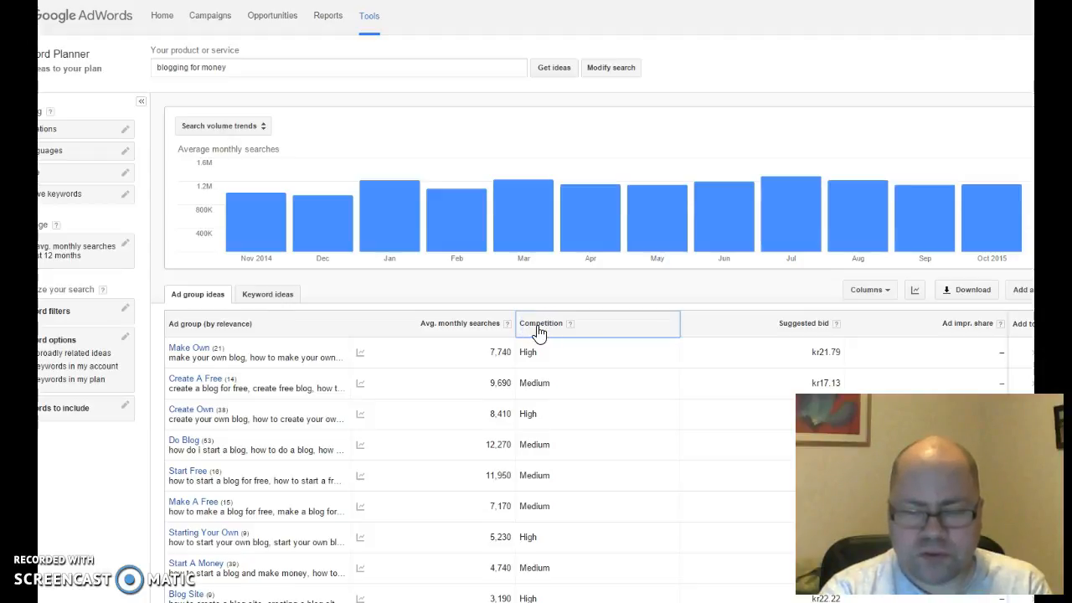
left_click(543, 323)
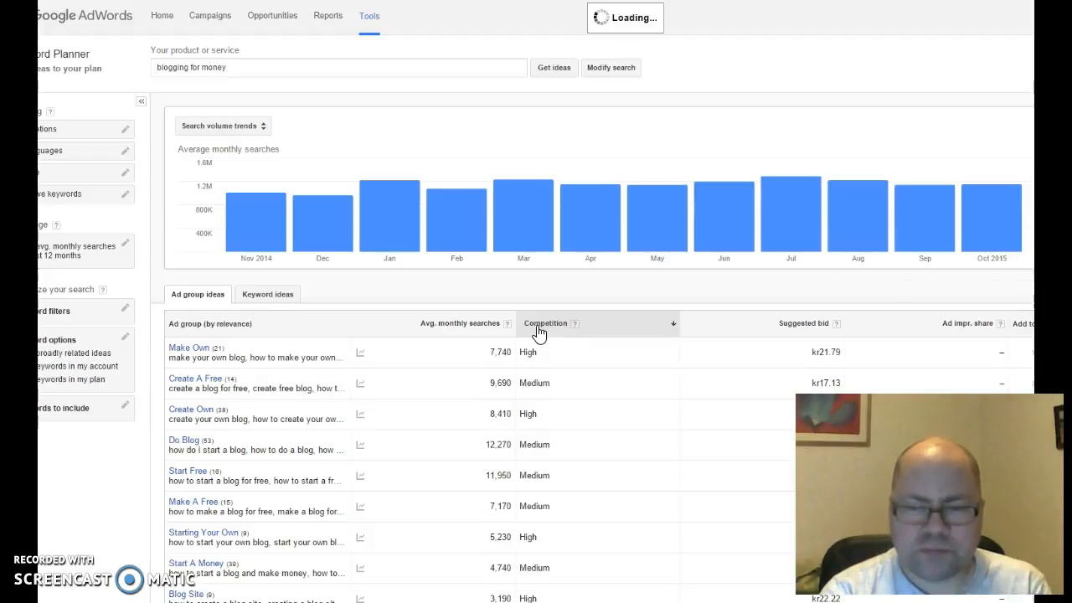
left_click(545, 323)
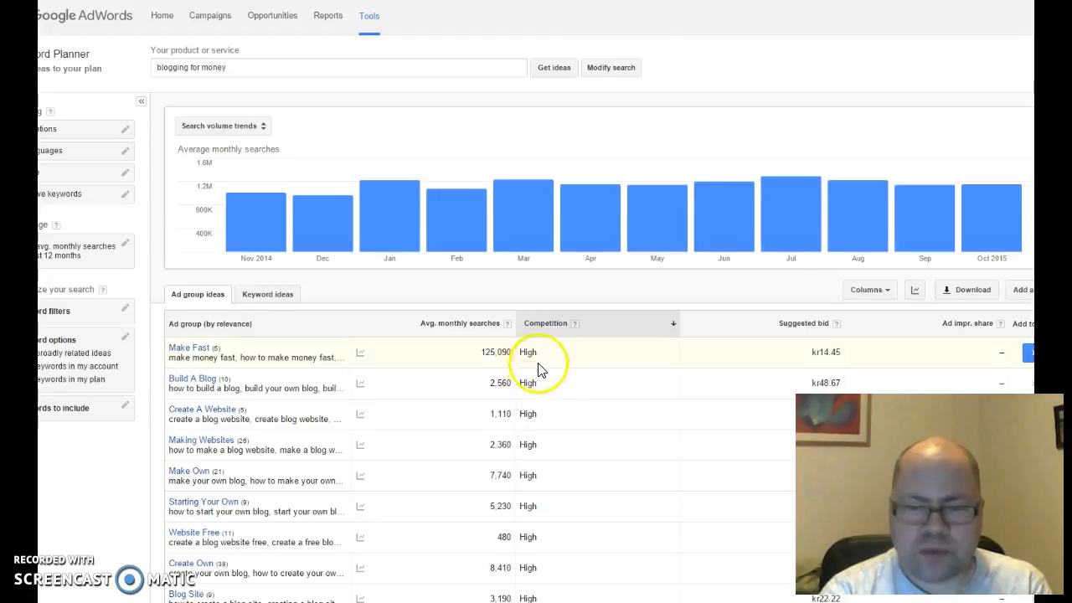
mouse_move(558, 332)
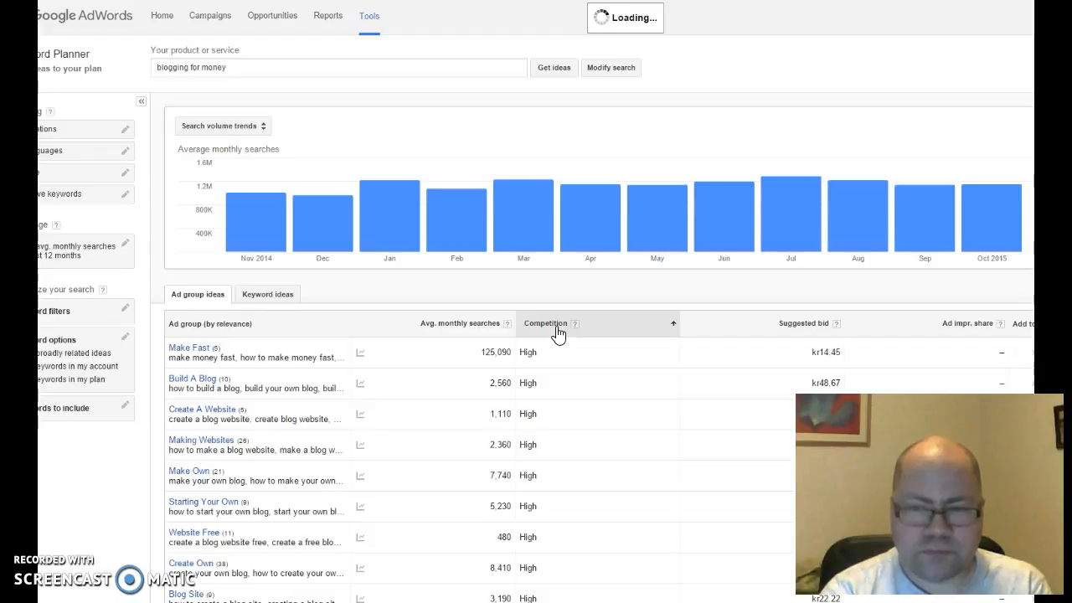
left_click(545, 323)
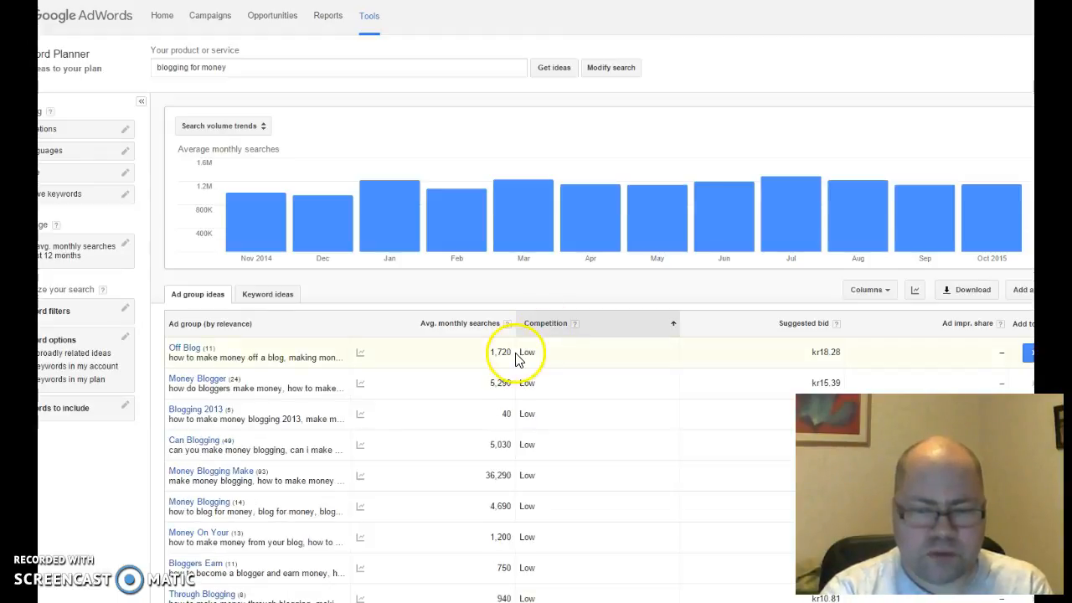
mouse_move(523, 421)
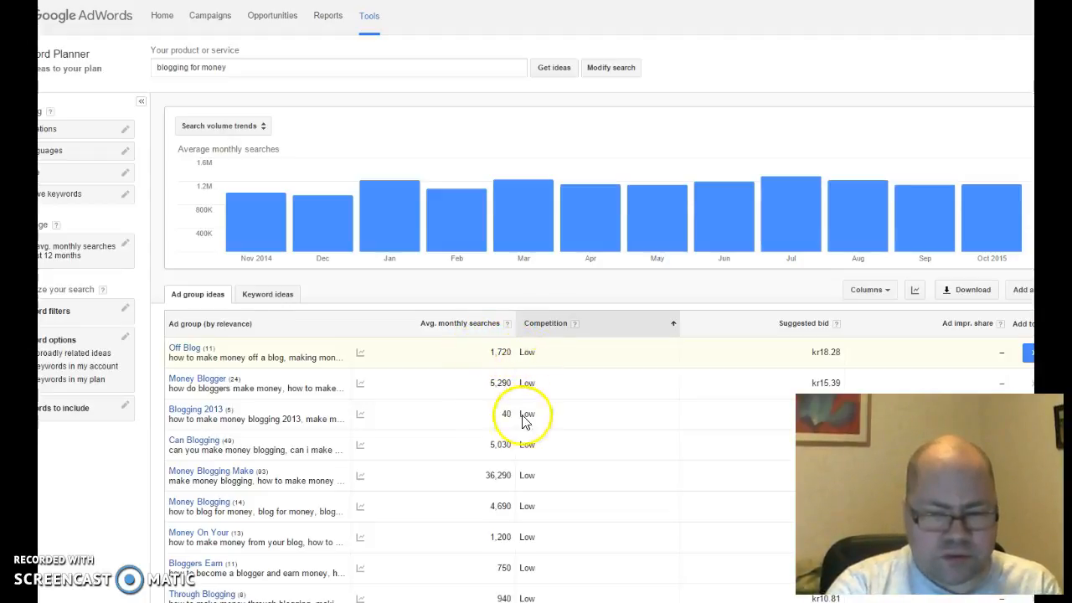
mouse_move(353, 389)
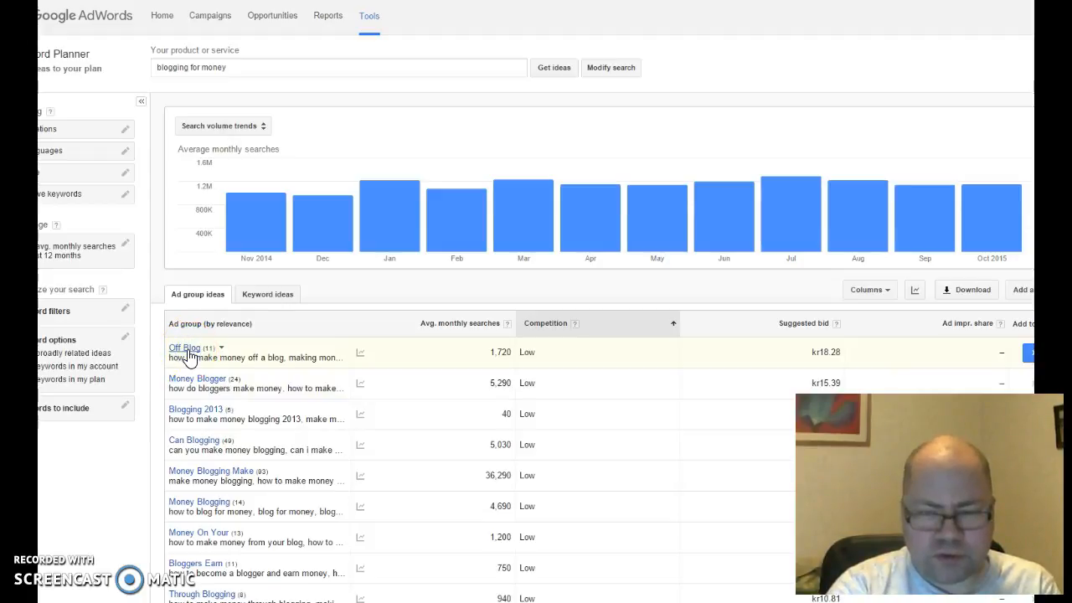
Open the Off Blog ad group and select 'how to make money off a blog' for copying
left_click(183, 347)
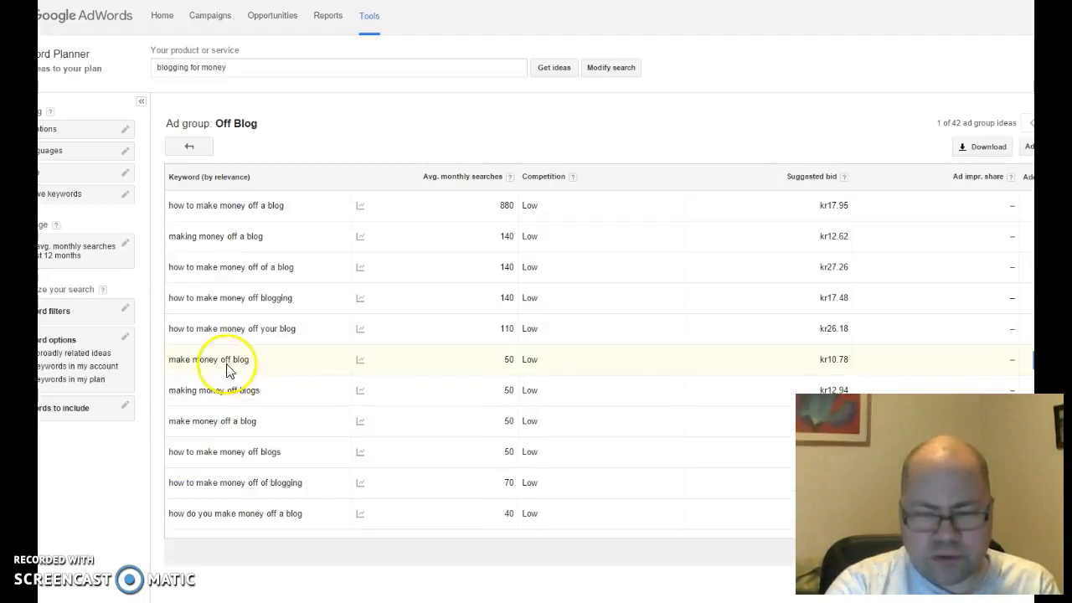
mouse_move(489, 246)
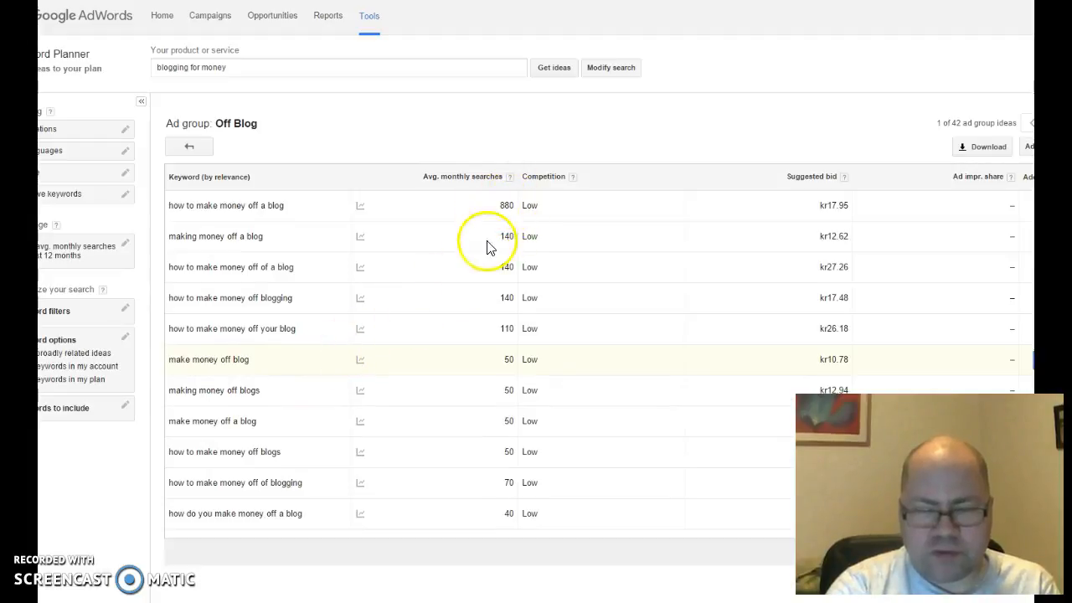
mouse_move(467, 205)
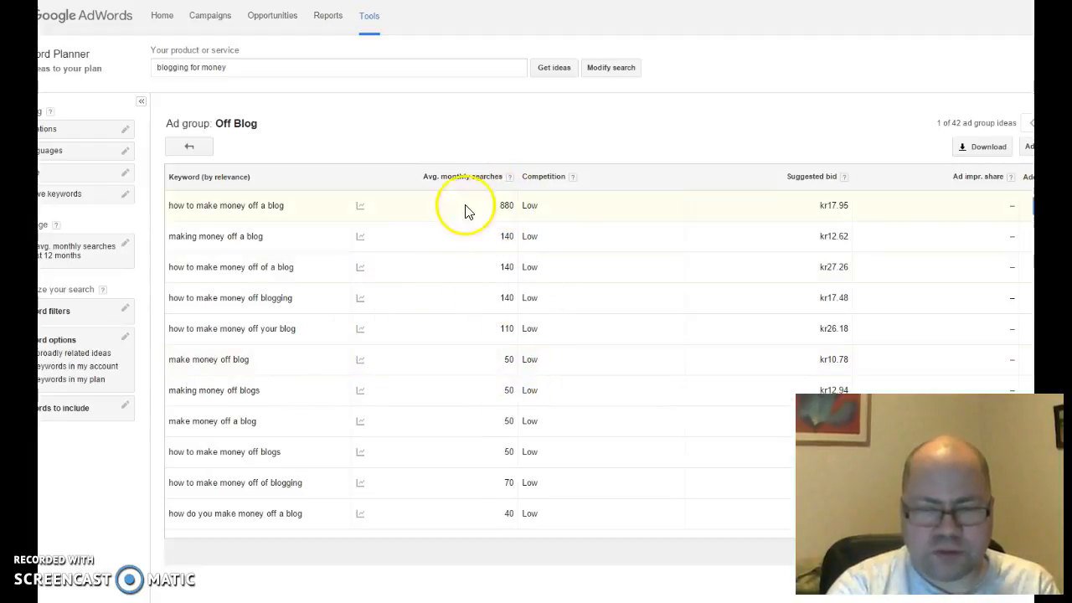
mouse_move(271, 242)
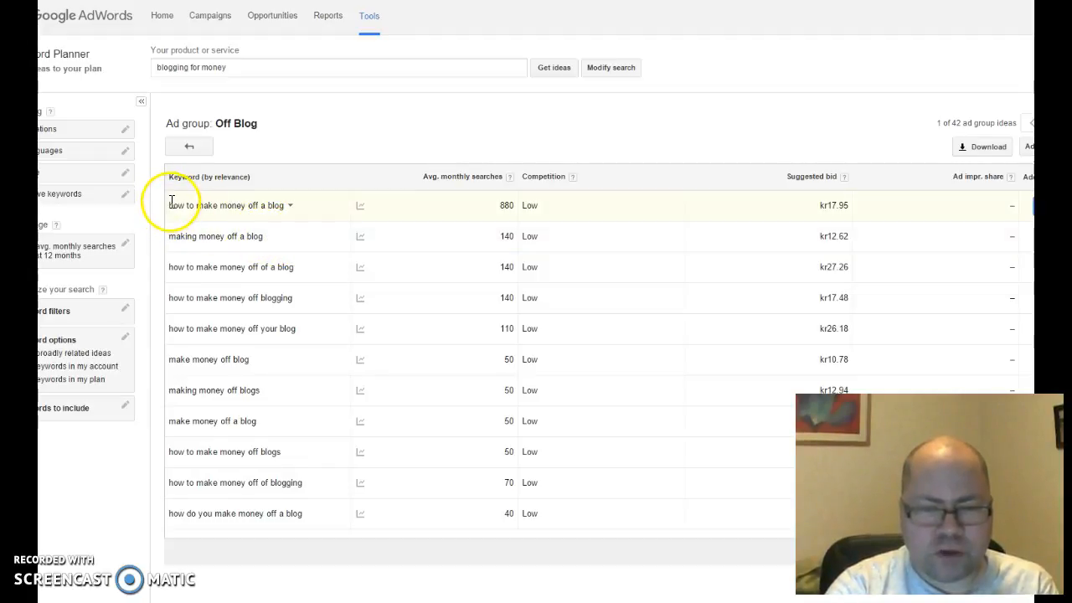
double_click(223, 205)
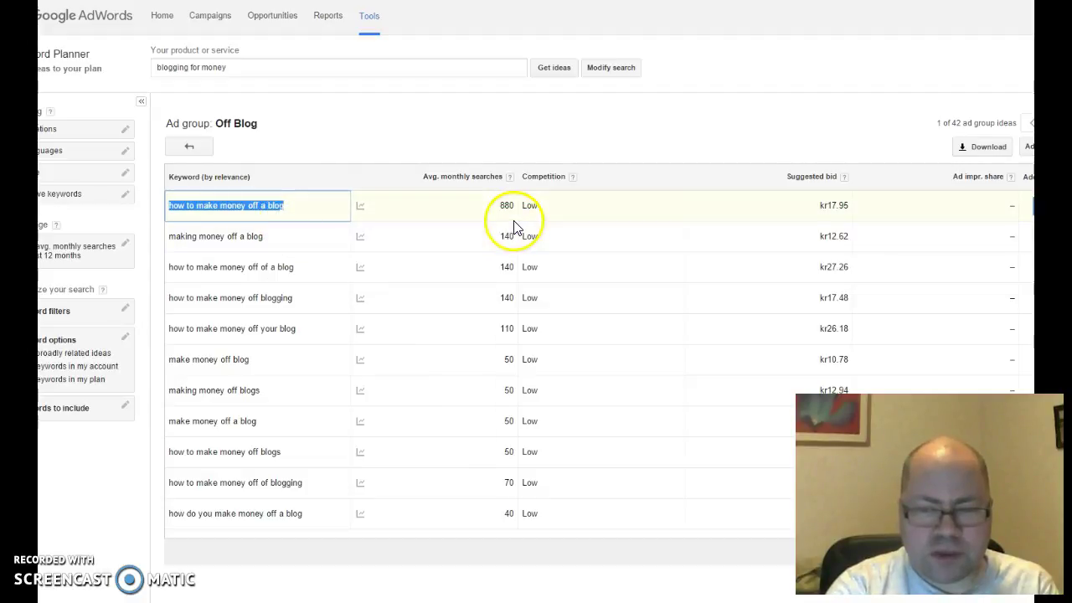
mouse_move(511, 206)
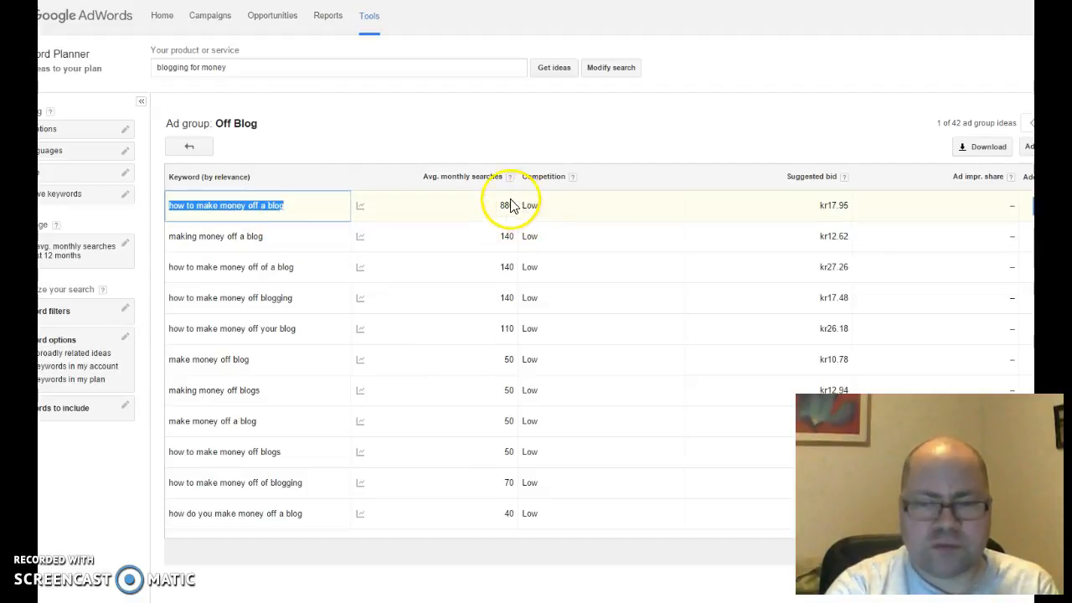
mouse_move(418, 21)
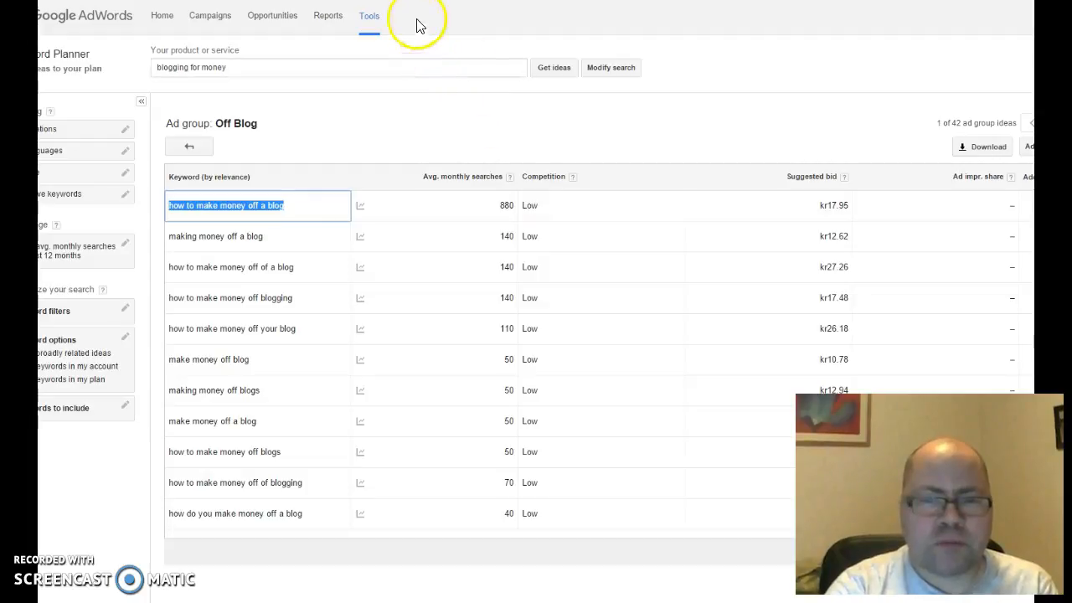
mouse_move(416, 23)
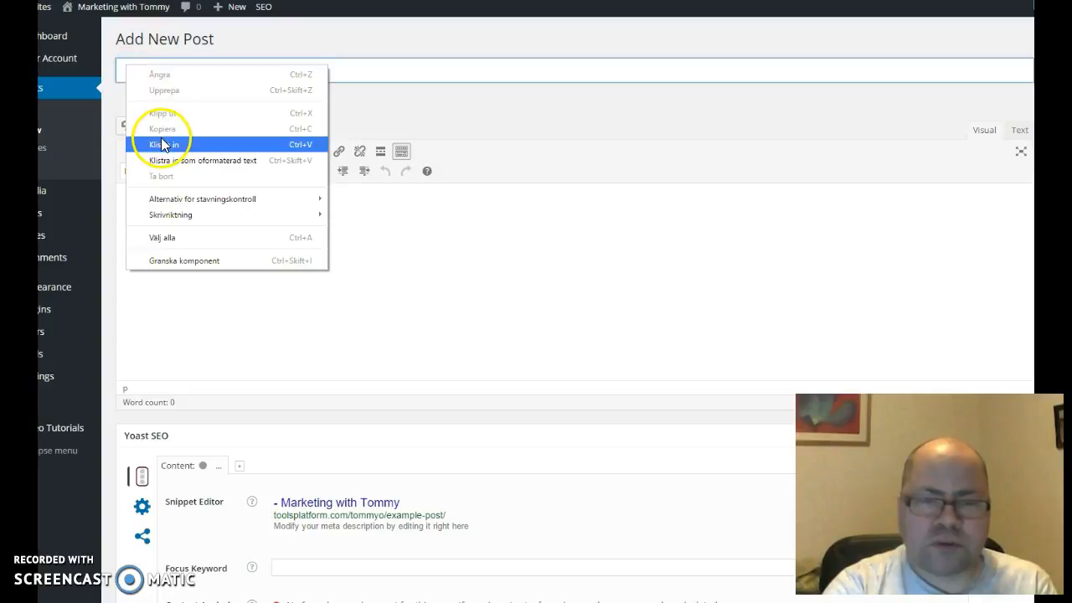
Paste the keyword into the post title and capitalize it to 'How to make money off a blog'
left_click(165, 144)
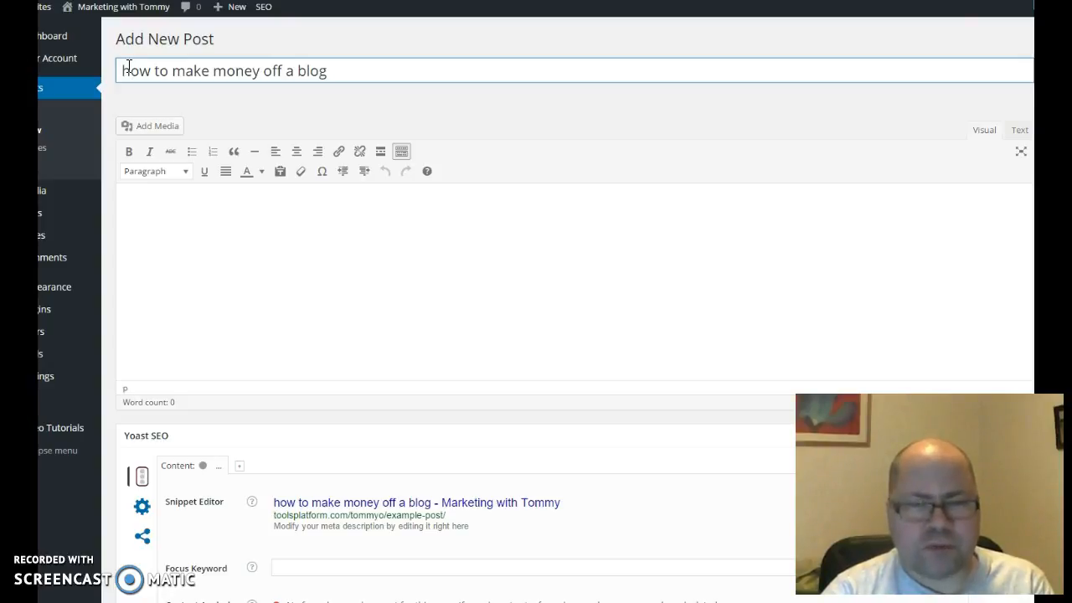
key("Backspace")
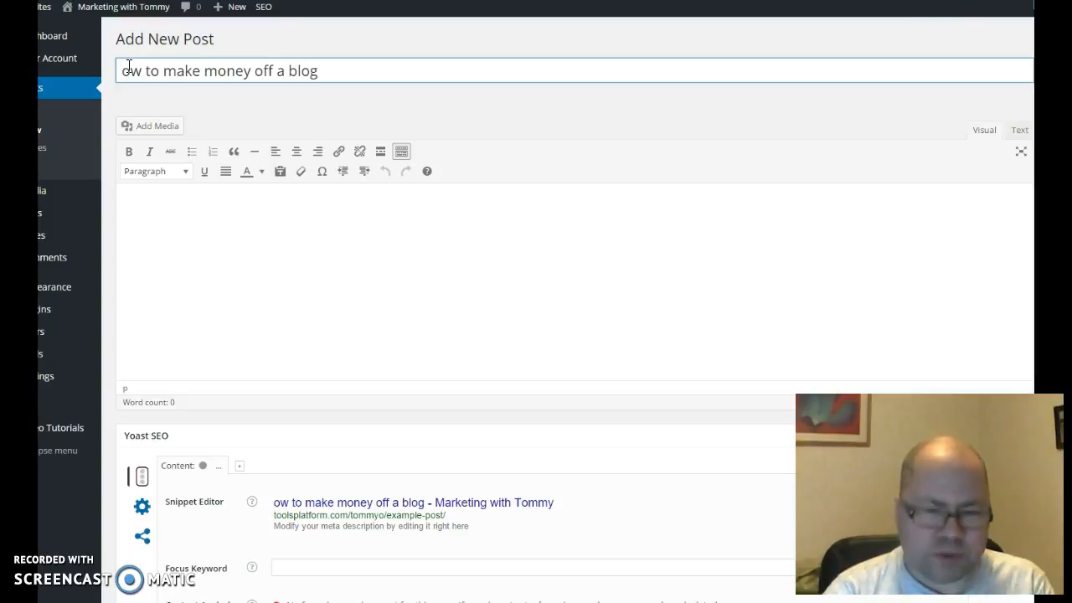
type("H")
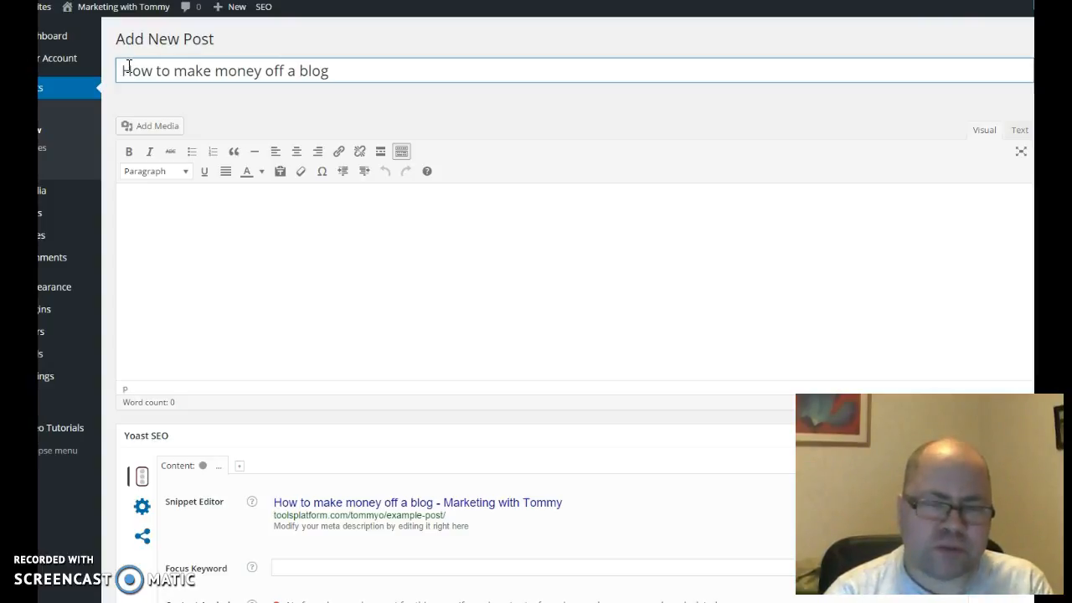
mouse_move(350, 69)
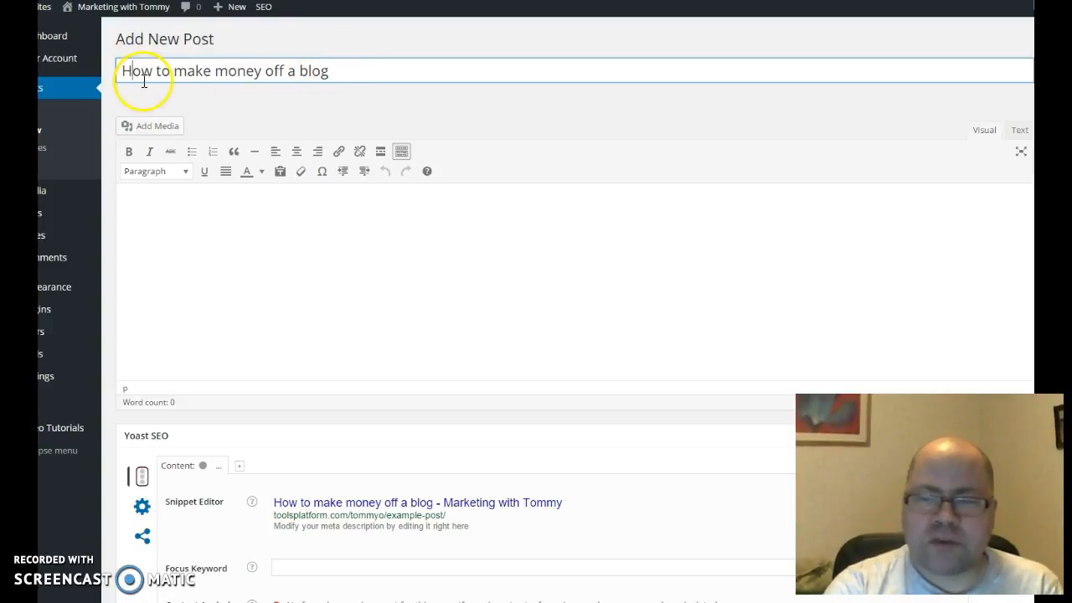
mouse_move(1021, 268)
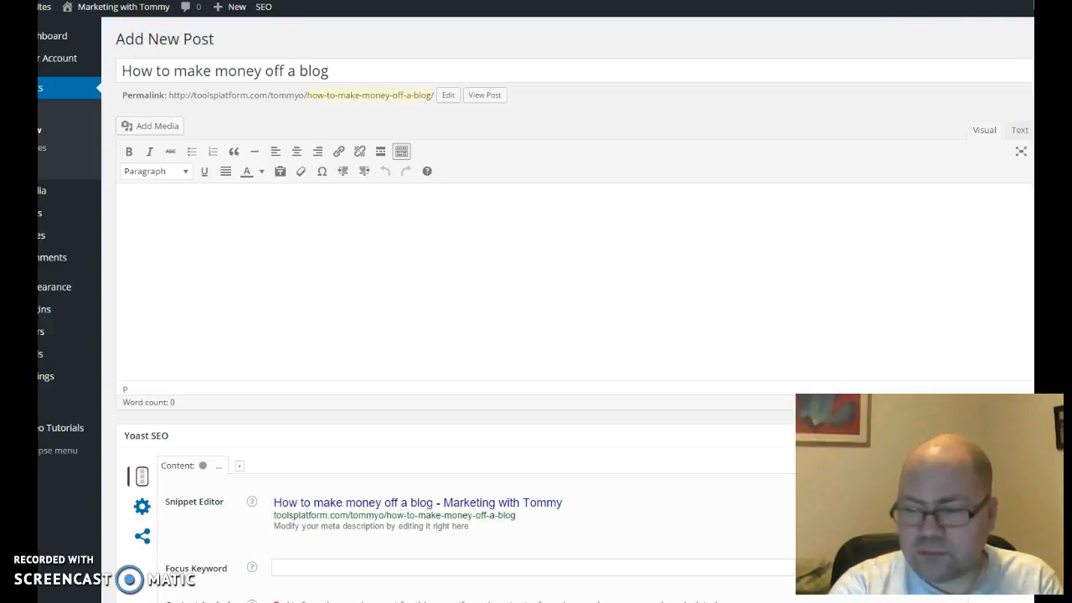
scroll("down", 3)
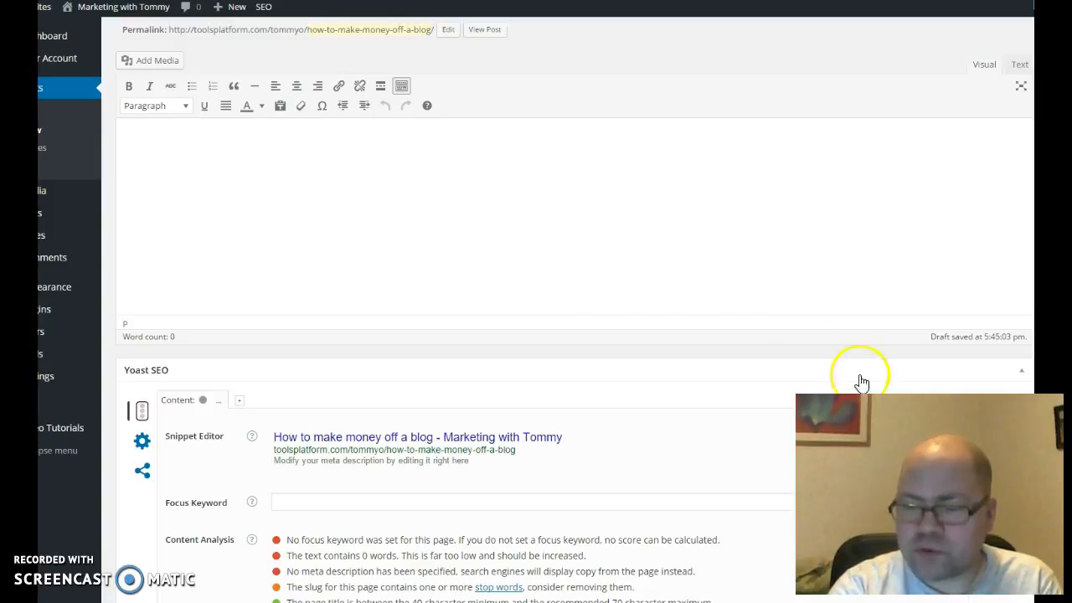
mouse_move(182, 353)
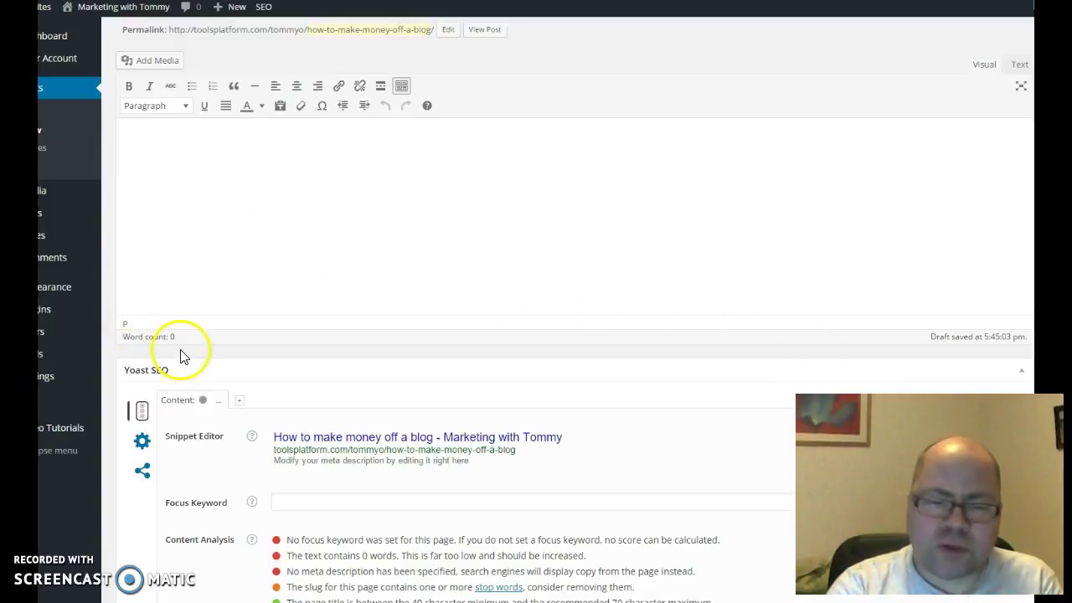
scroll("up", 3)
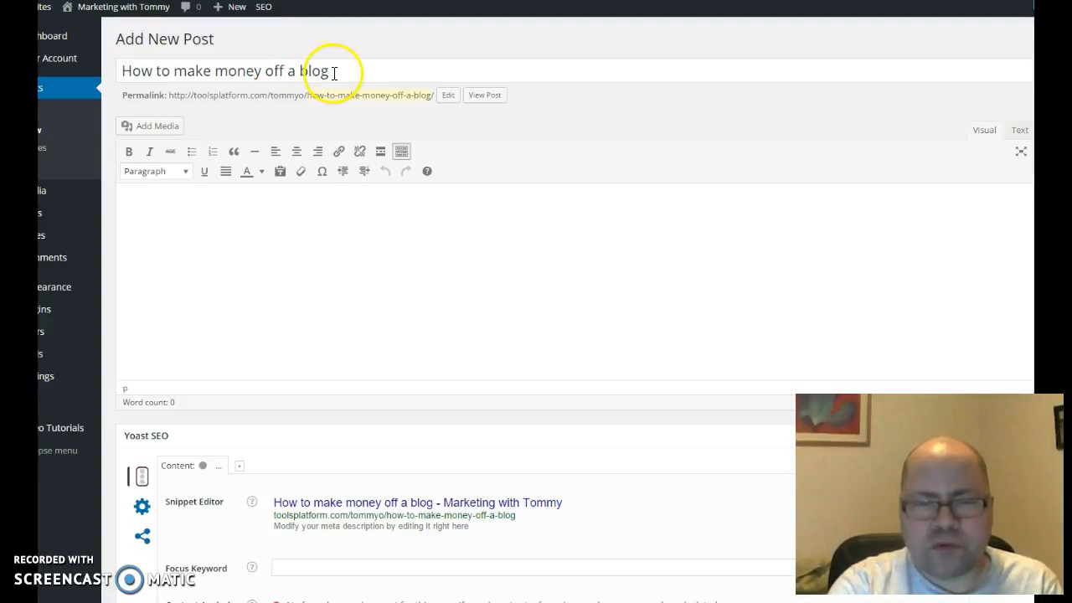
mouse_move(117, 205)
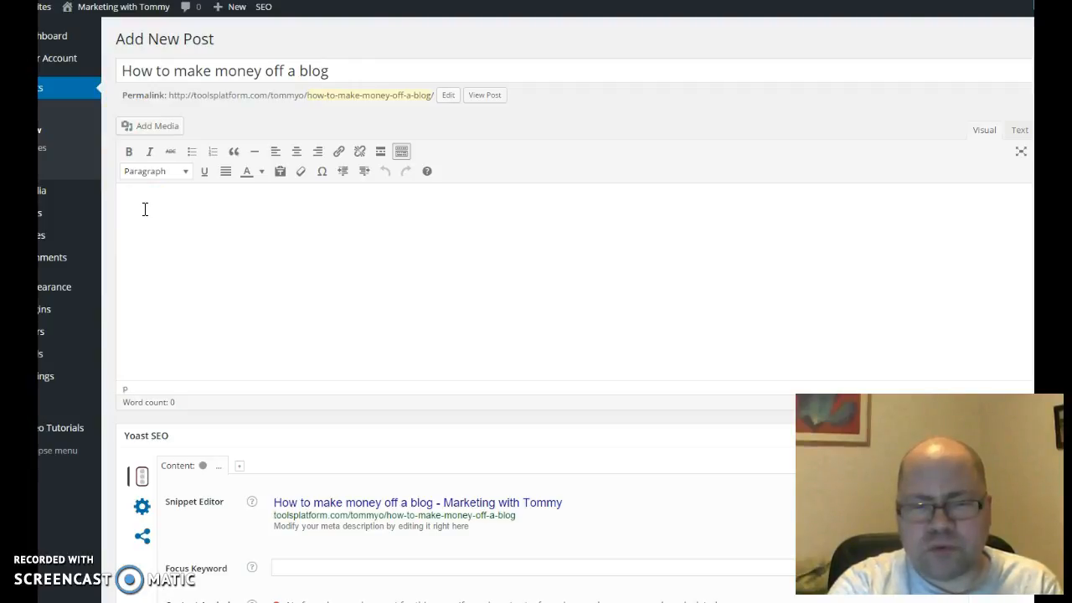
mouse_move(149, 208)
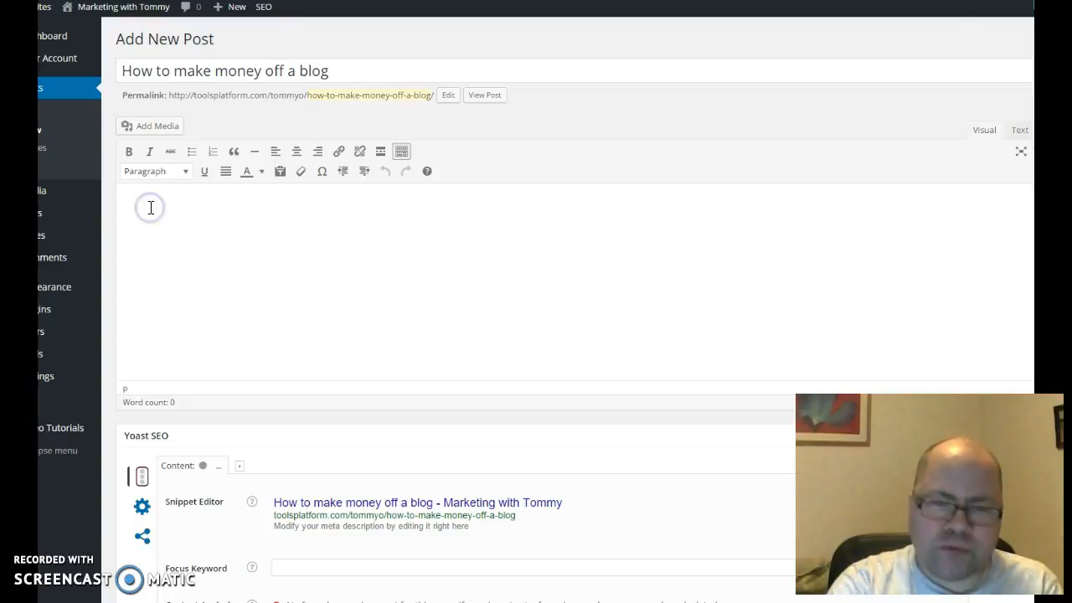
Paste 'How to make money off a blog' into the empty post body
right_click(151, 208)
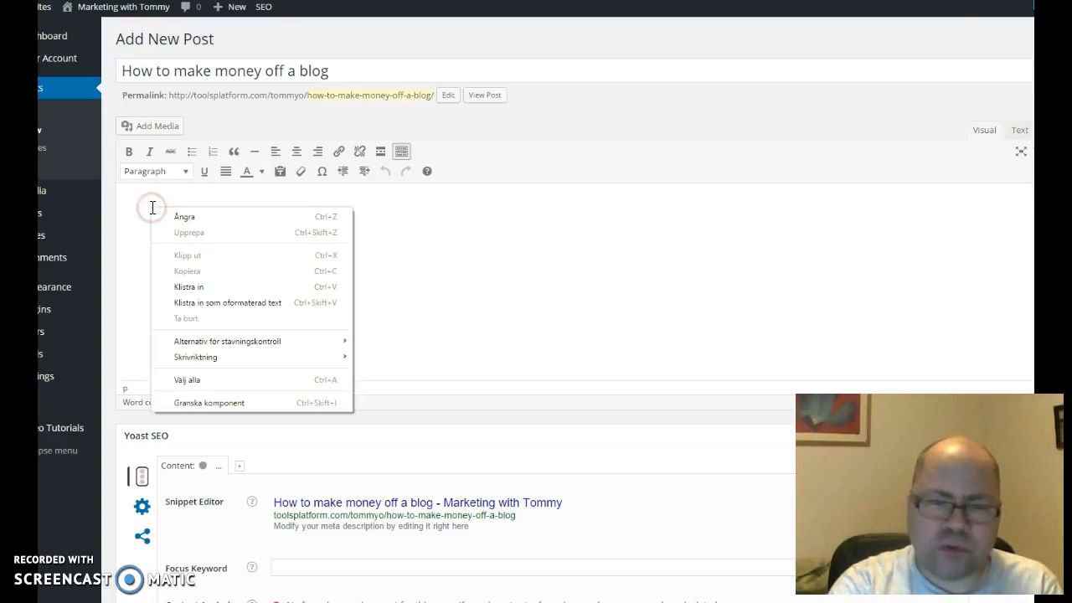
mouse_move(189, 286)
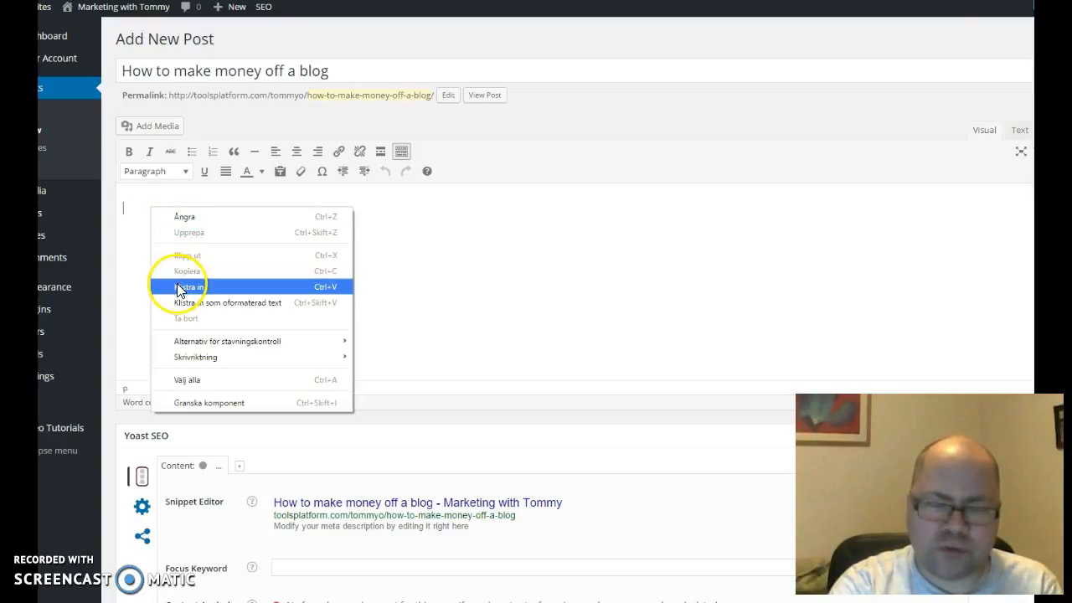
left_click(189, 287)
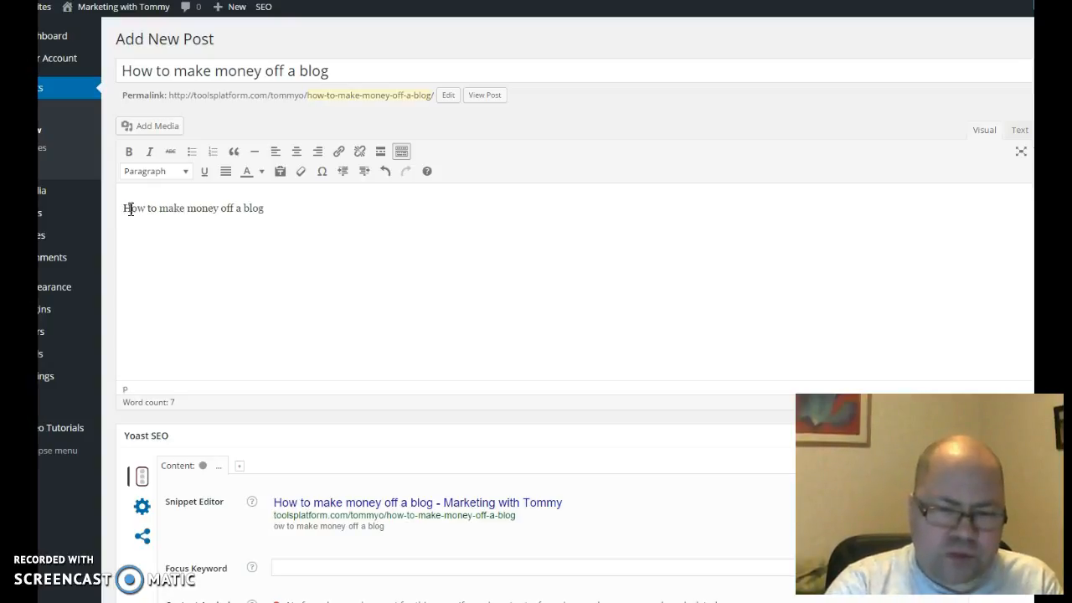
mouse_move(172, 152)
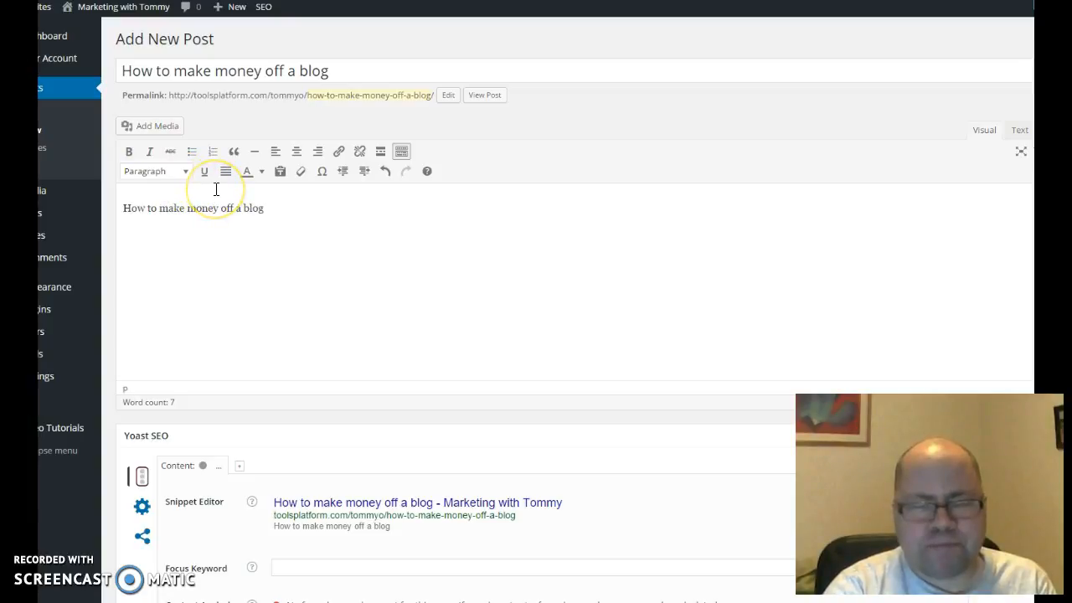
mouse_move(184, 92)
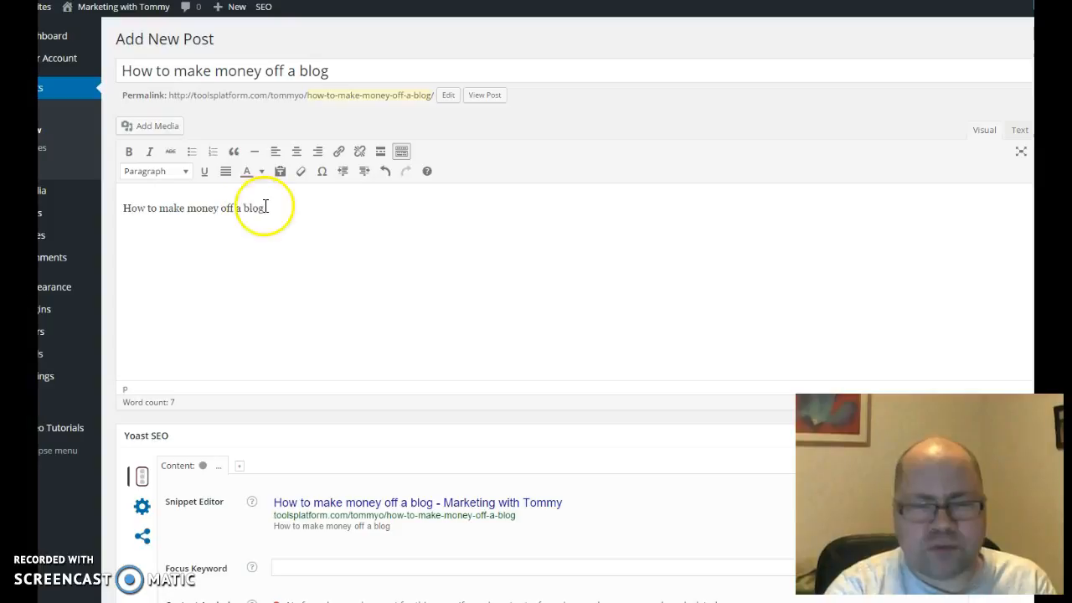
Format the opening line 'How to make money off a blog' as Heading 2
triple_click(192, 208)
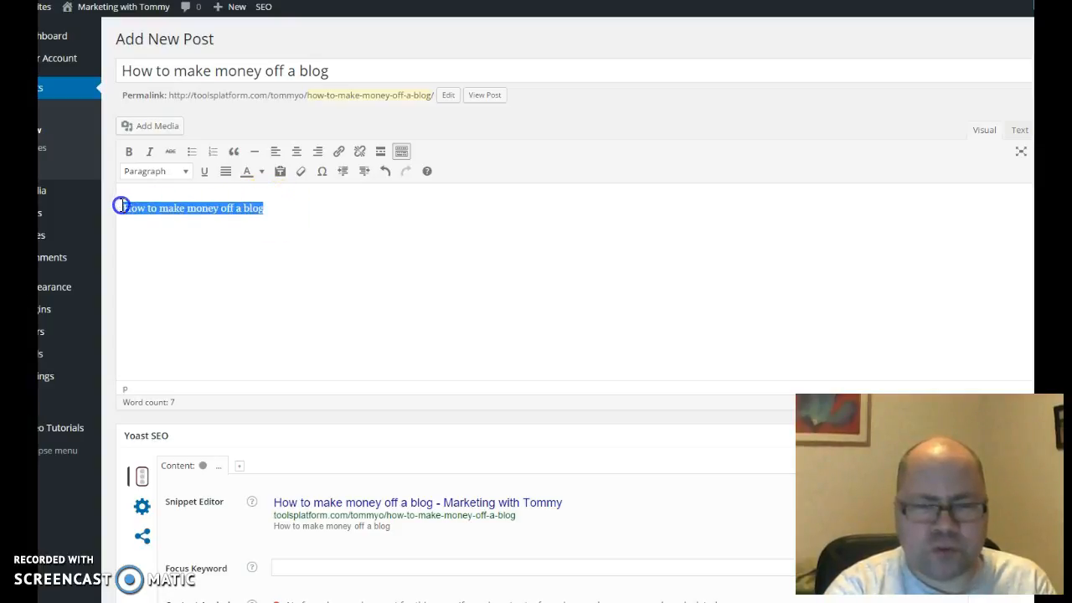
left_click(155, 171)
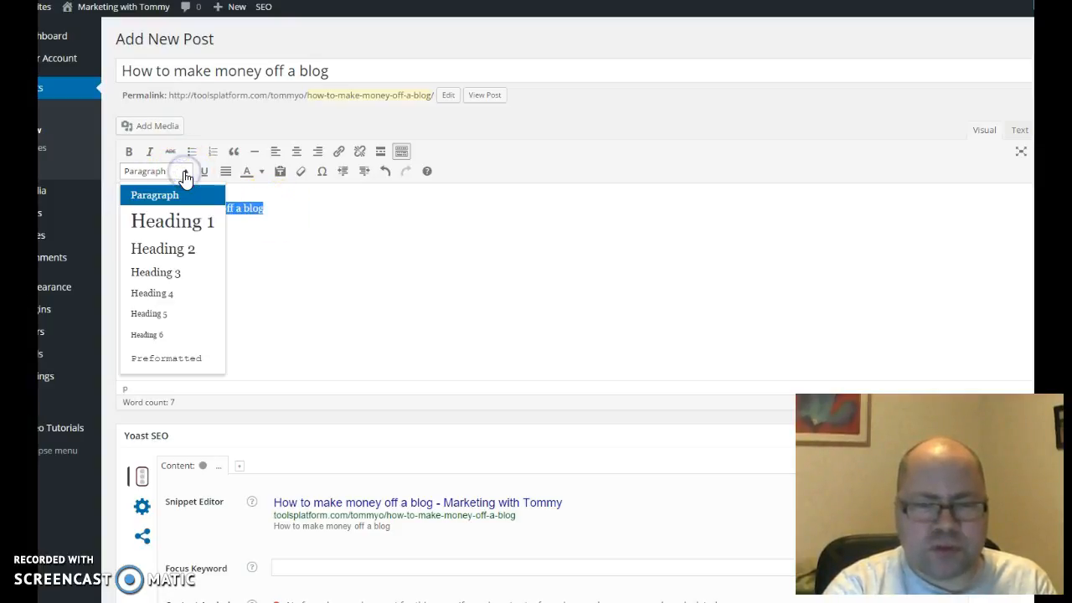
mouse_move(172, 226)
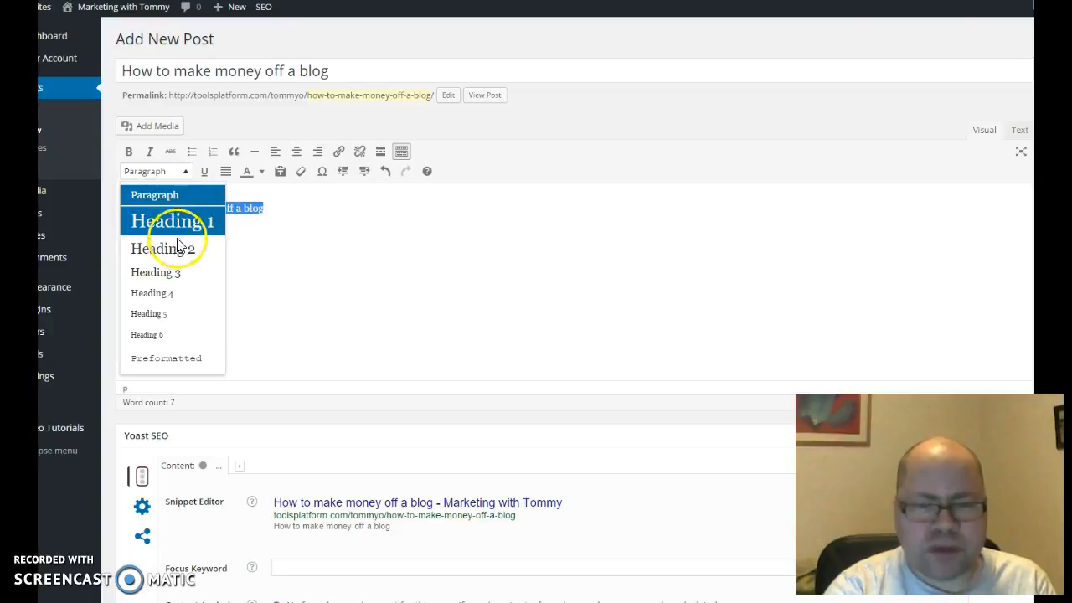
mouse_move(163, 249)
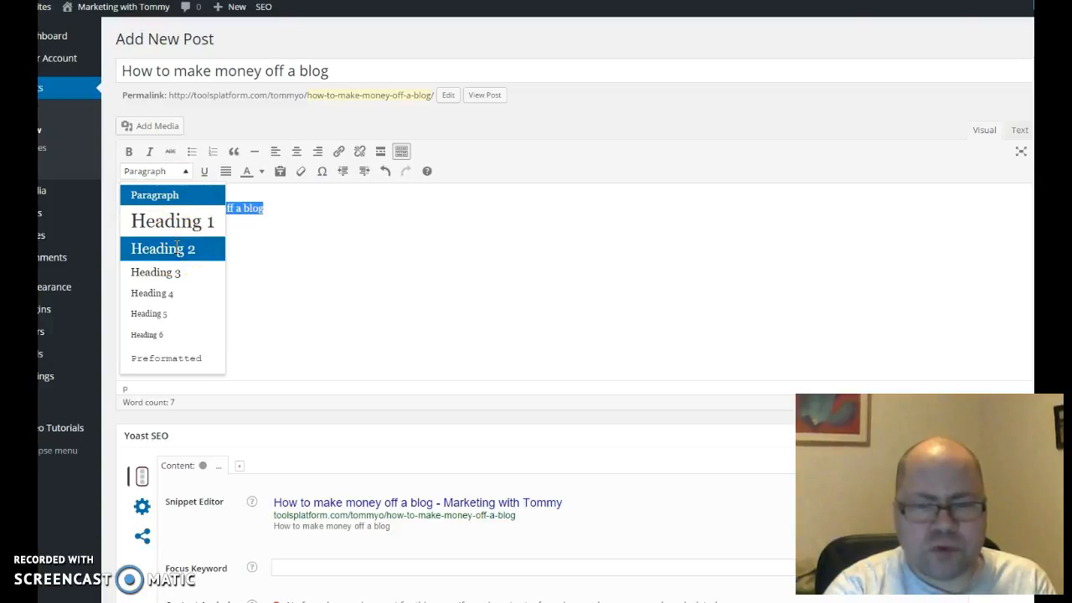
left_click(162, 249)
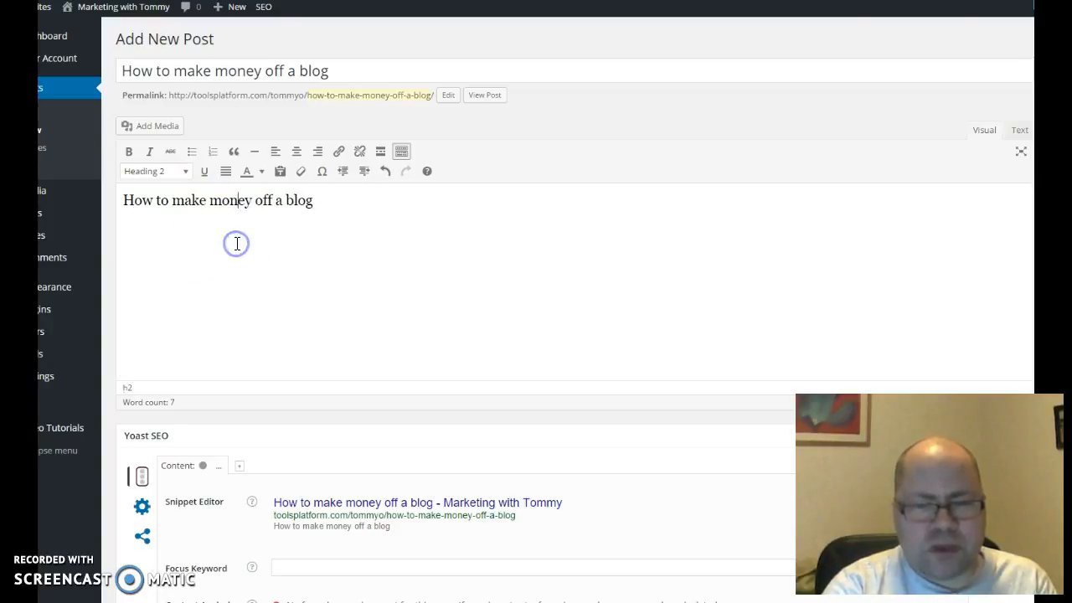
mouse_move(233, 247)
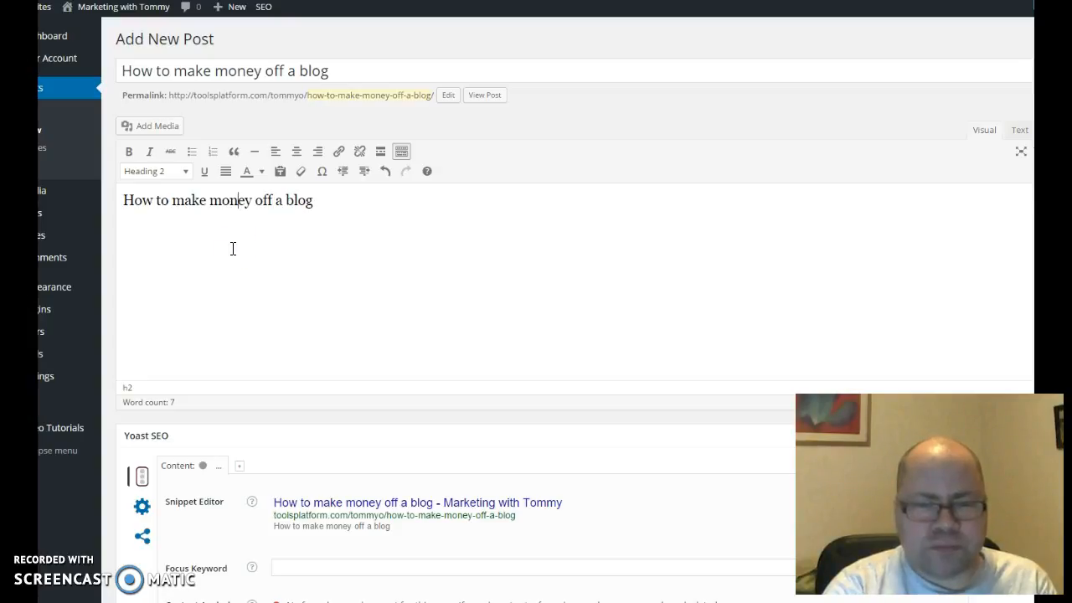
mouse_move(224, 207)
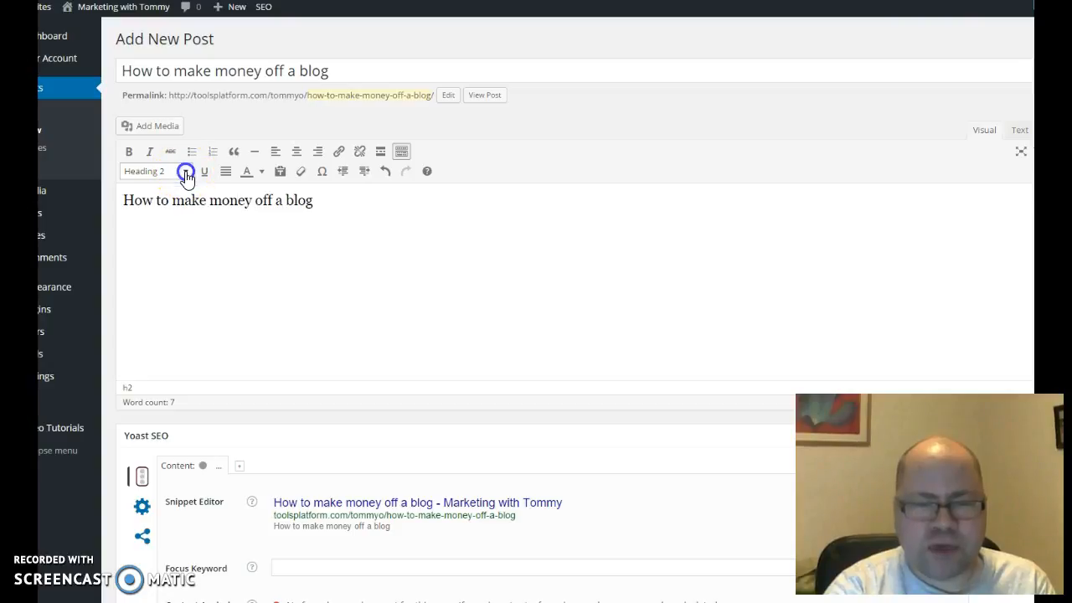
left_click(155, 171)
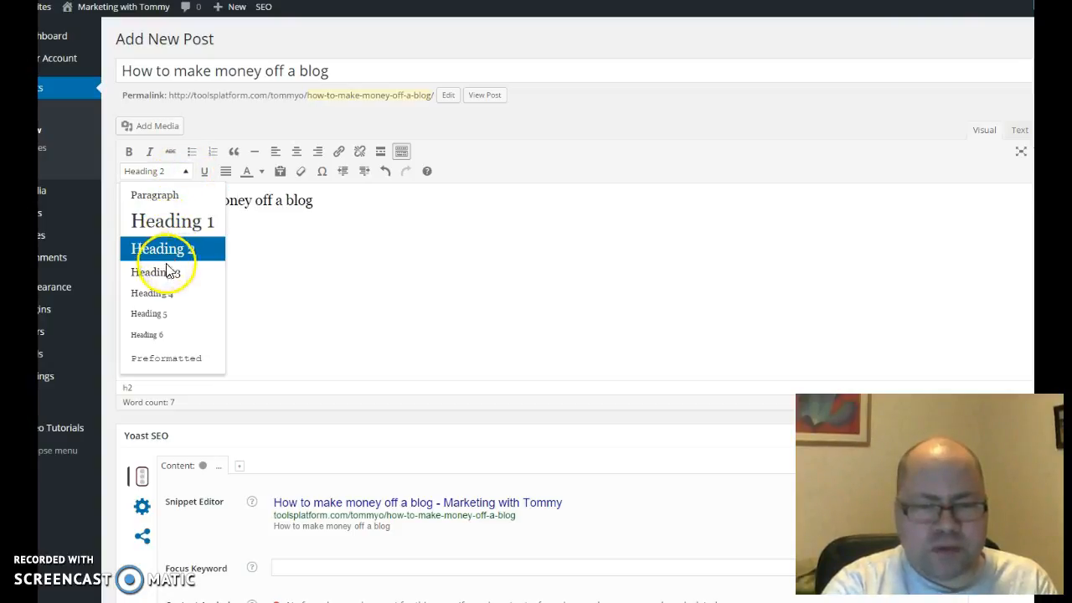
mouse_move(156, 273)
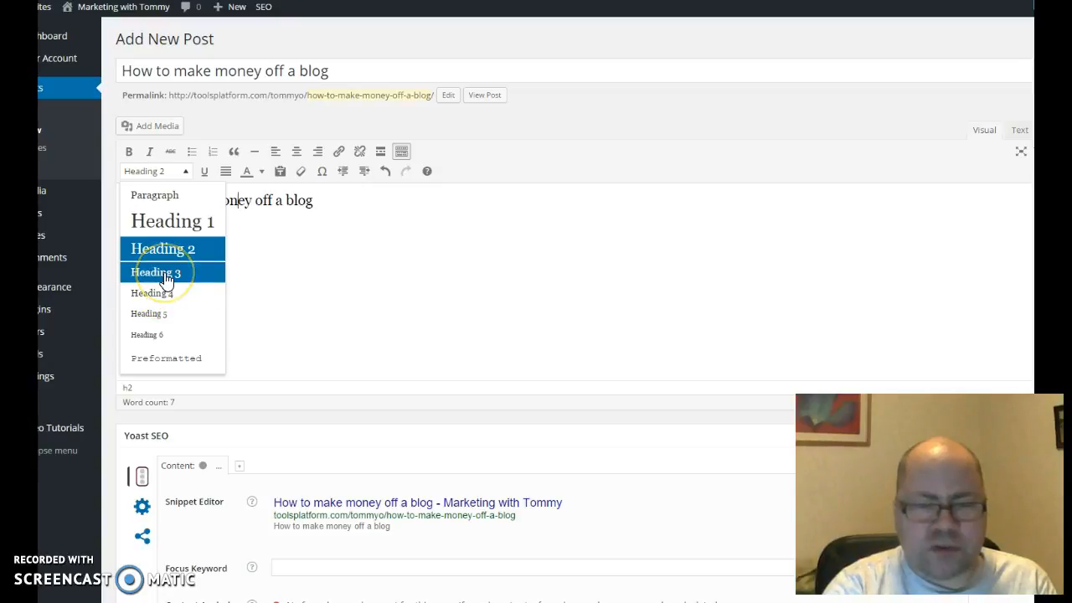
mouse_move(165, 273)
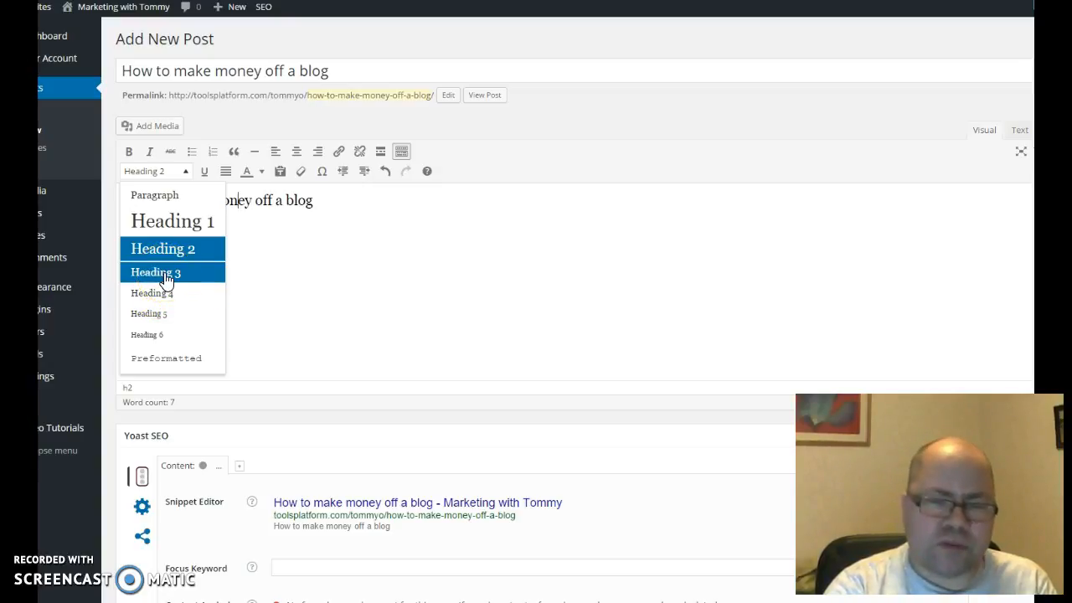
mouse_move(316, 252)
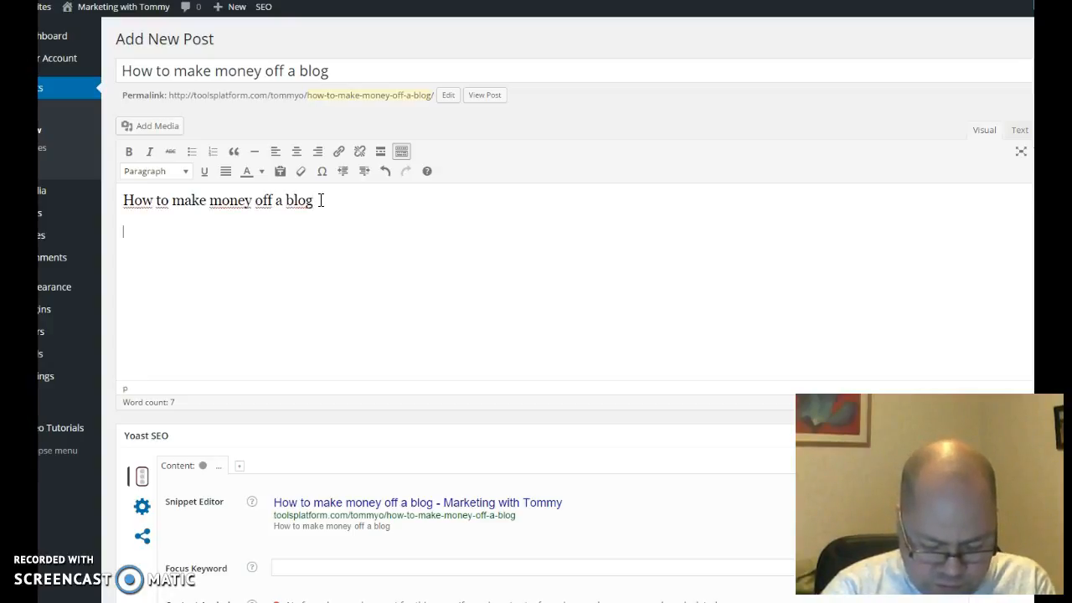
Type 'this blog post will' with 'how to make money off a blog' on its own line
type("this")
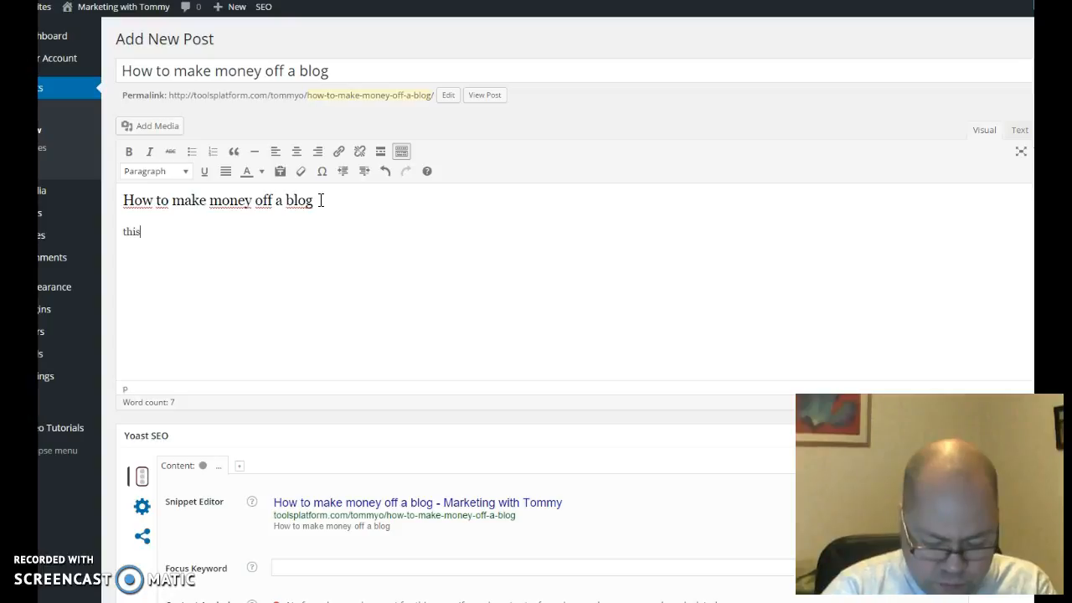
type("blog post will be about")
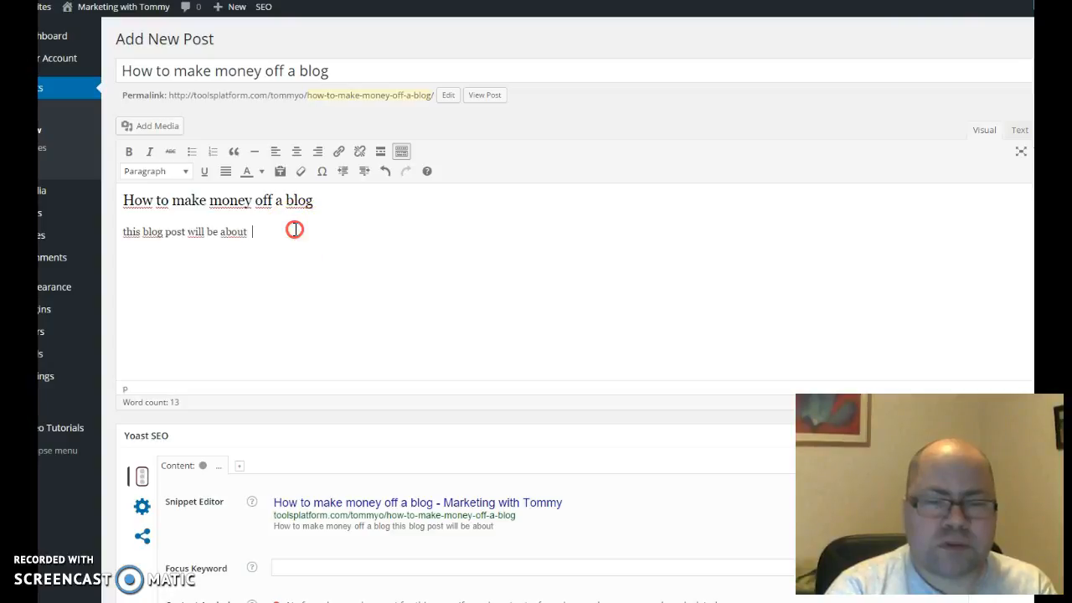
mouse_move(326, 306)
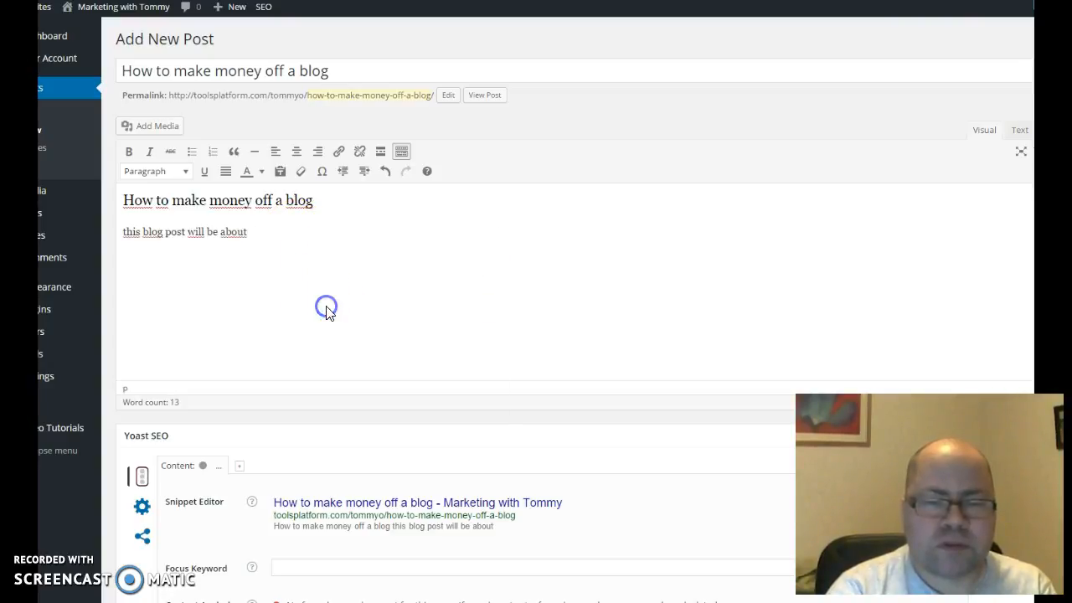
type("how to make money off a blog")
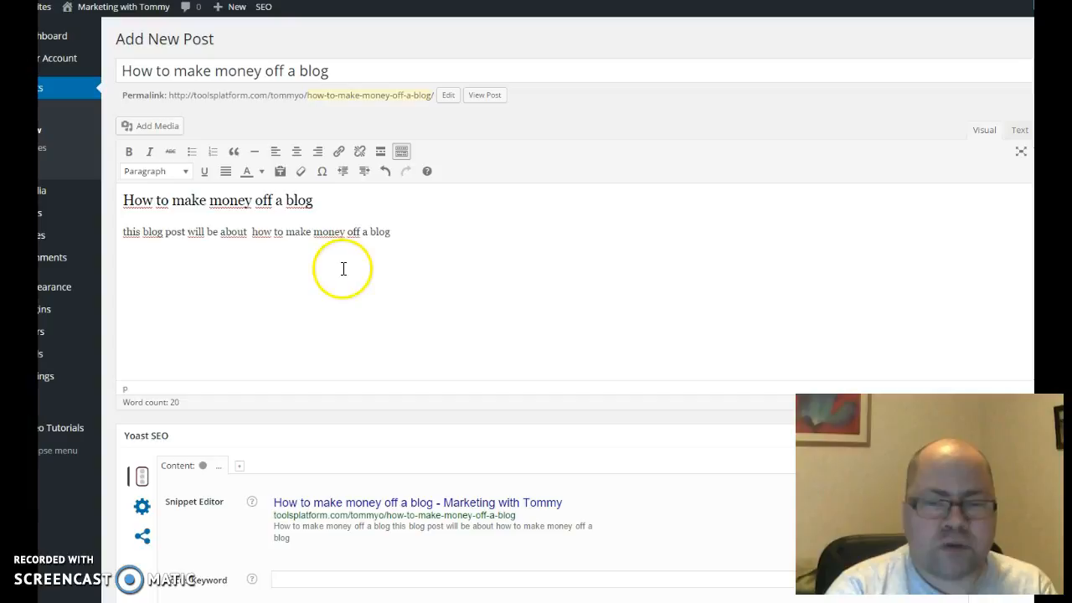
mouse_move(268, 237)
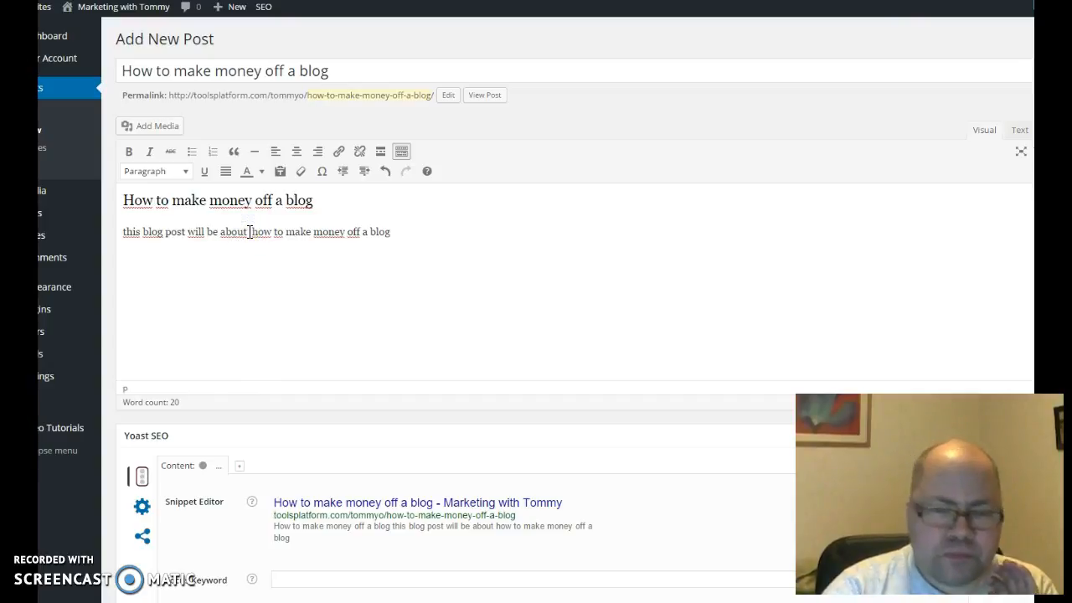
key("Return")
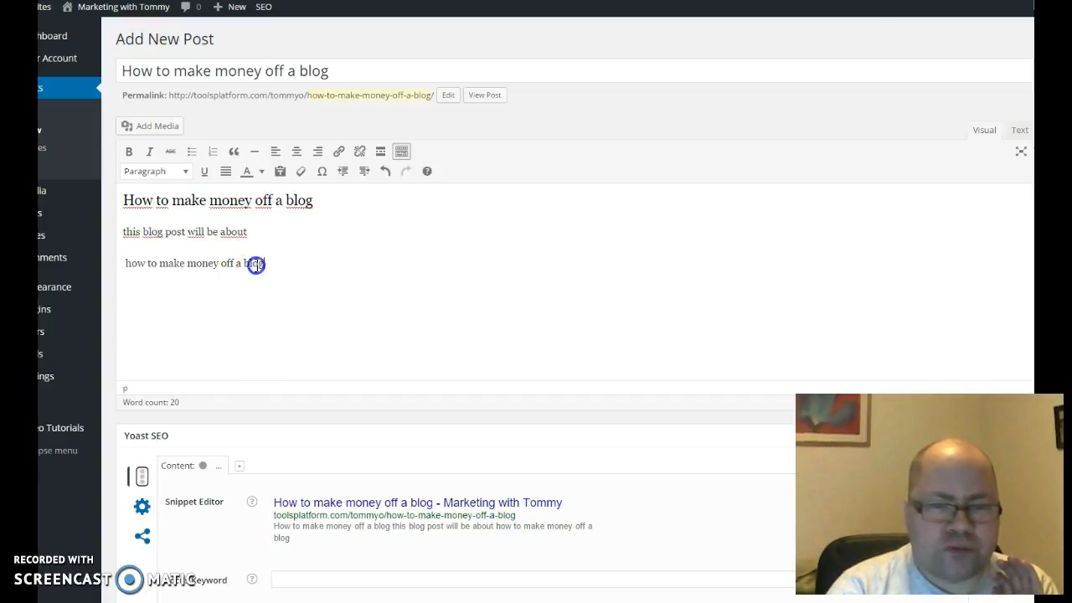
Make the 'how to make money off a blog' line a Heading 3
triple_click(194, 263)
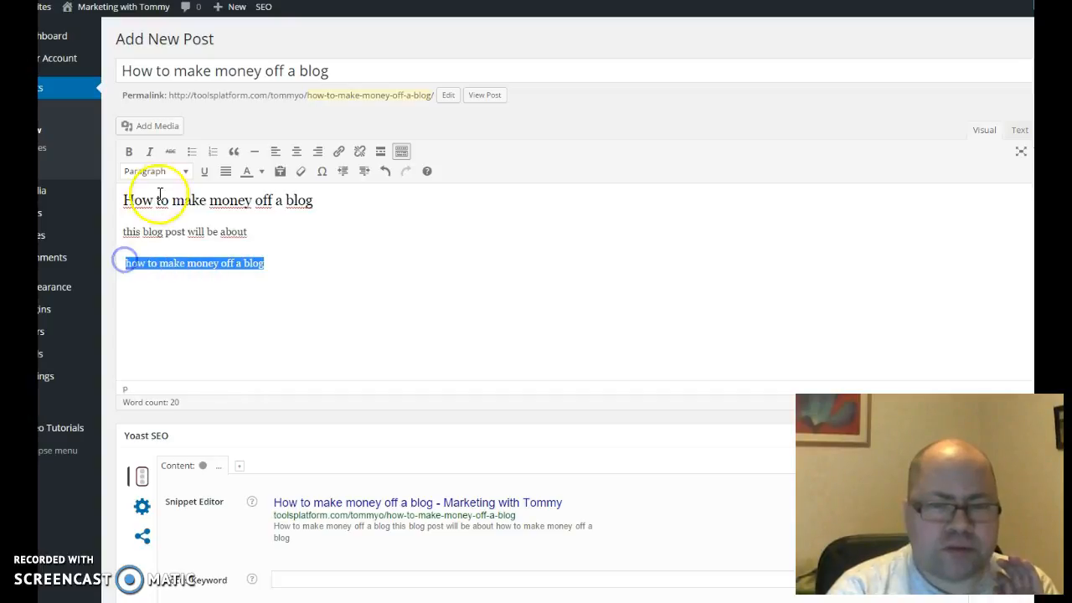
left_click(155, 171)
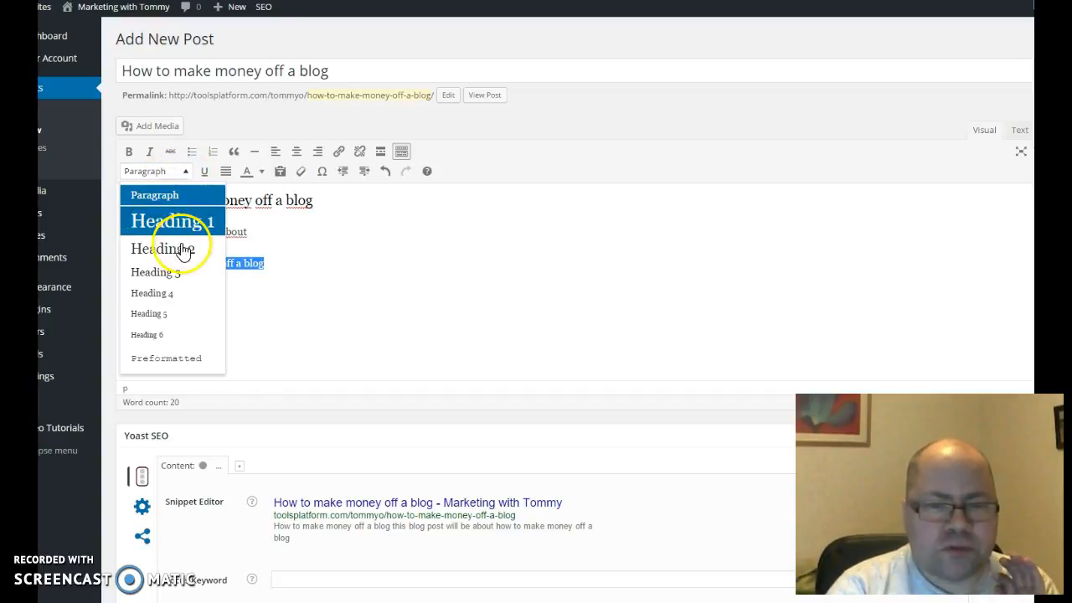
left_click(151, 271)
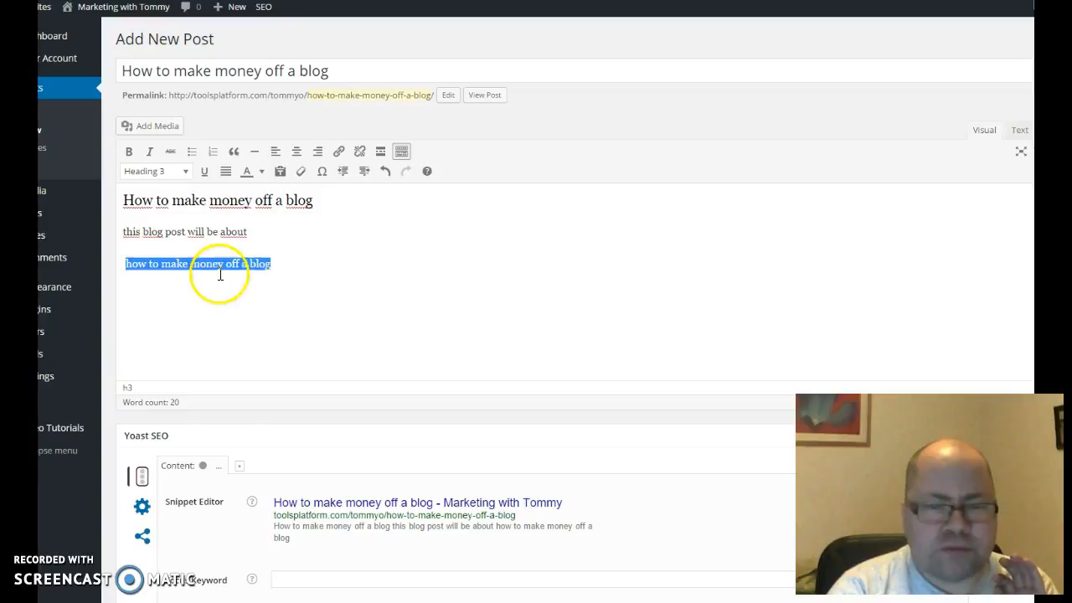
left_click(316, 268)
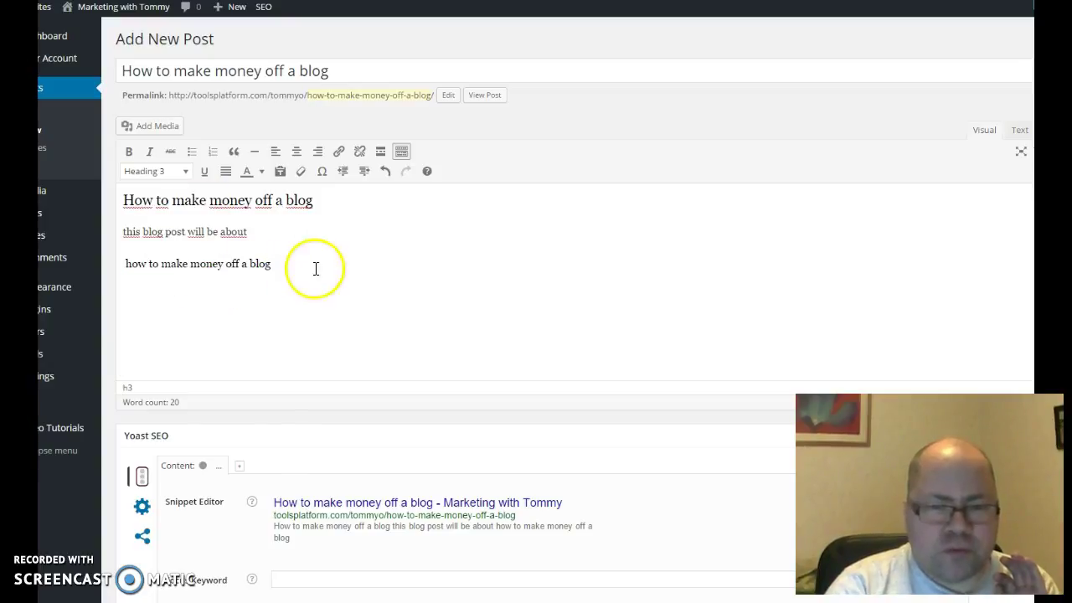
mouse_move(248, 364)
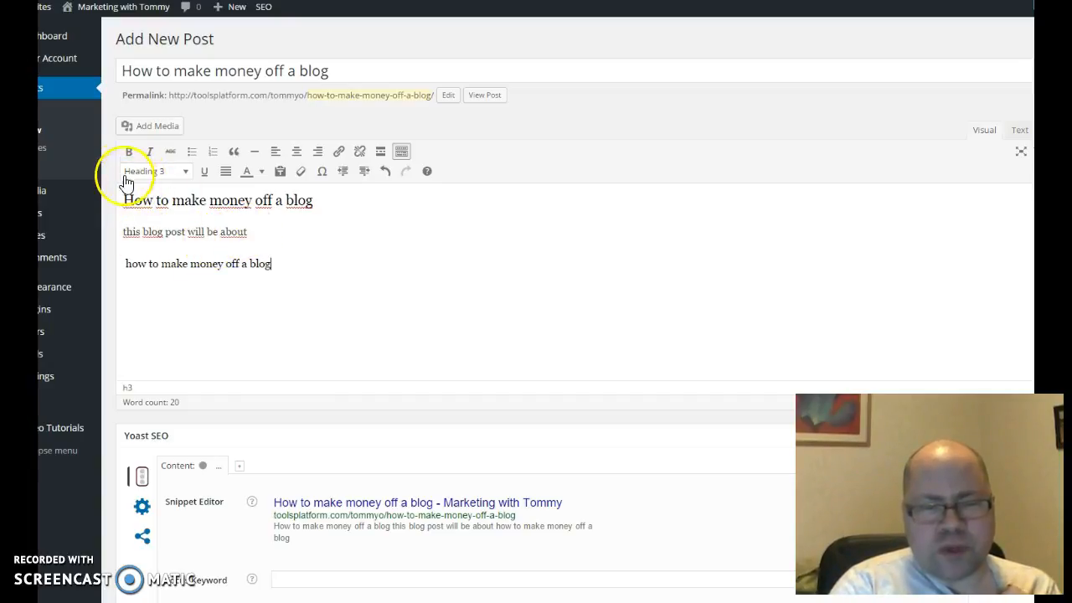
mouse_move(129, 152)
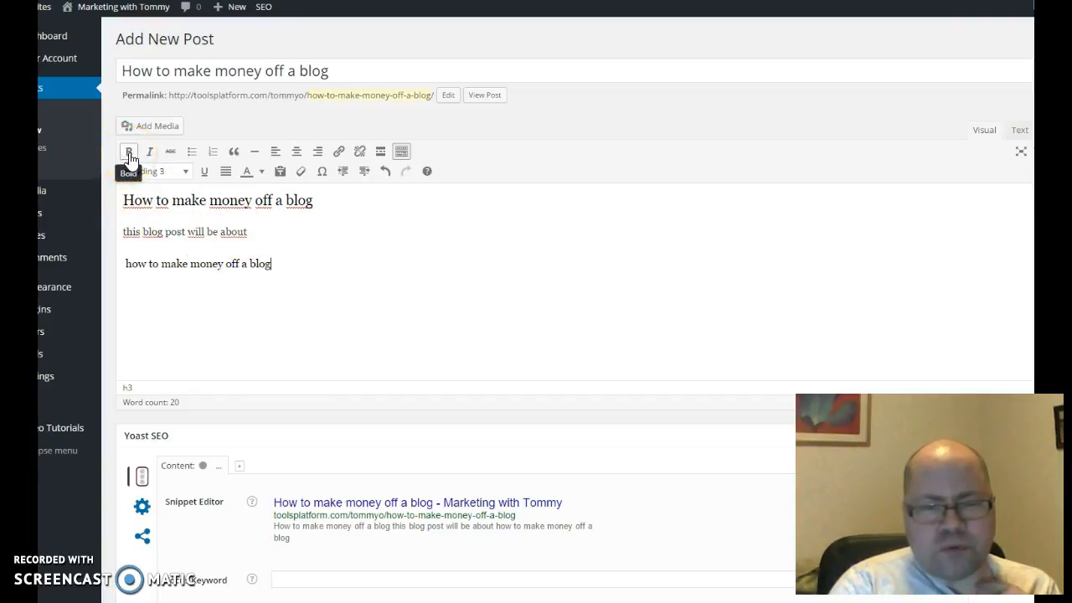
mouse_move(204, 170)
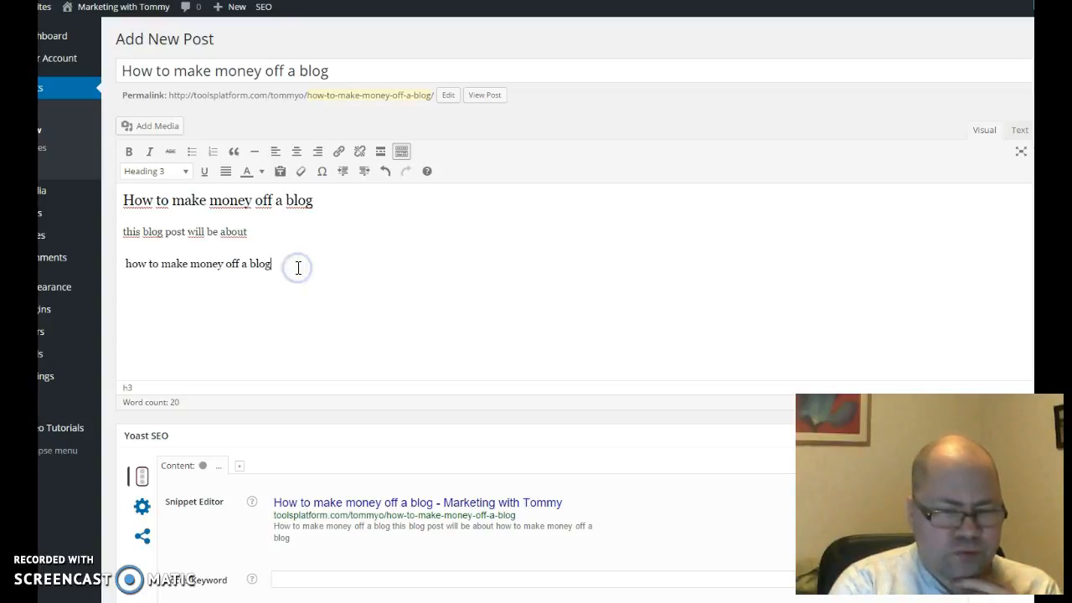
mouse_move(298, 266)
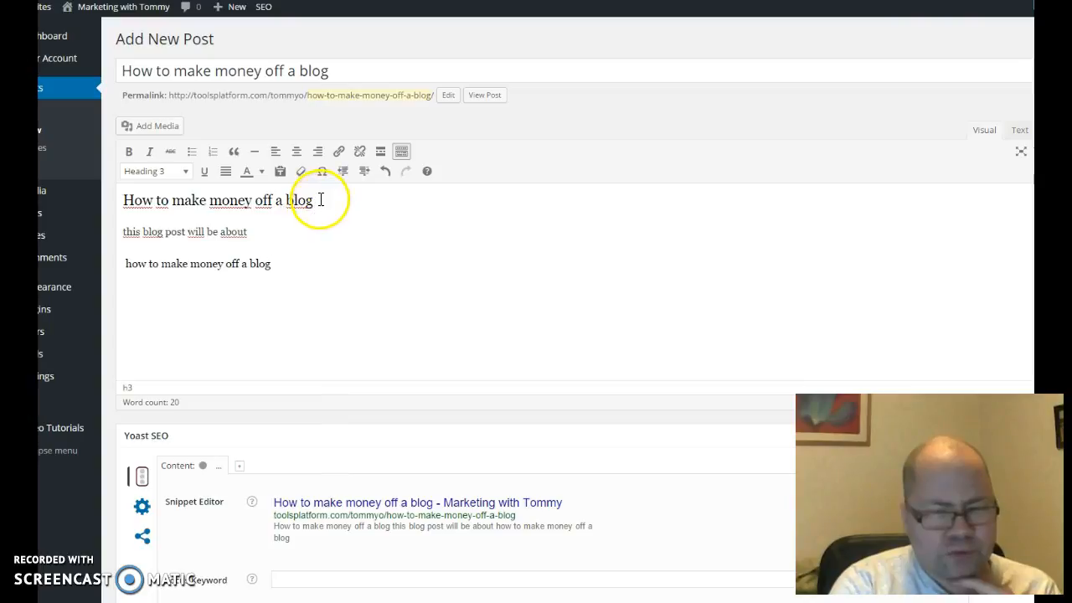
Leave the WordPress draft and open a new empty Chrome tab
left_click(126, 200)
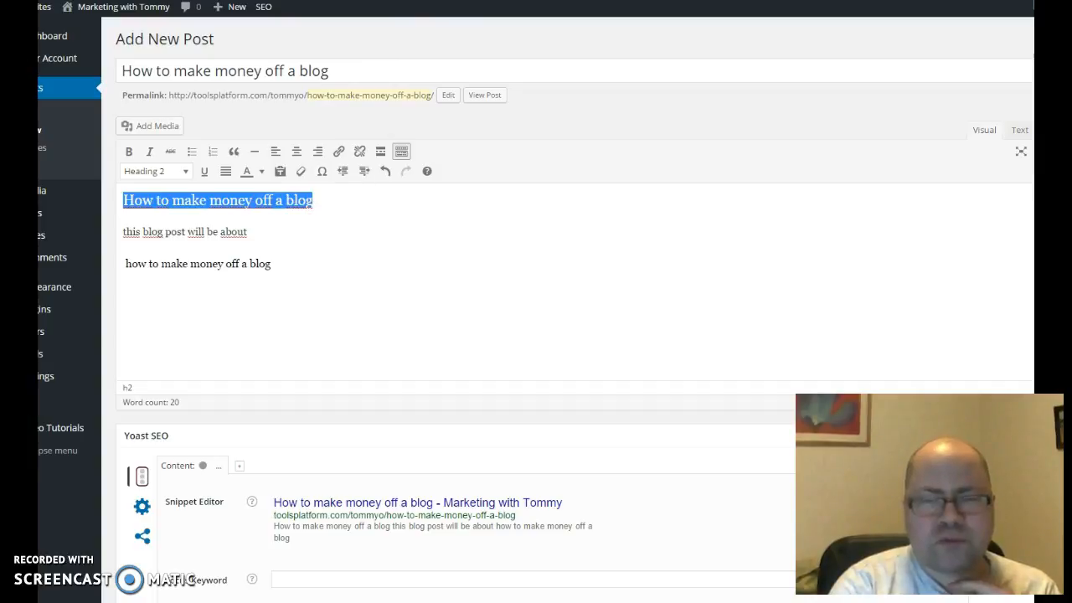
left_click(366, 8)
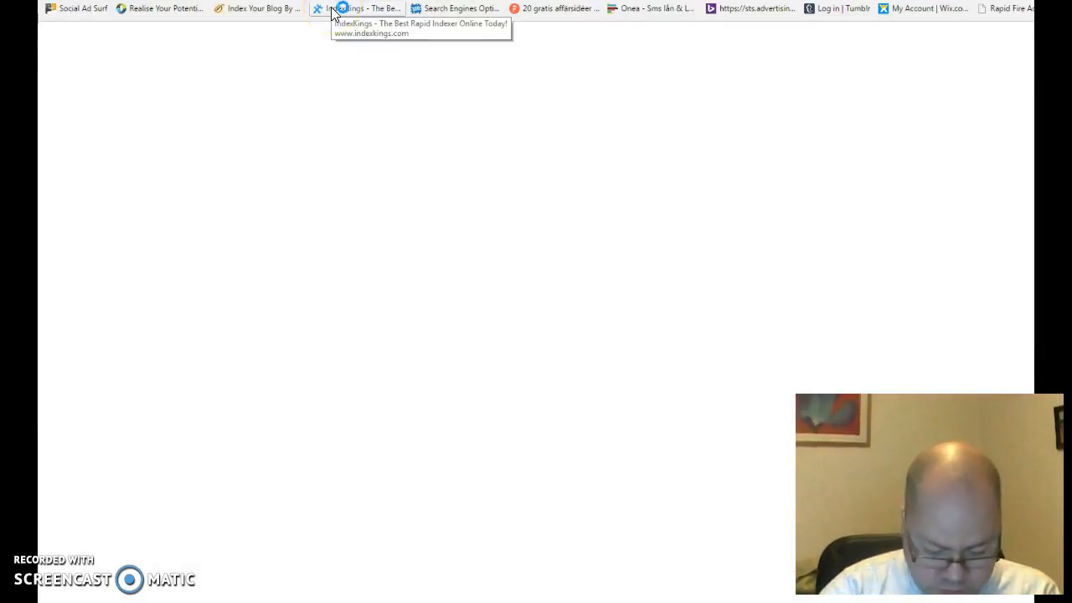
Enter google.com in the new tab's address bar
type("google.")
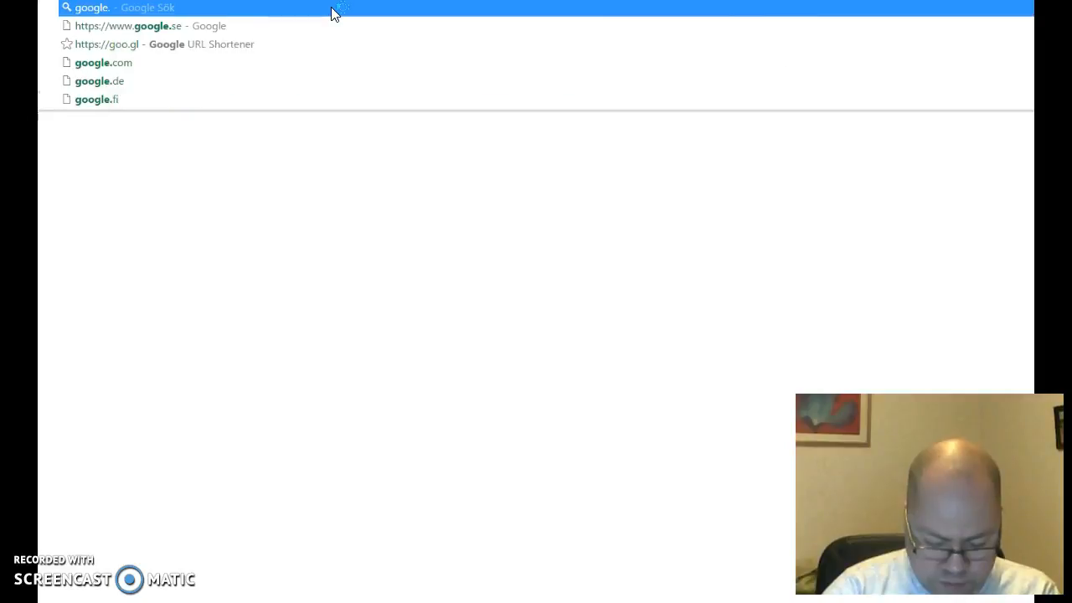
type("com")
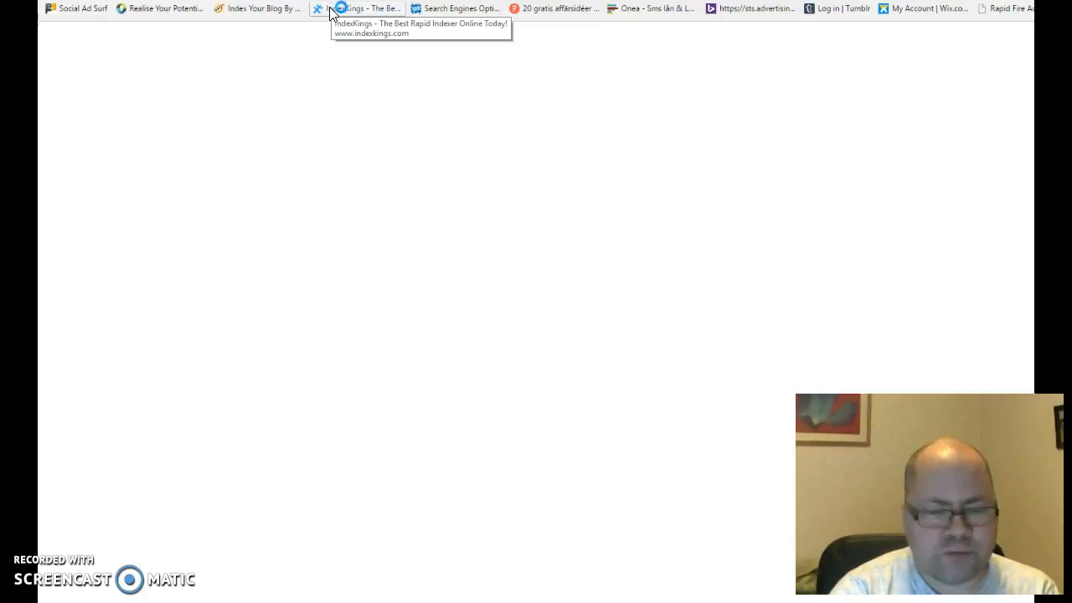
mouse_move(334, 12)
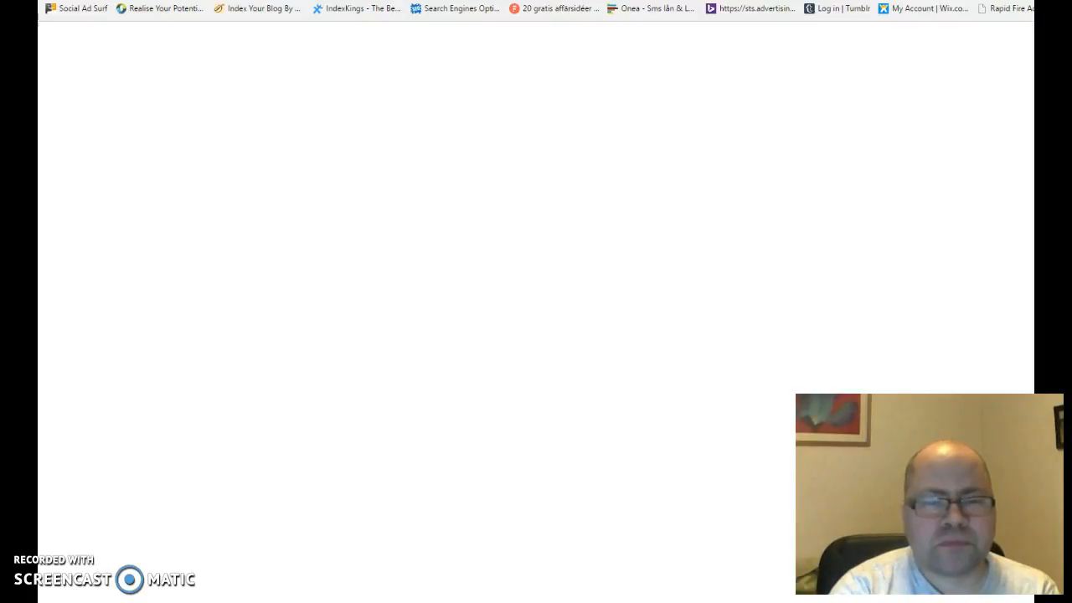
mouse_move(305, 183)
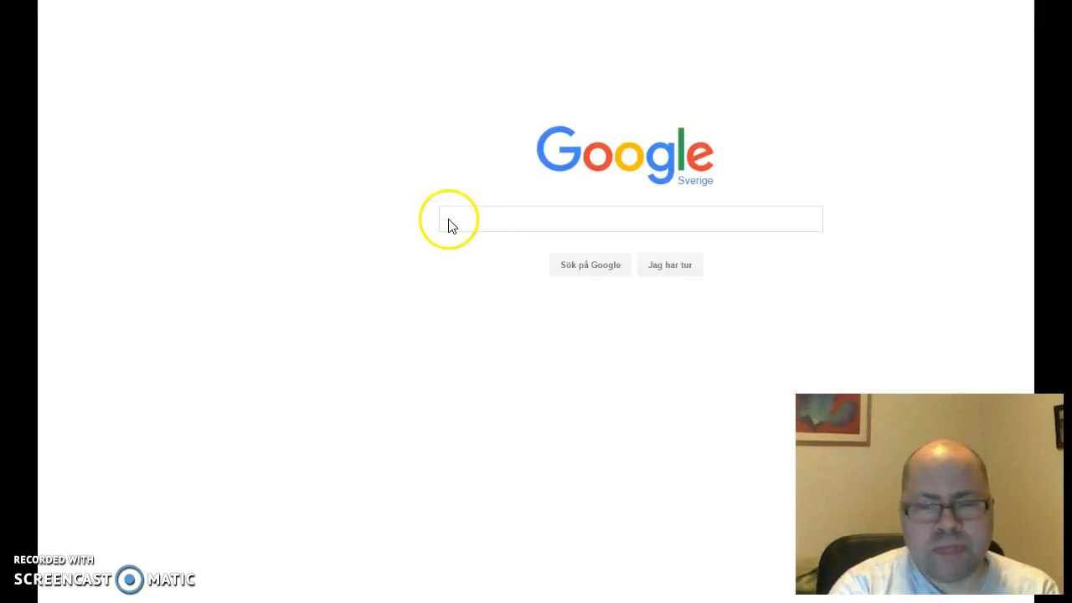
Search Google for the quoted phrase "how to make money off a blog"
left_click(455, 218)
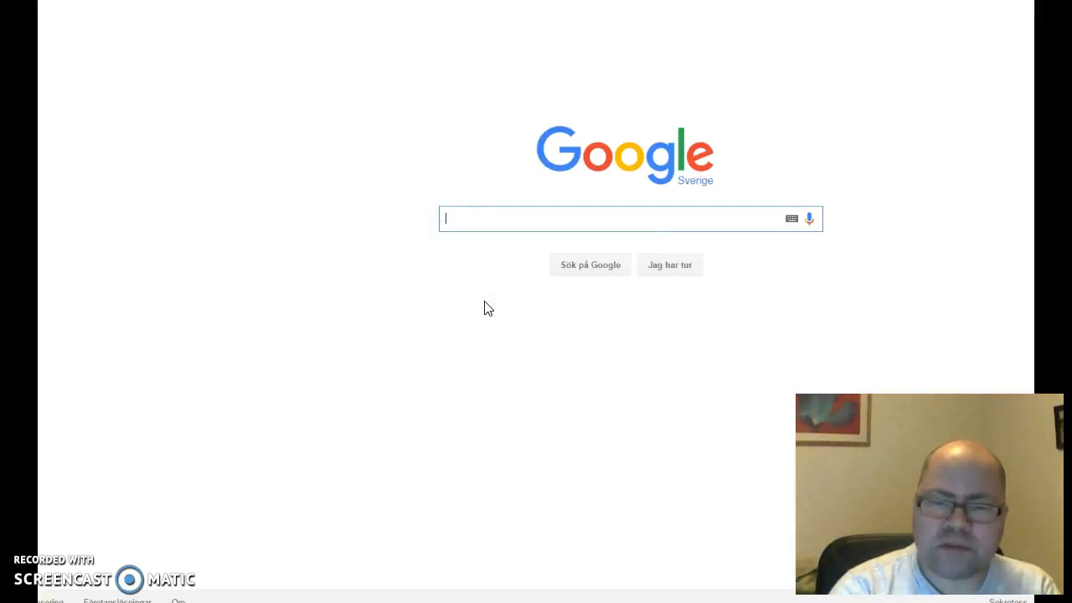
type("how to make money off a blog")
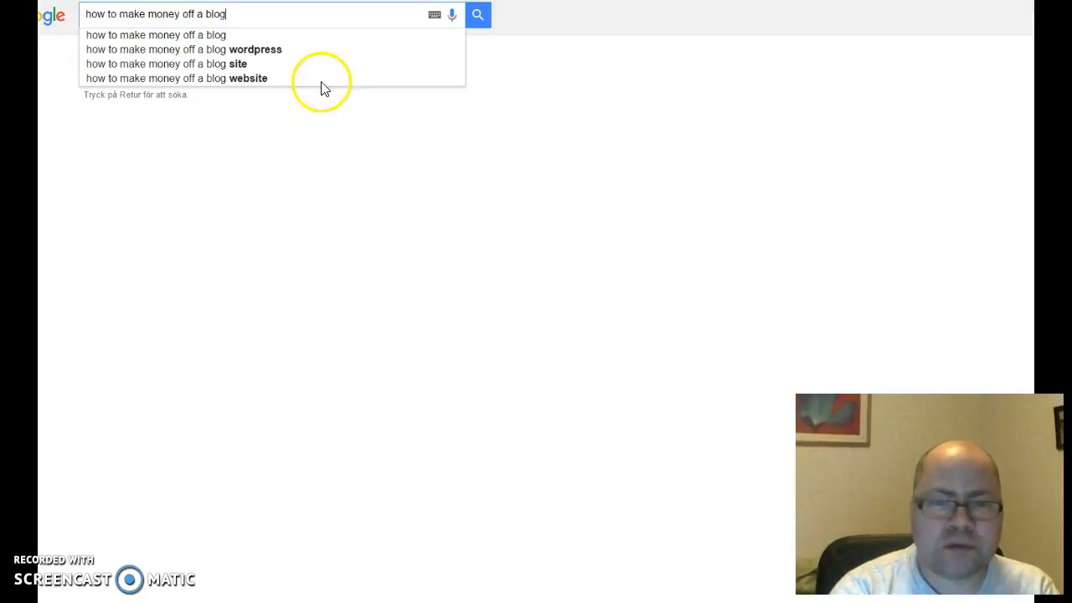
mouse_move(235, 14)
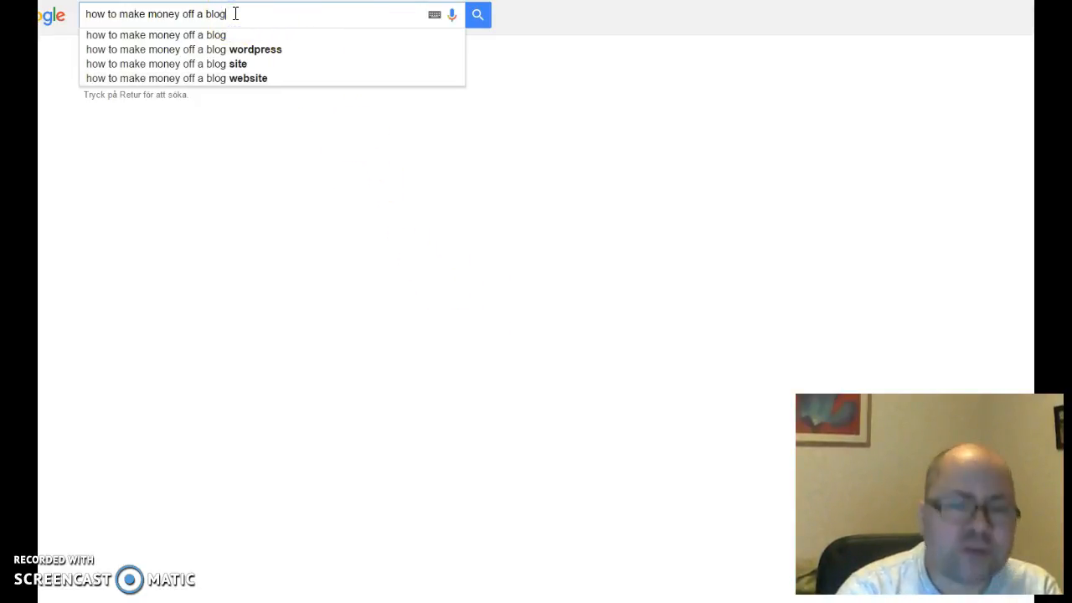
type("\"")
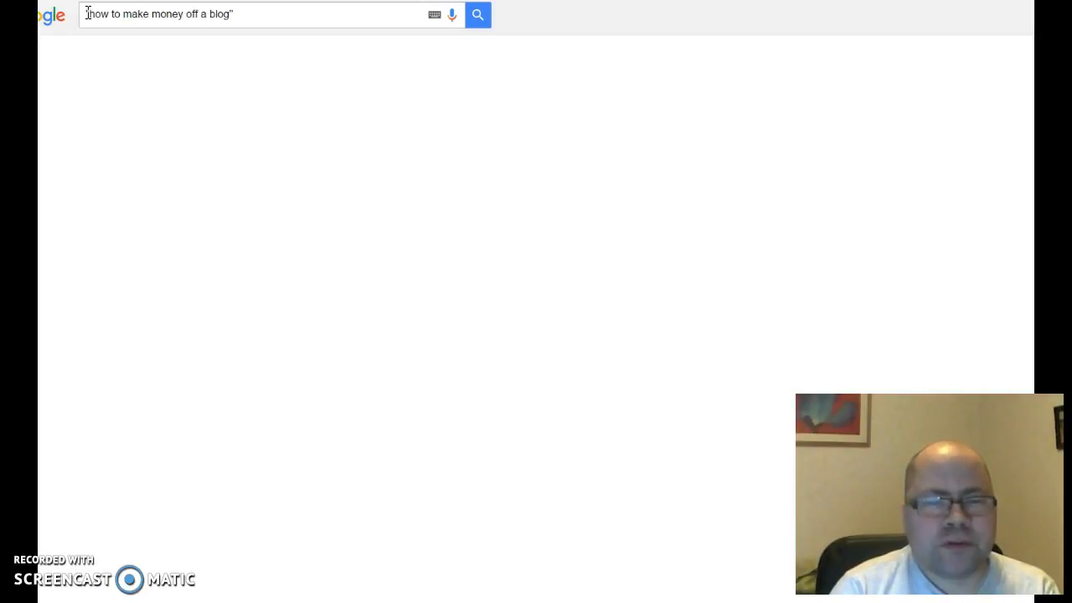
left_click(477, 14)
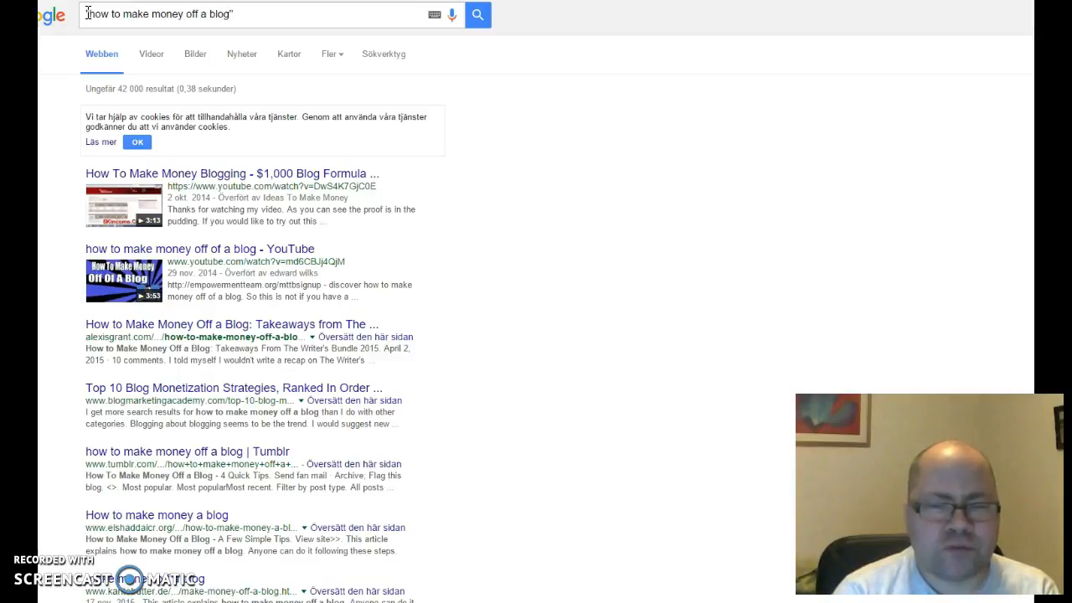
mouse_move(201, 56)
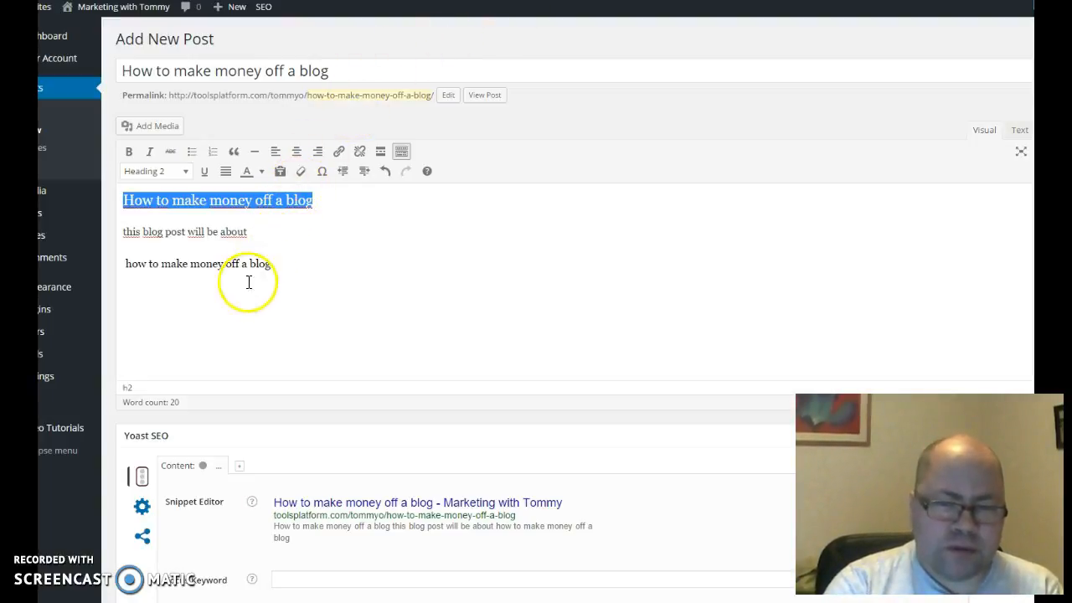
mouse_move(115, 263)
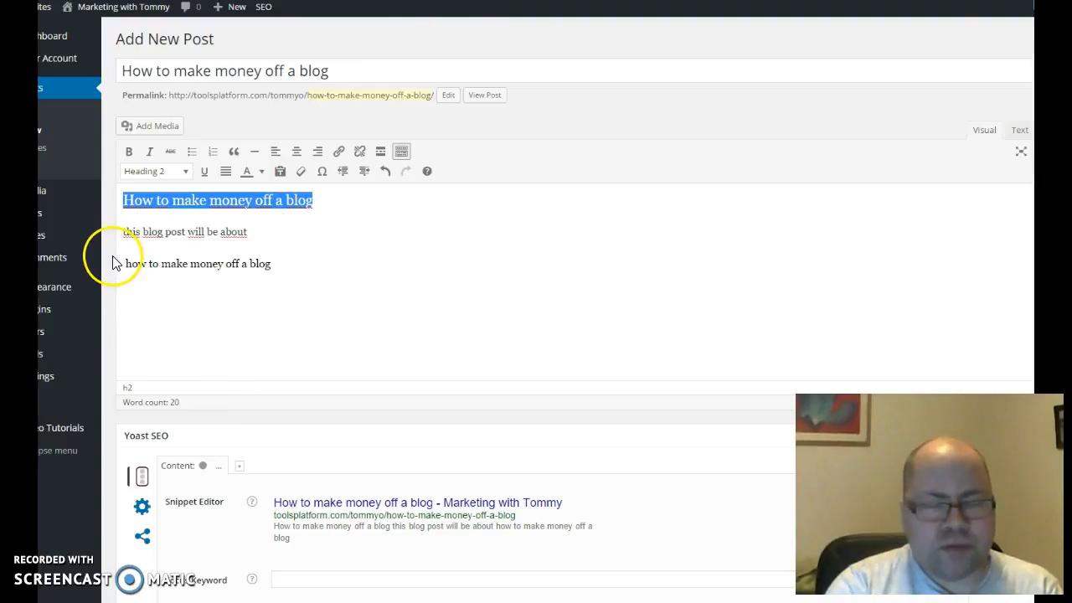
mouse_move(389, 279)
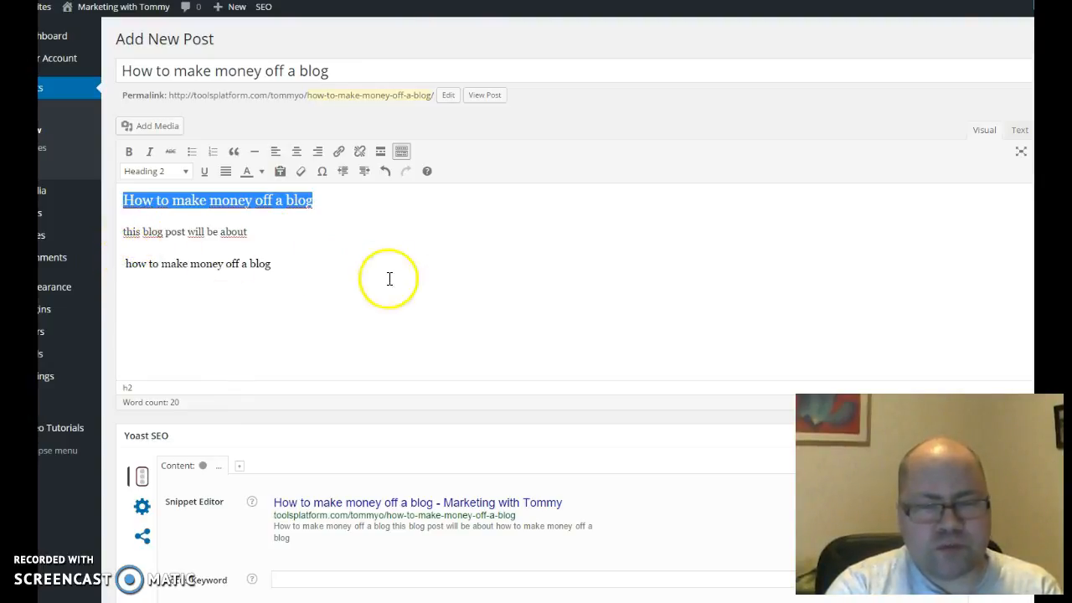
left_click(154, 171)
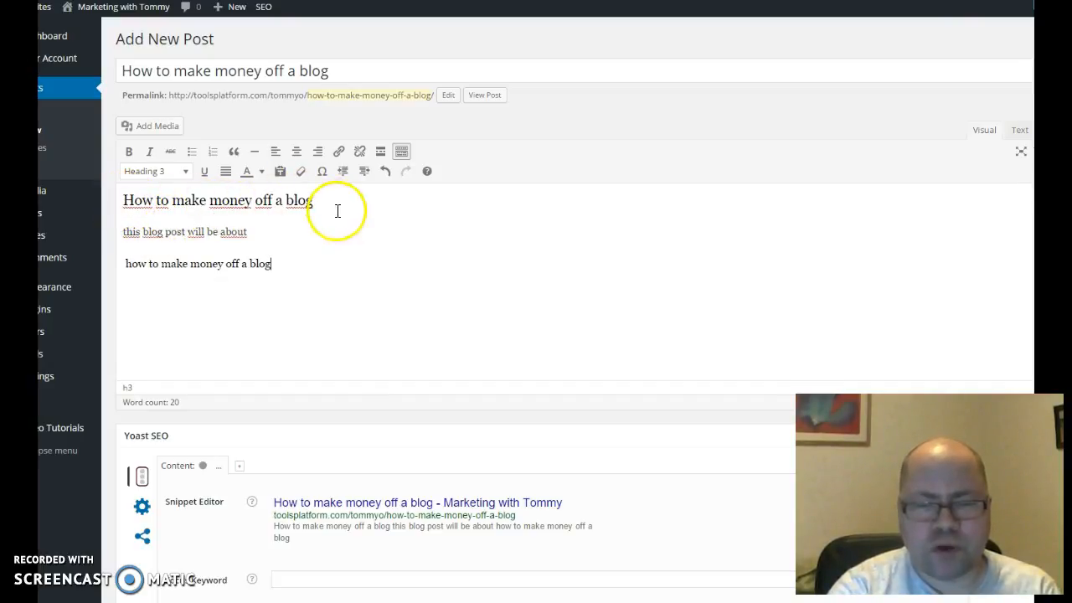
mouse_move(274, 255)
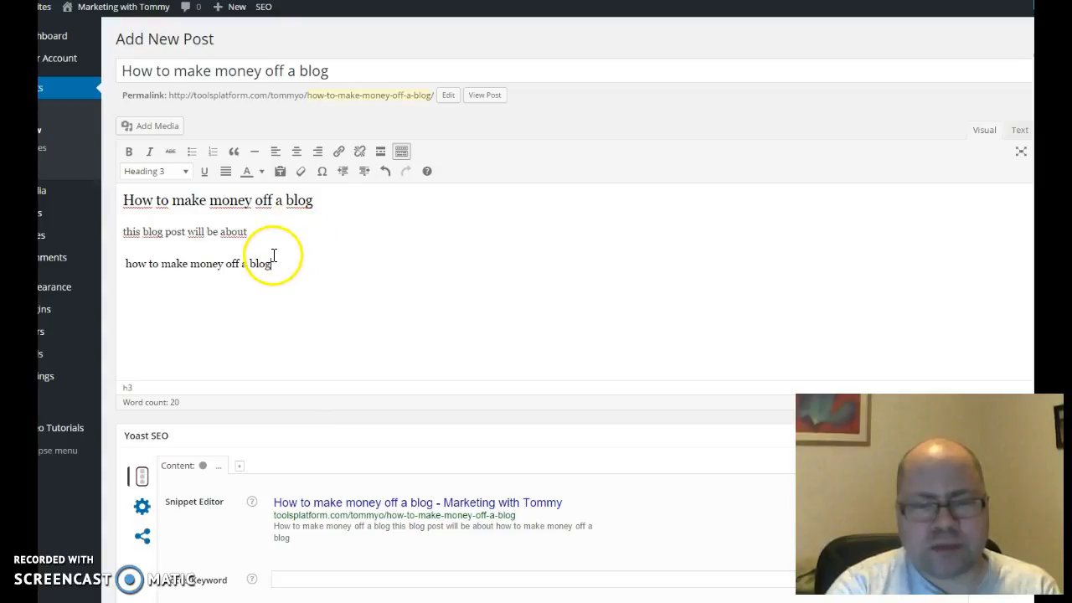
left_click_drag(270, 263, 220, 264)
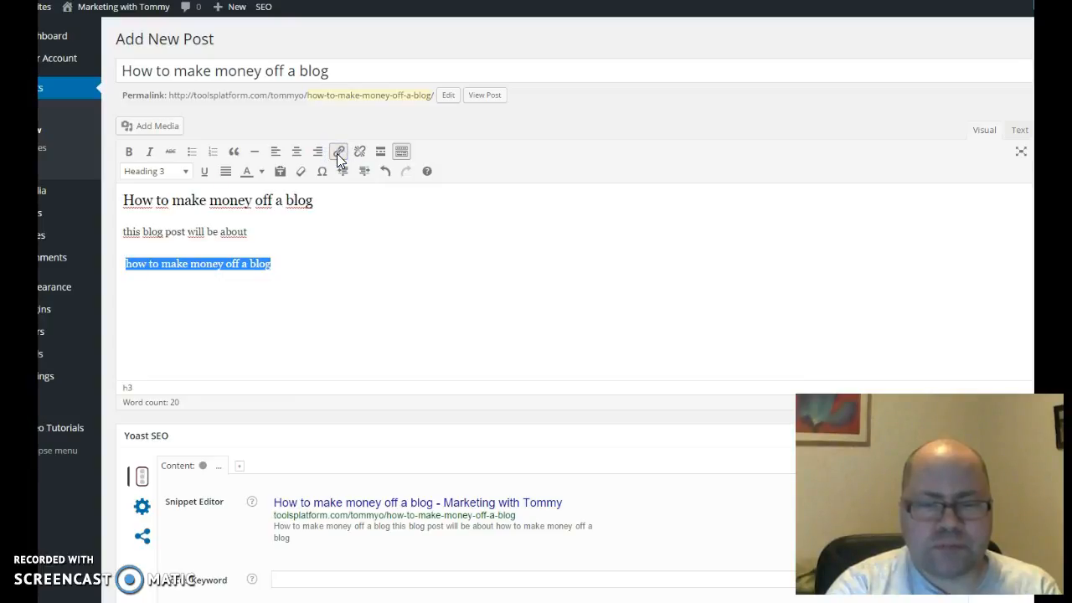
left_click(339, 151)
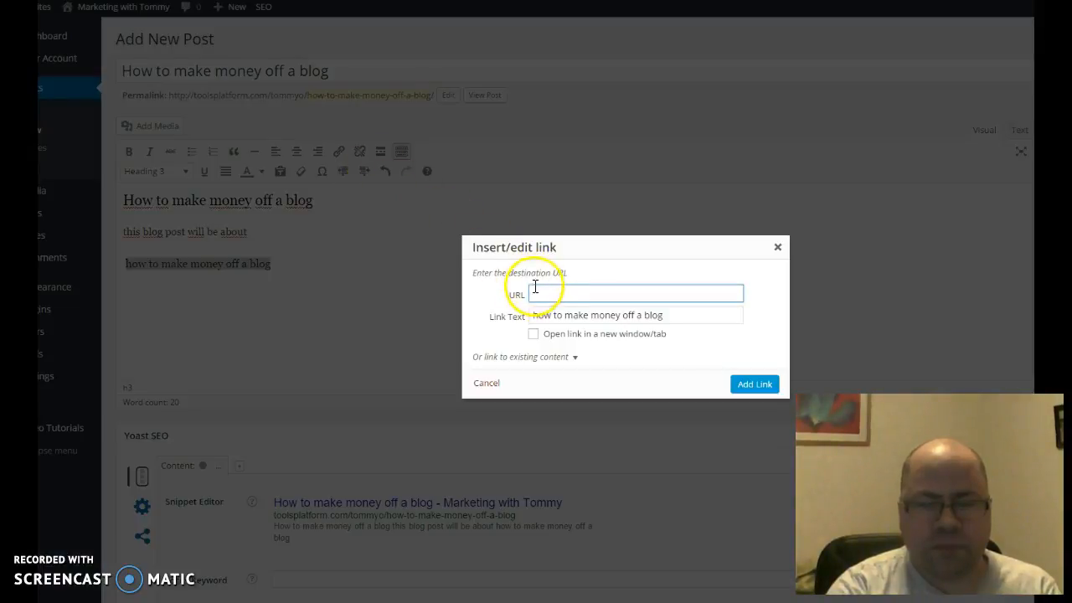
type("https://www.youtube.com/watch?v=DwS4K7GjC0B")
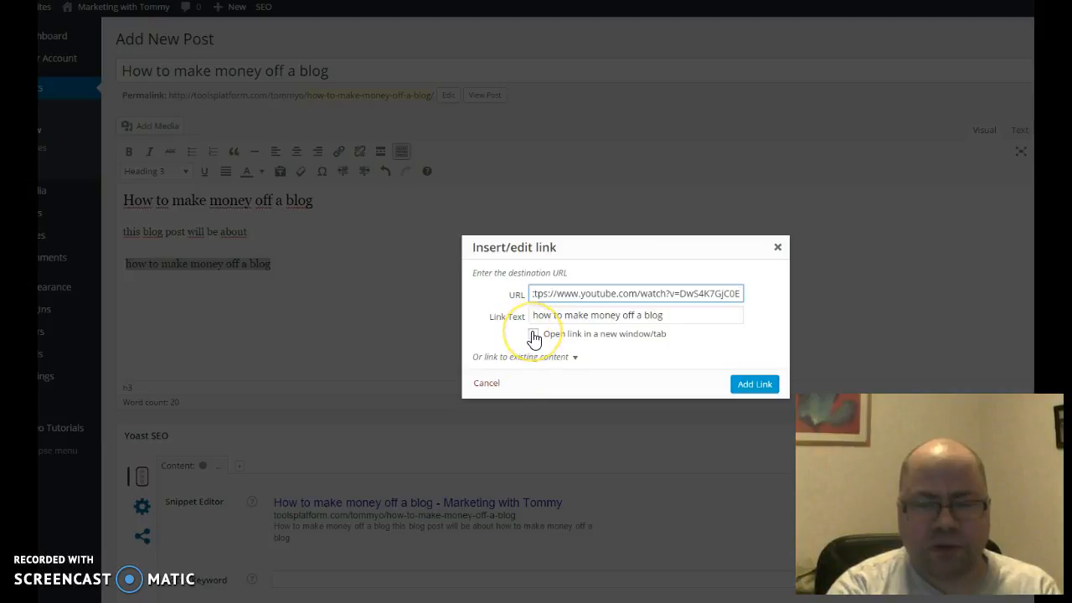
left_click(533, 333)
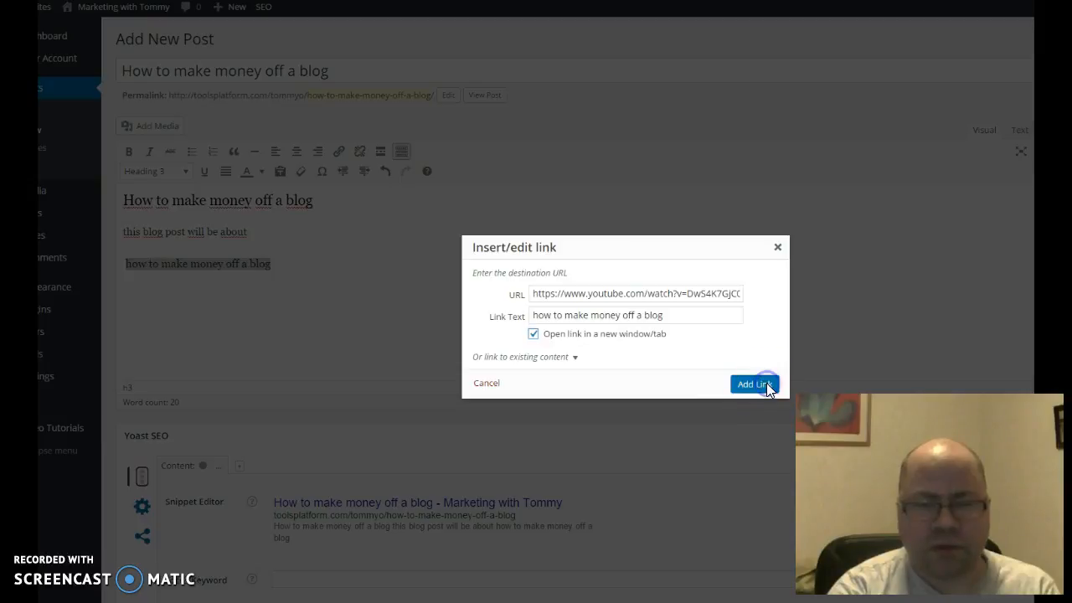
left_click(752, 383)
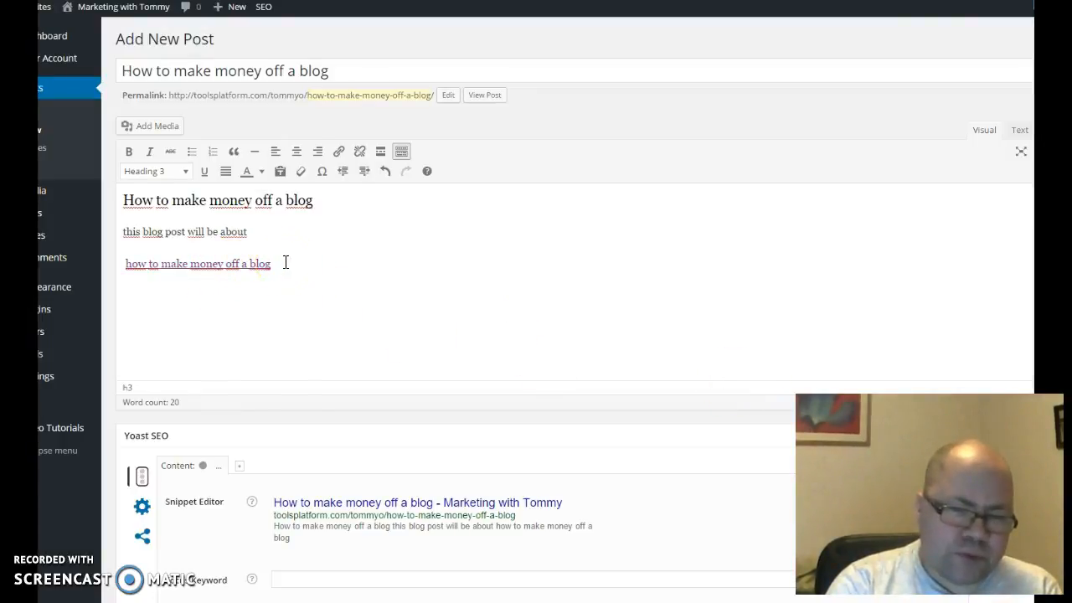
mouse_move(182, 307)
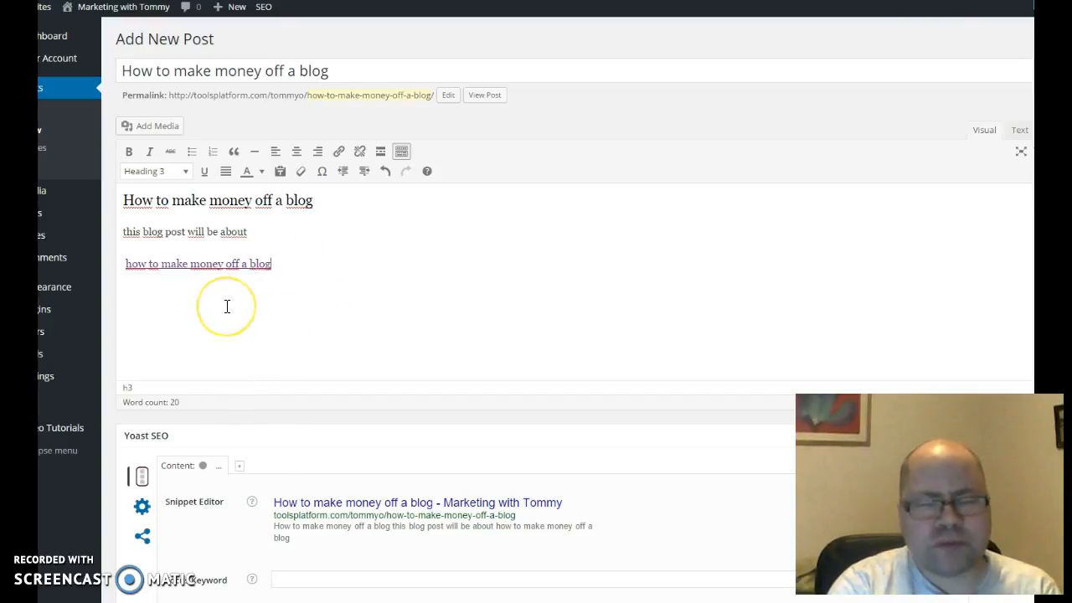
mouse_move(320, 312)
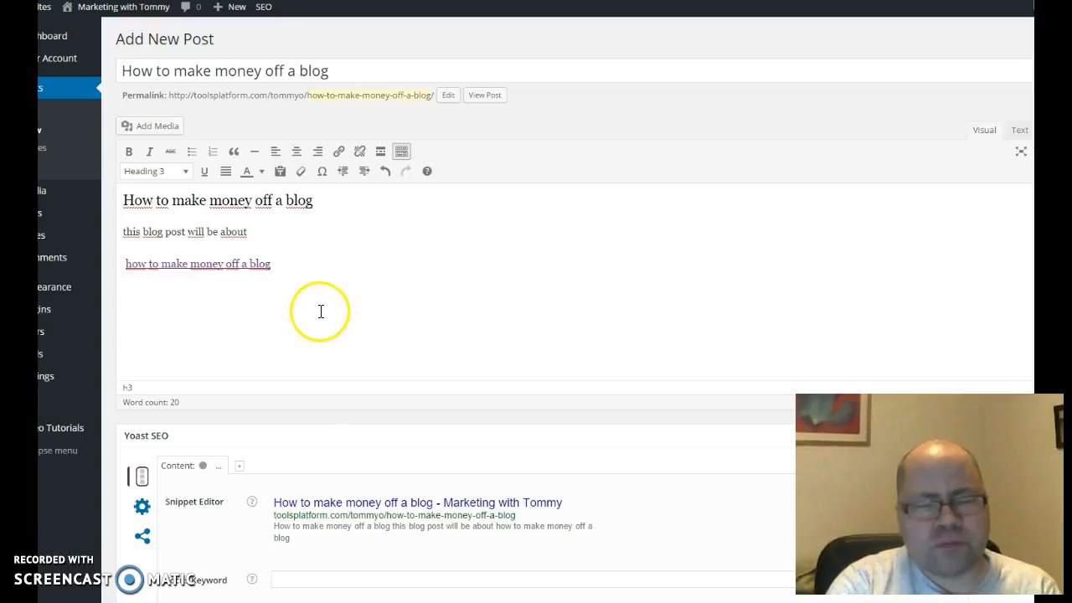
mouse_move(289, 319)
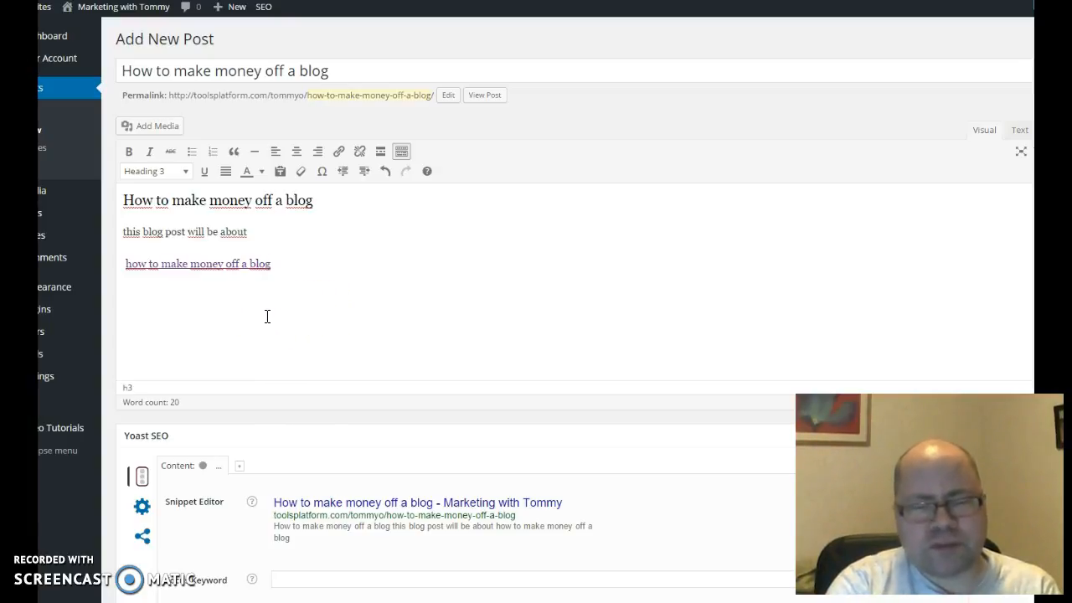
mouse_move(277, 319)
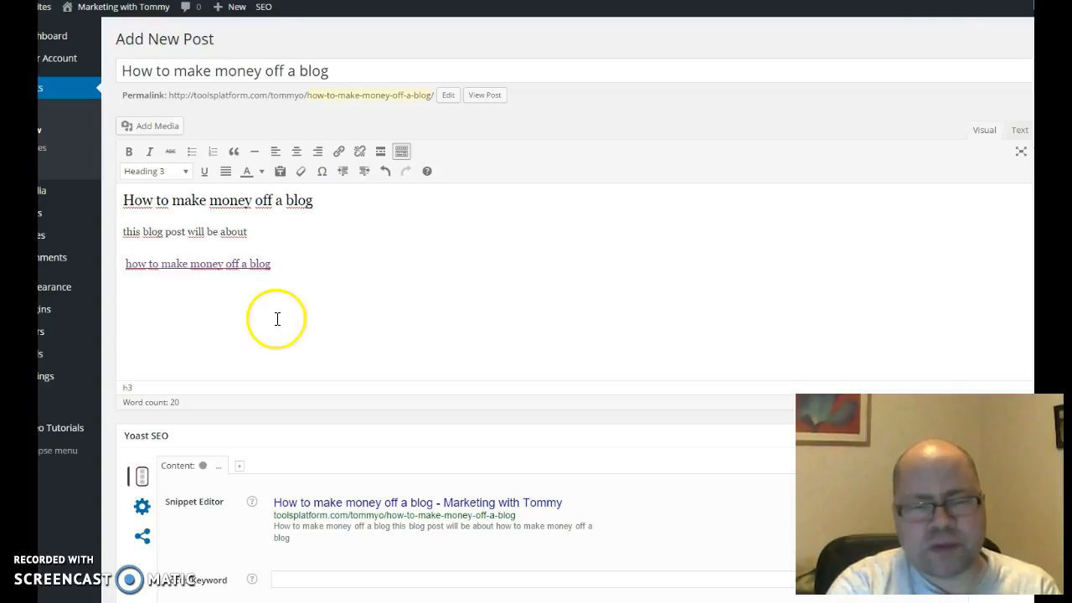
mouse_move(114, 264)
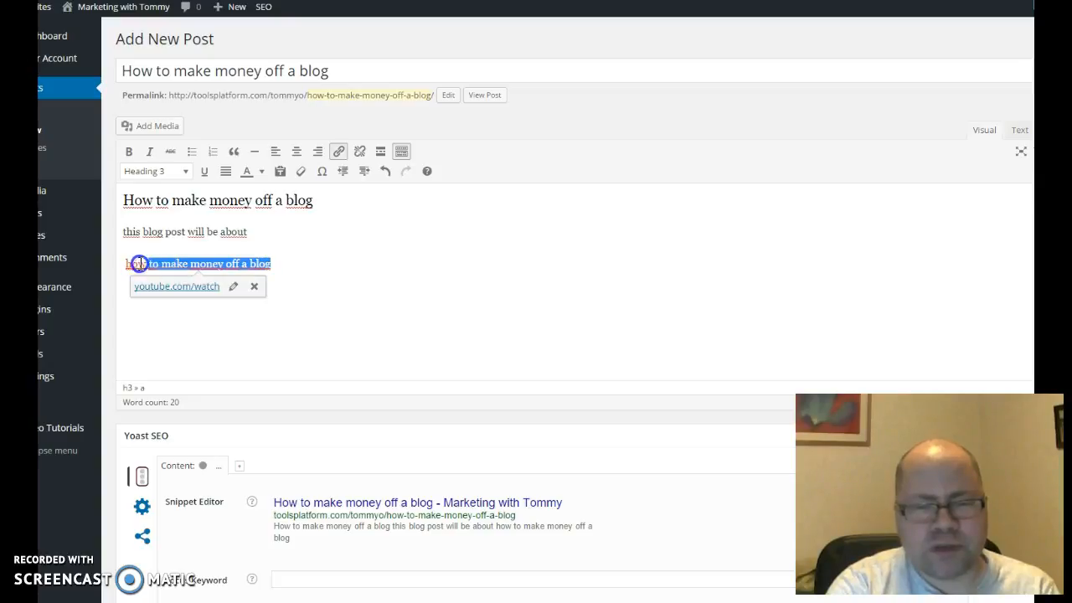
mouse_move(438, 271)
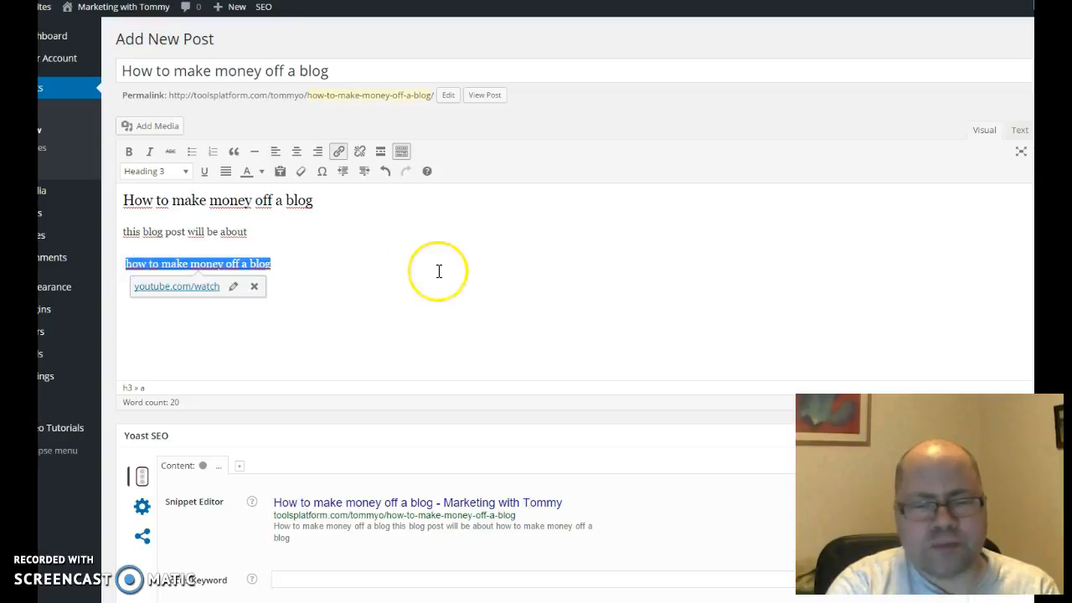